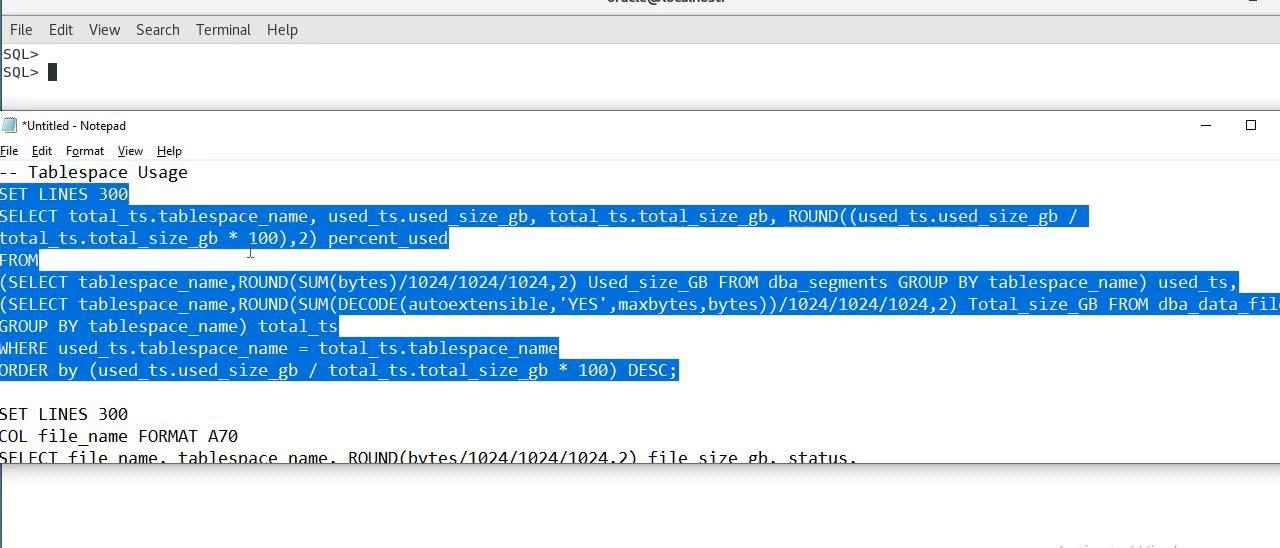
- Paste and run the tablespace usage query listing used, total and percent-used sizes
right_click(365, 300)
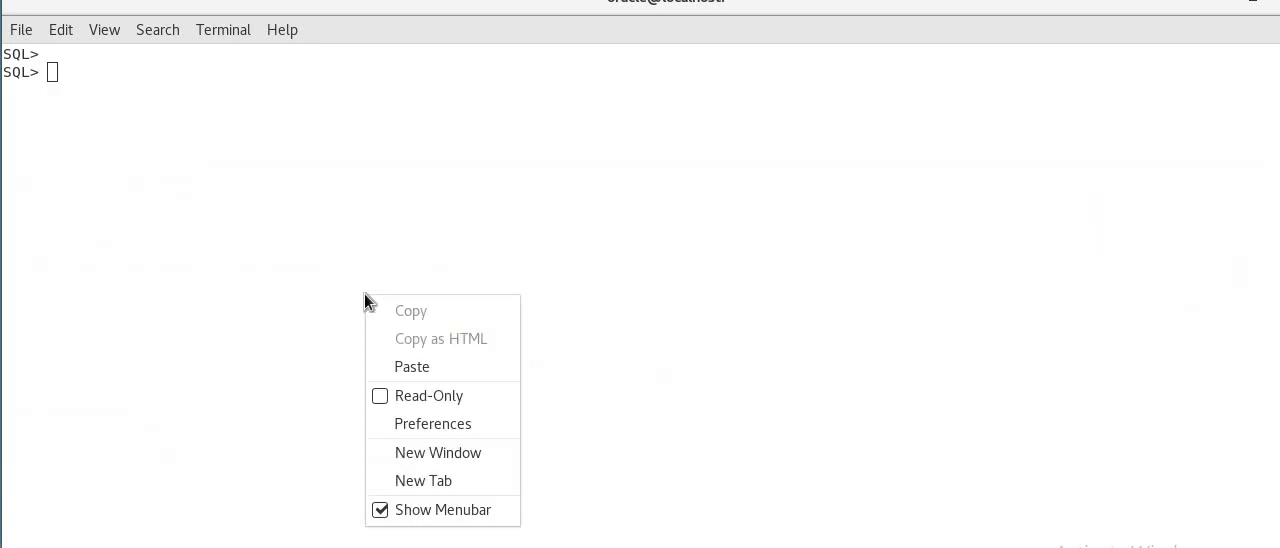
left_click(412, 366)
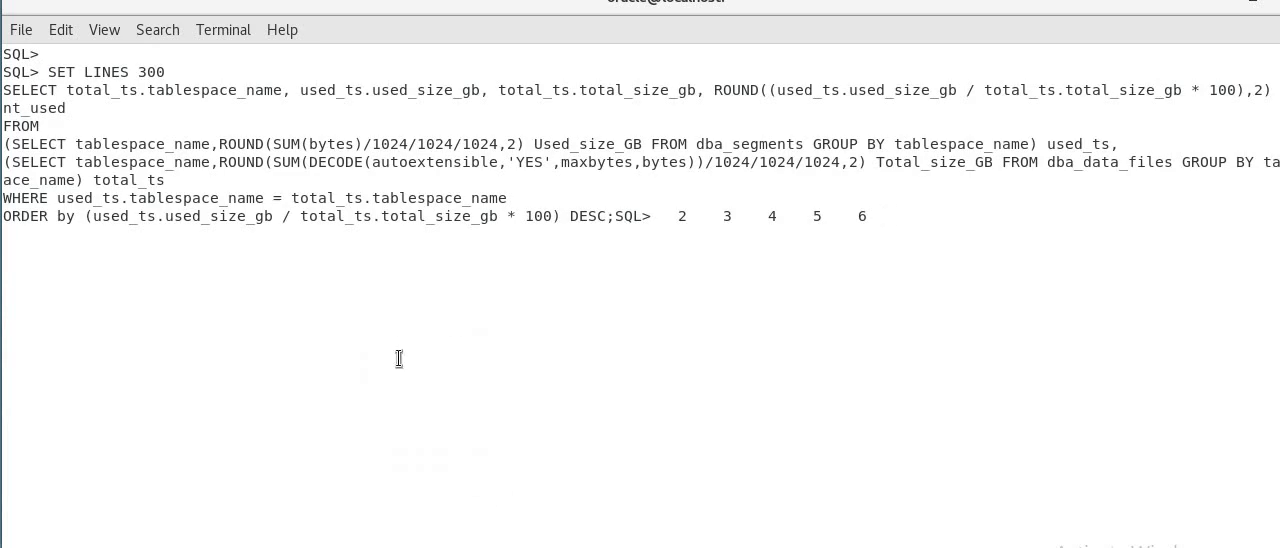
key("Return")
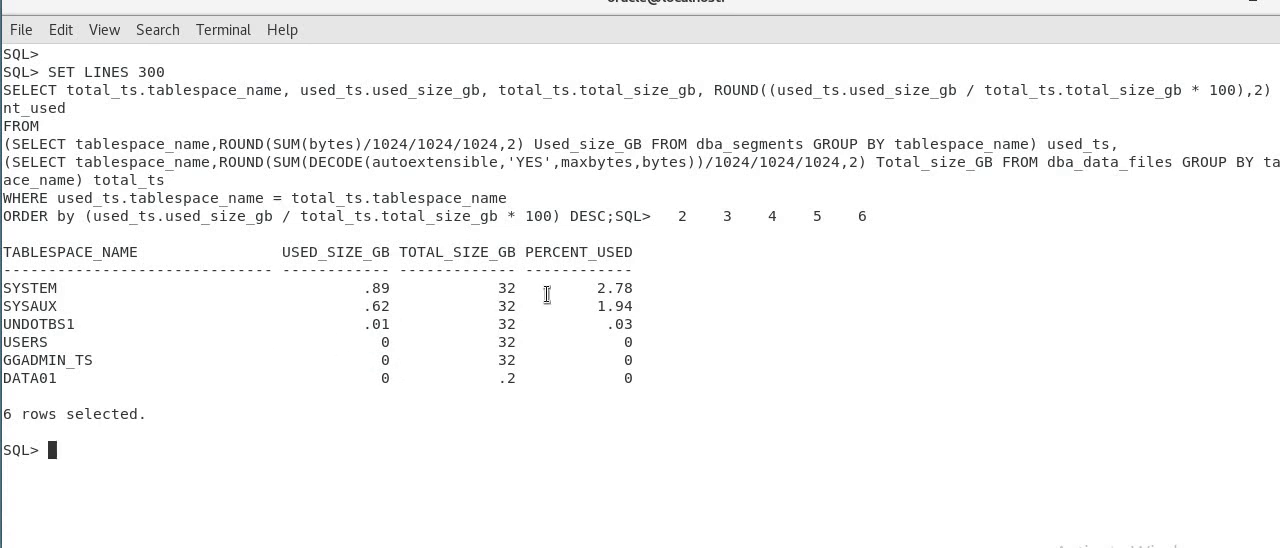
mouse_move(560, 251)
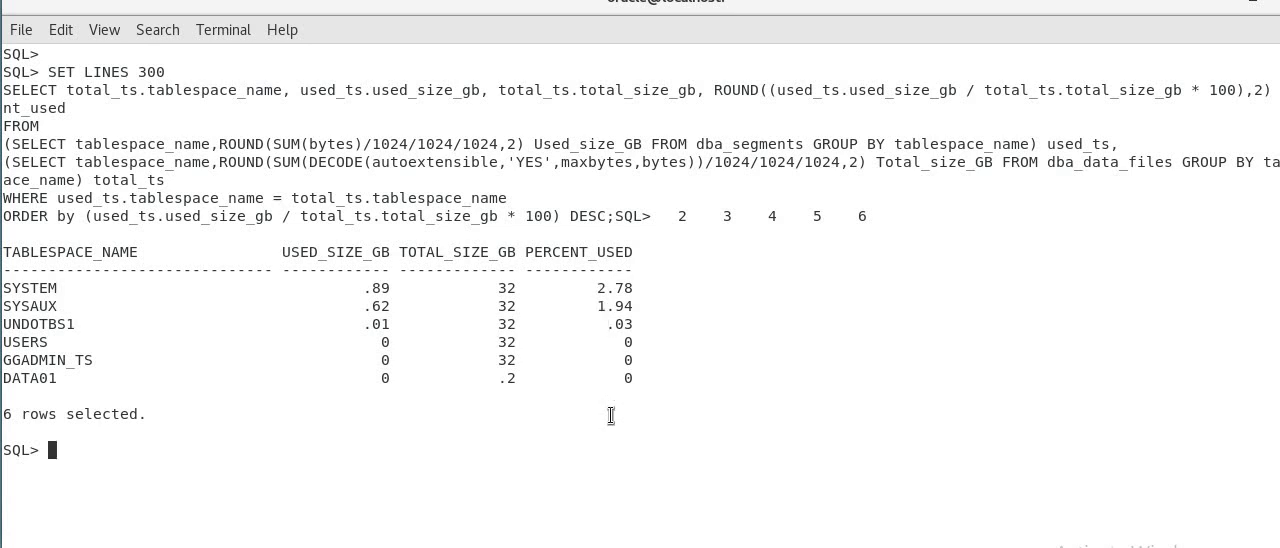
mouse_move(570, 428)
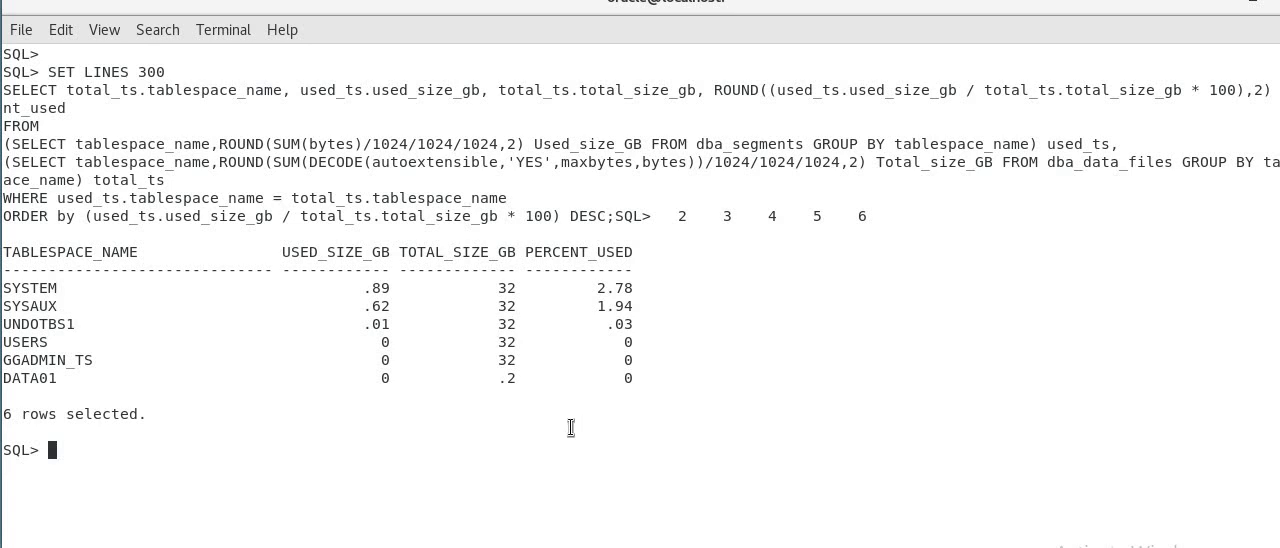
mouse_move(570, 428)
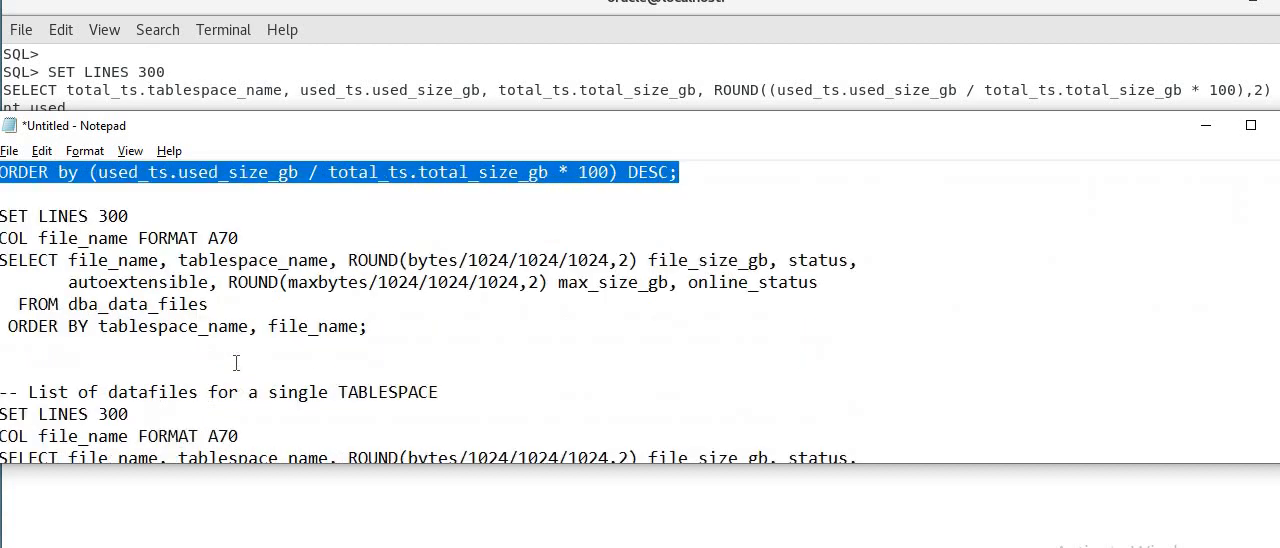
- Select and copy the 'List of datafiles for a single TABLESPACE' query from Notepad
scroll("down", 3)
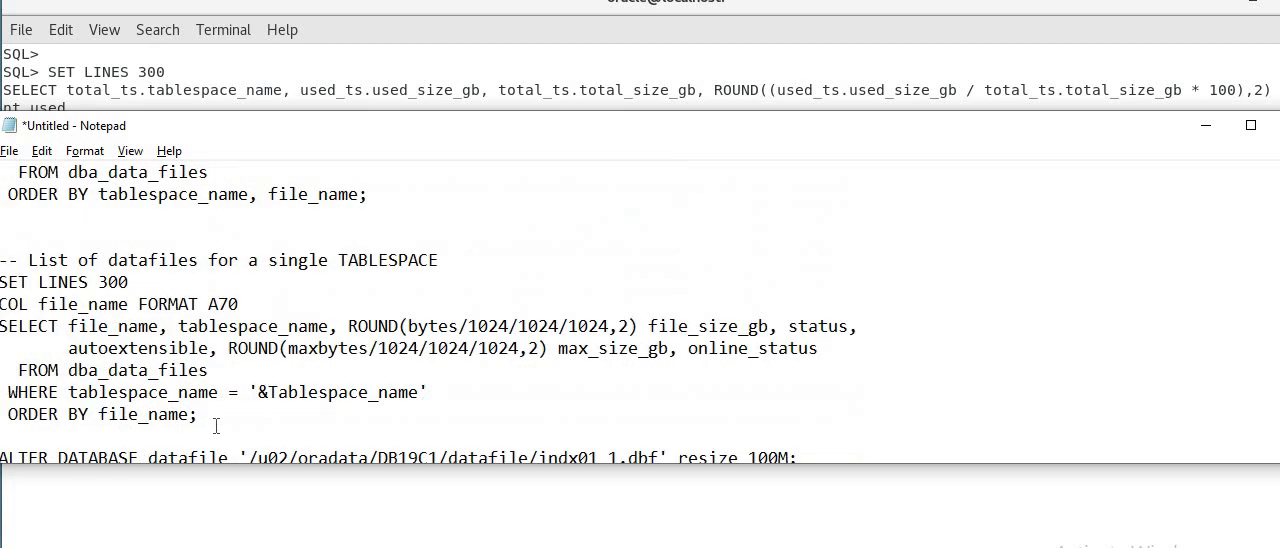
left_click_drag(0, 282, 197, 414)
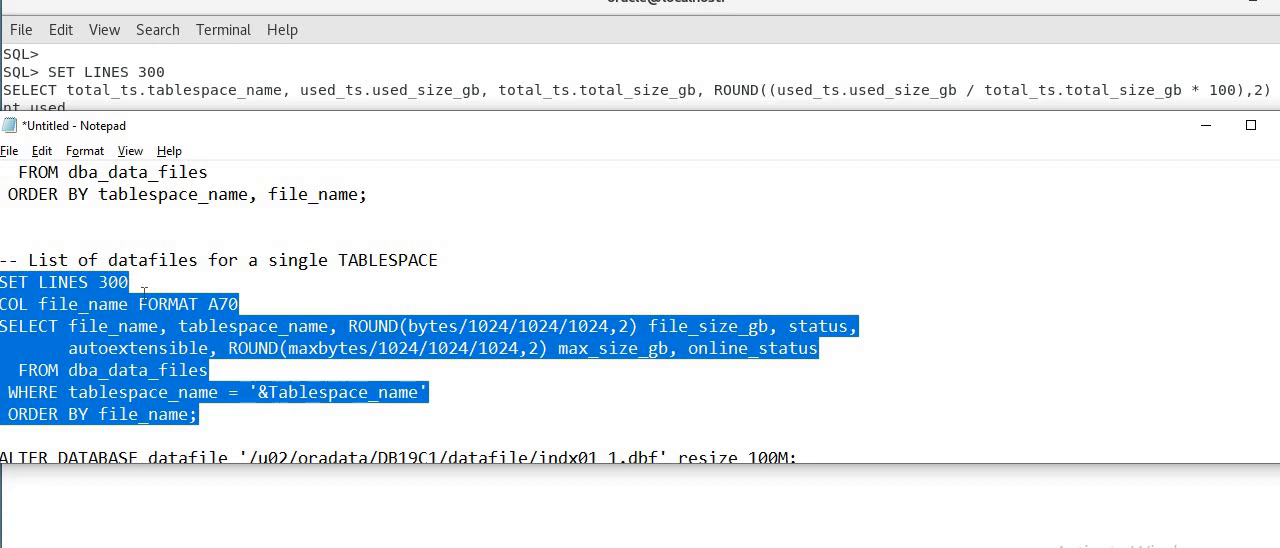
right_click(195, 460)
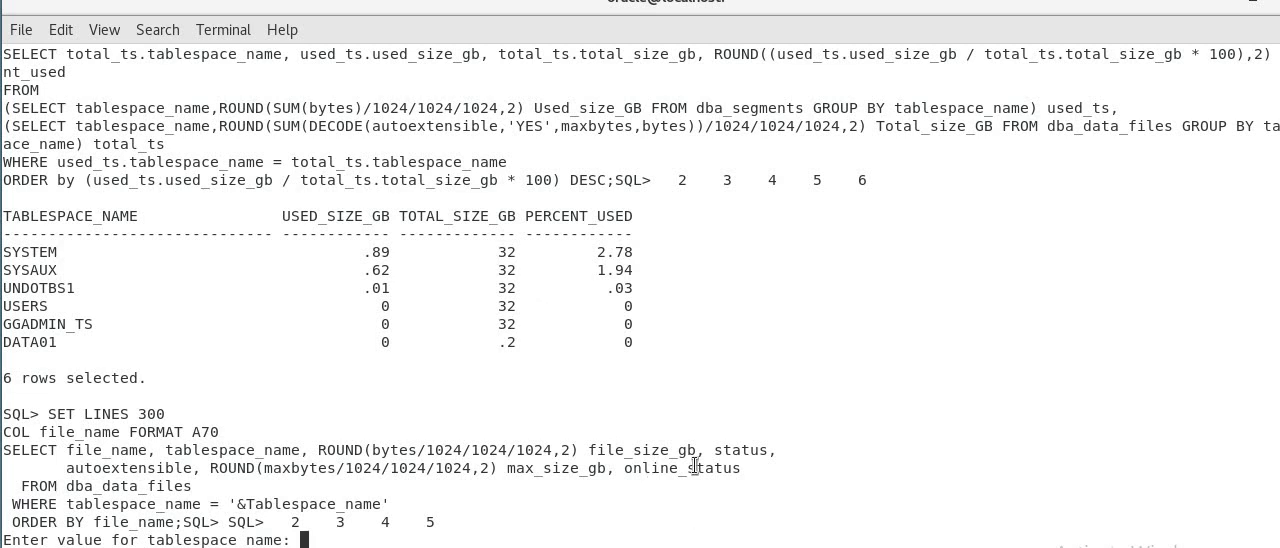
- Enter INDX01 at the tablespace name prompt to list its datafiles
type("INDX01")
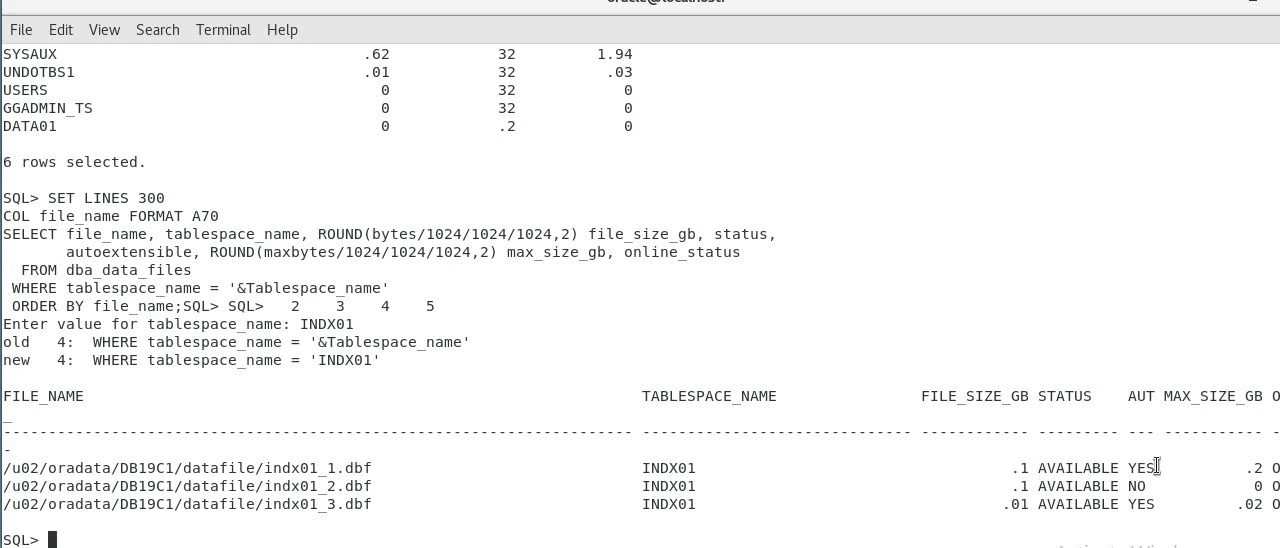
mouse_move(1135, 487)
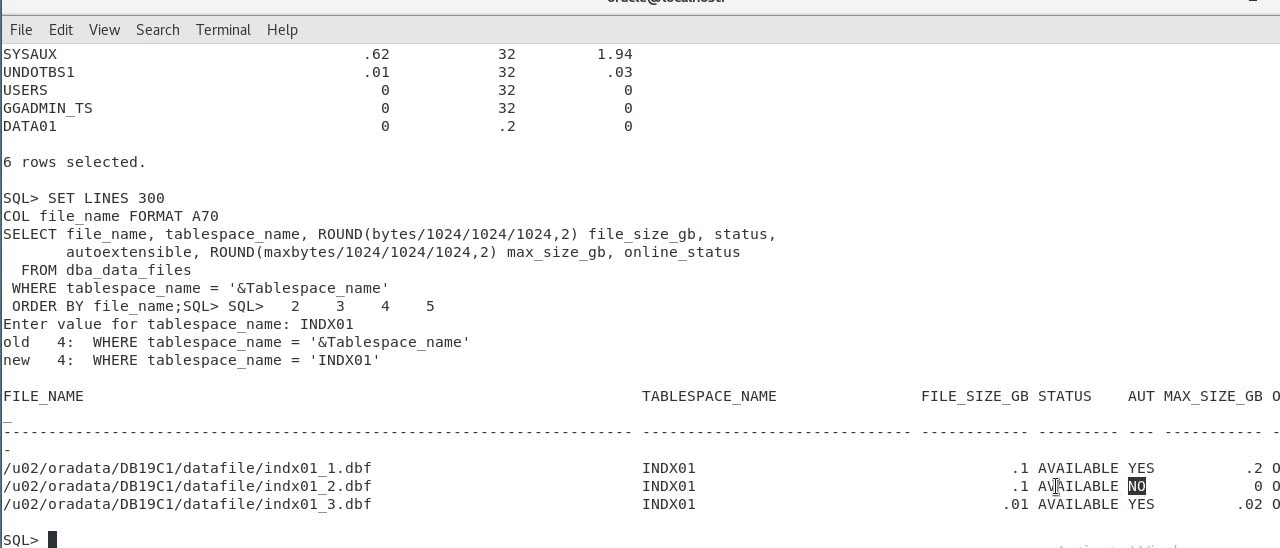
mouse_move(943, 400)
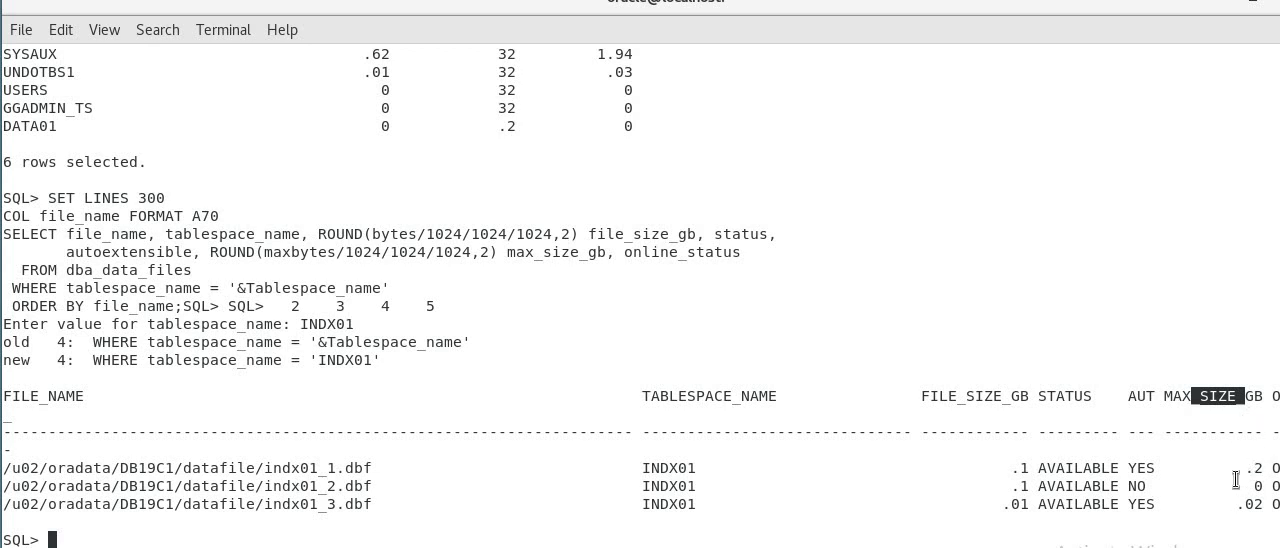
mouse_move(1240, 467)
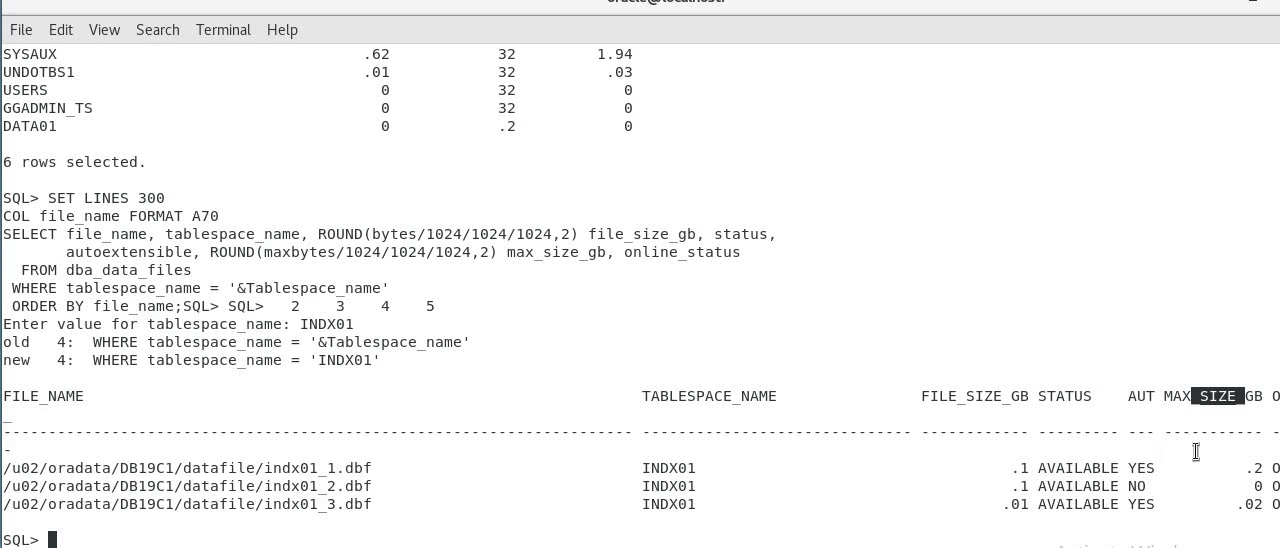
mouse_move(998, 472)
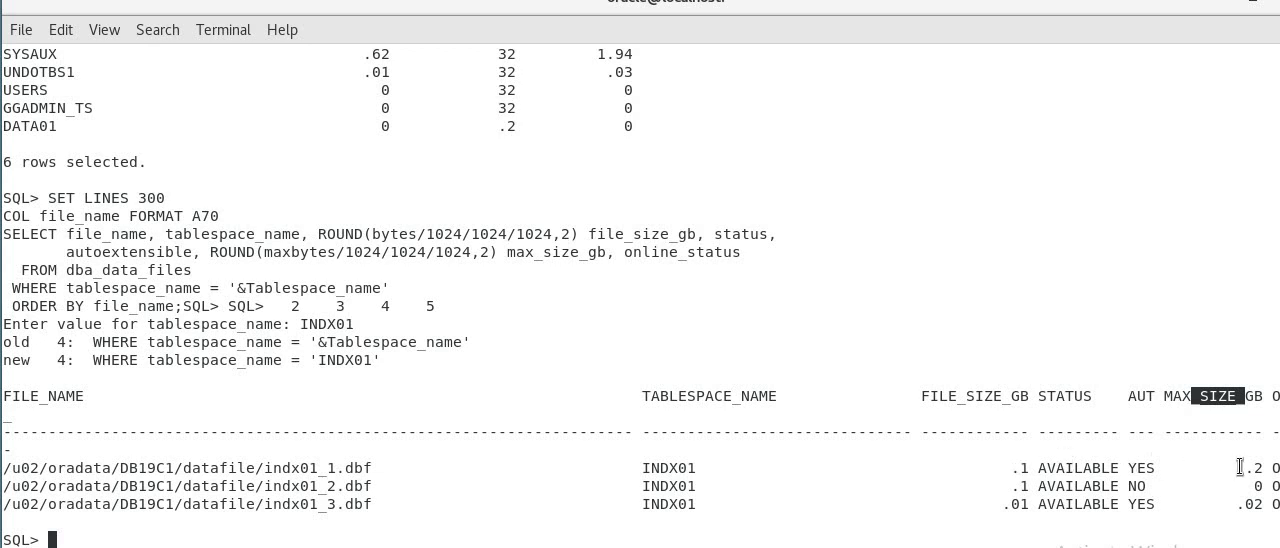
mouse_move(1005, 476)
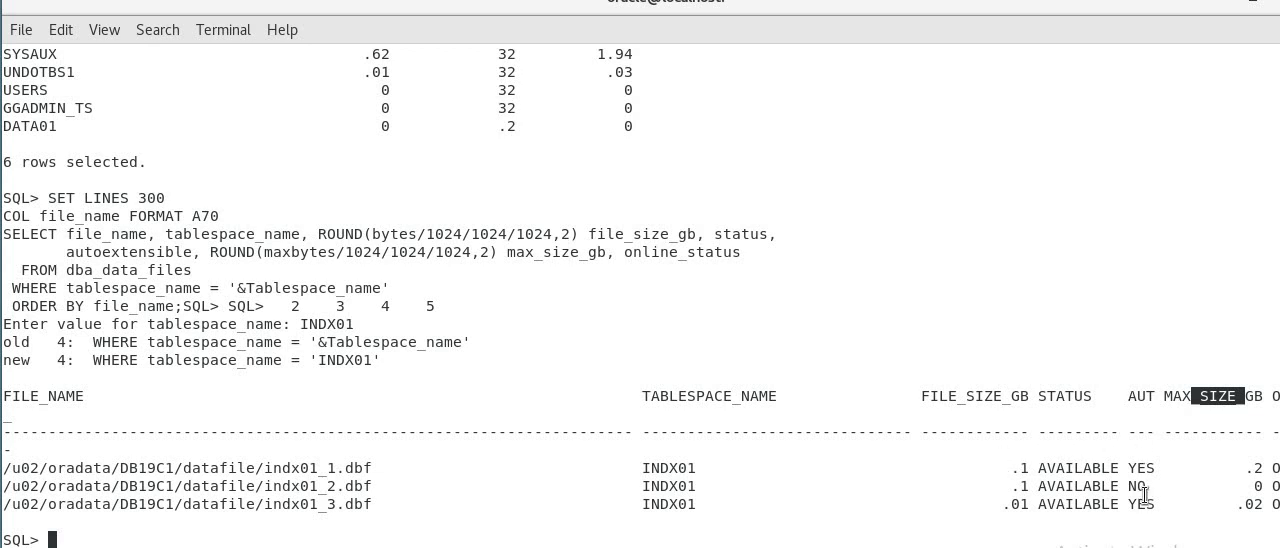
mouse_move(1144, 508)
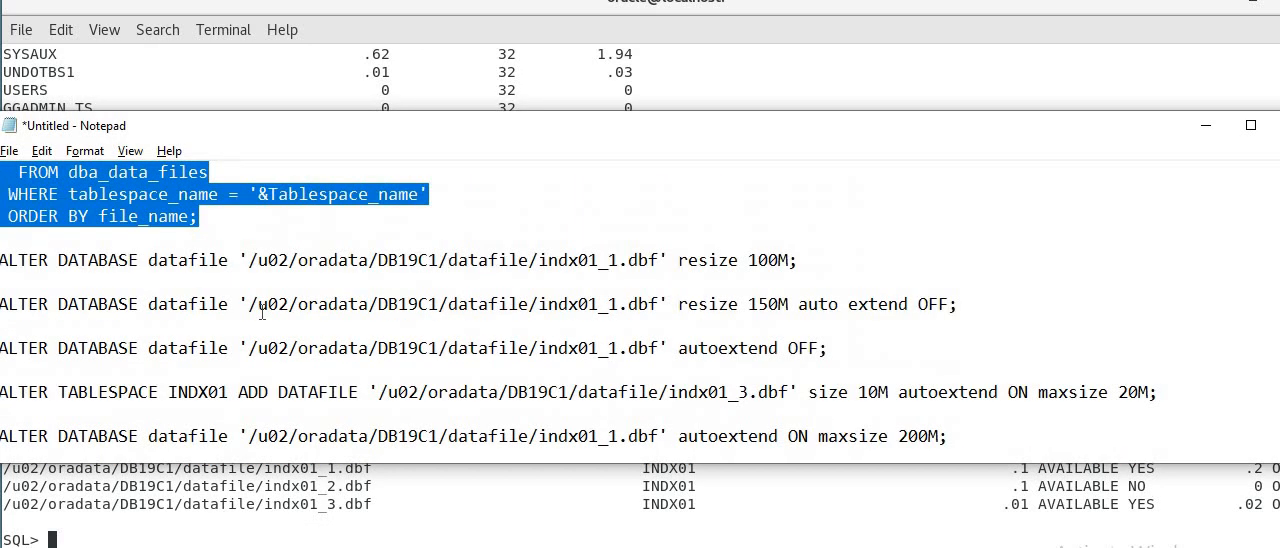
- Paste and run the ALTER DATABASE autoextend ON maxsize 200M statement for indx01_1.dbf
scroll("up", 3)
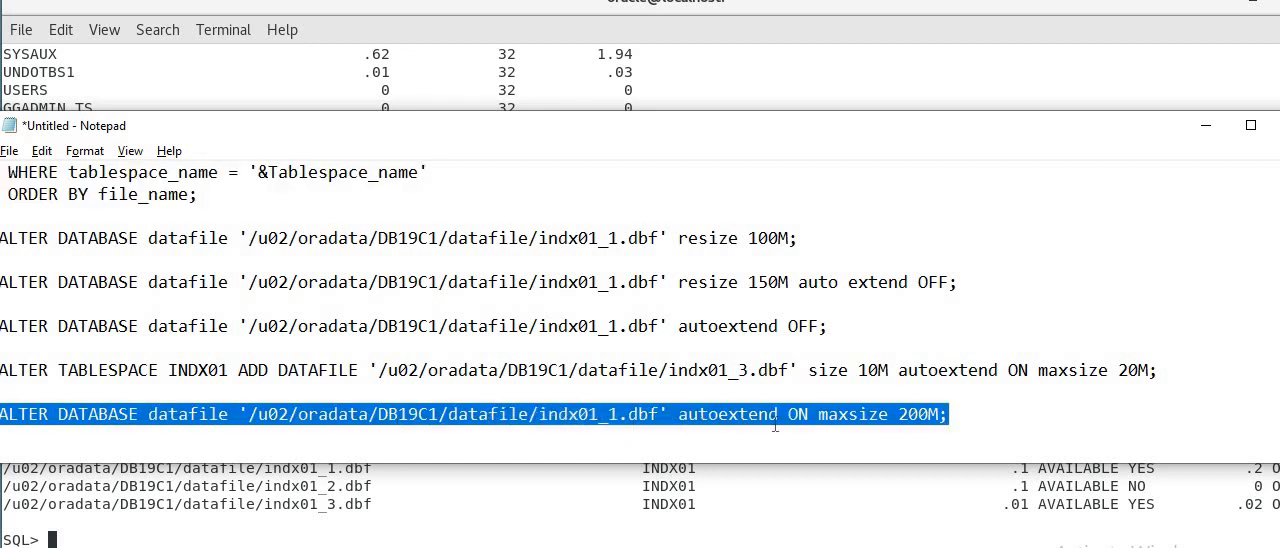
mouse_move(960, 414)
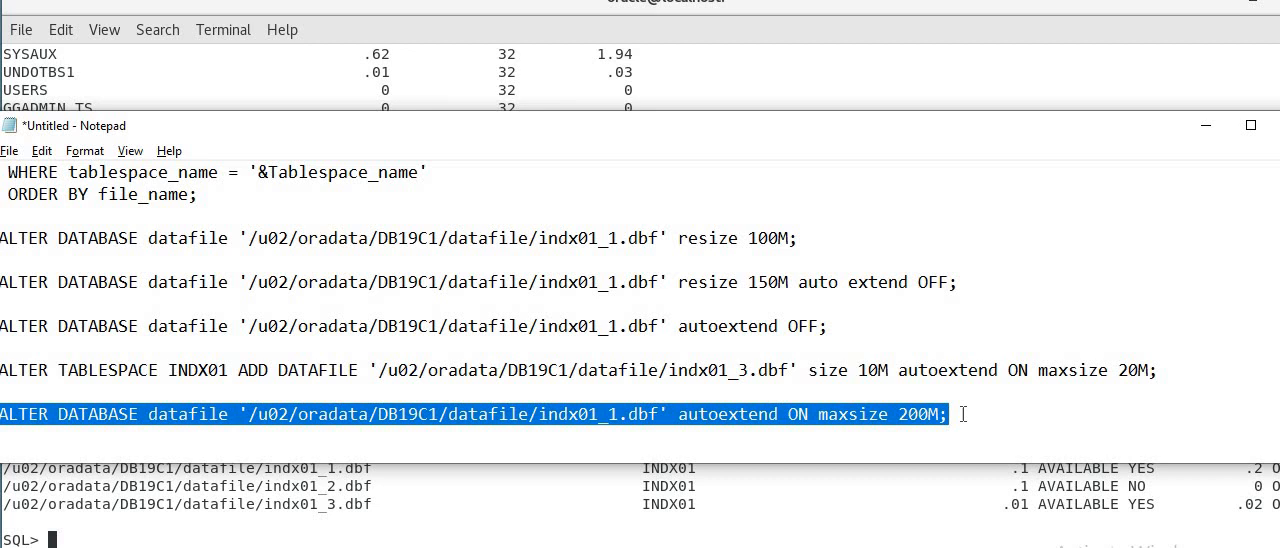
mouse_move(437, 540)
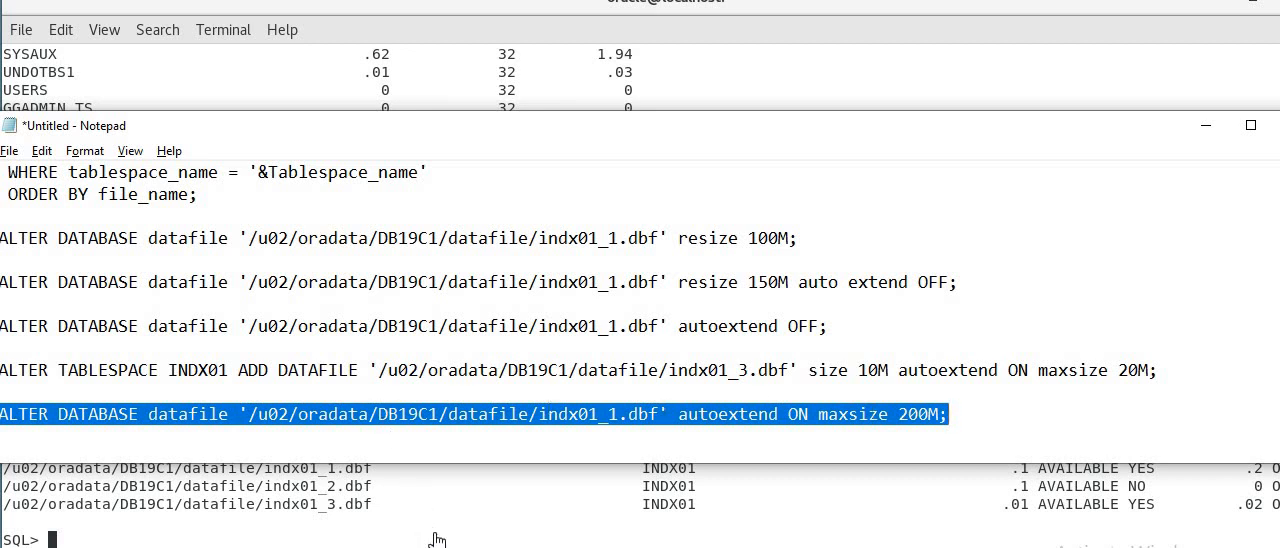
mouse_move(433, 522)
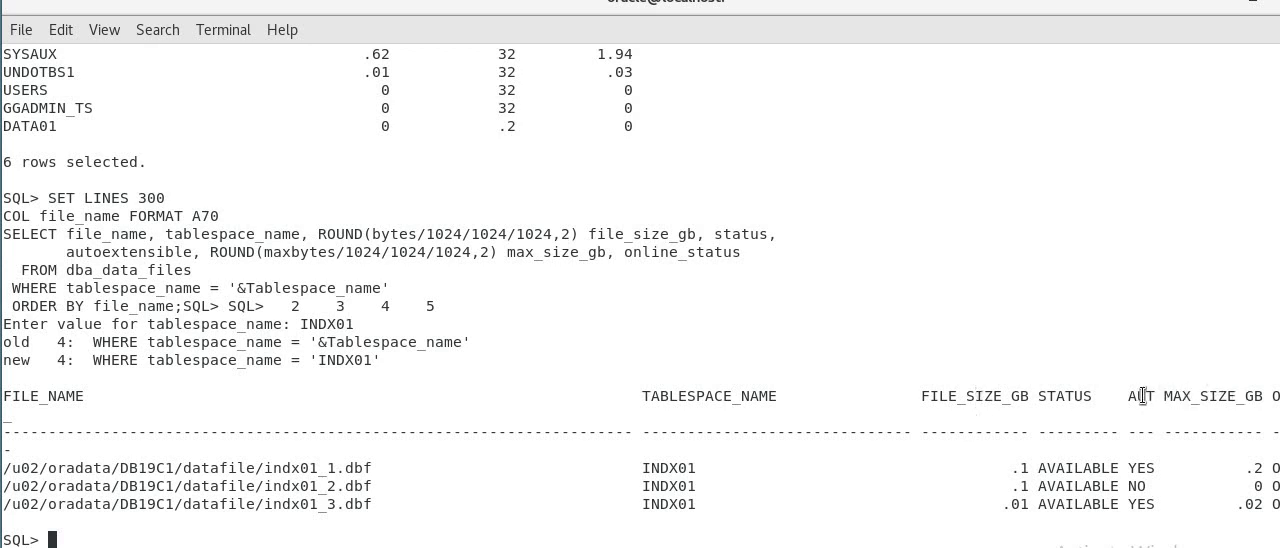
mouse_move(1141, 396)
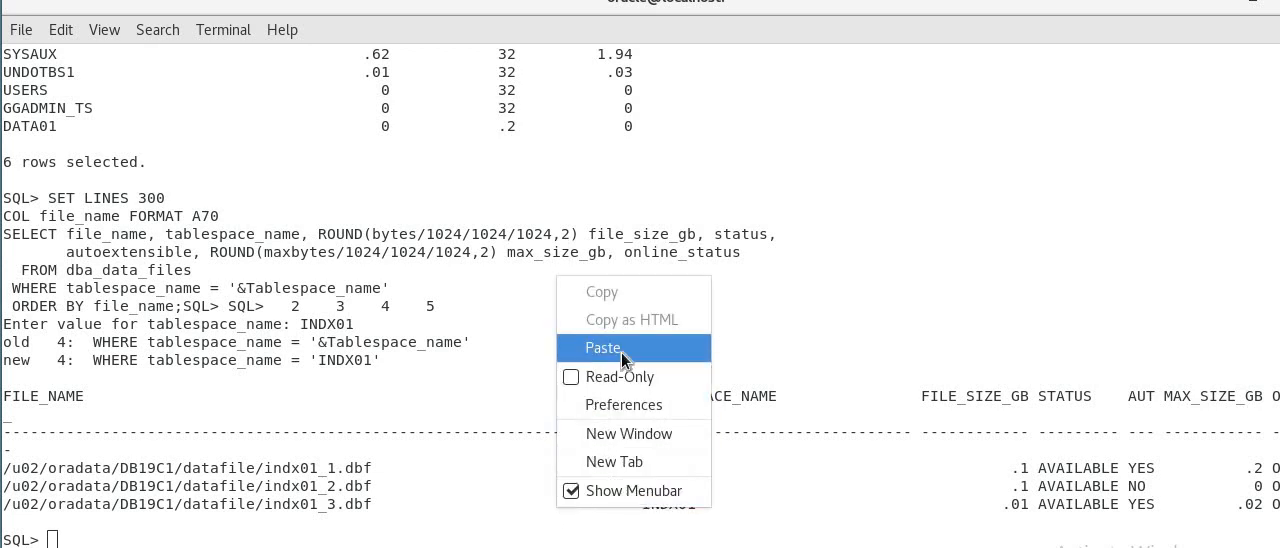
left_click(603, 348)
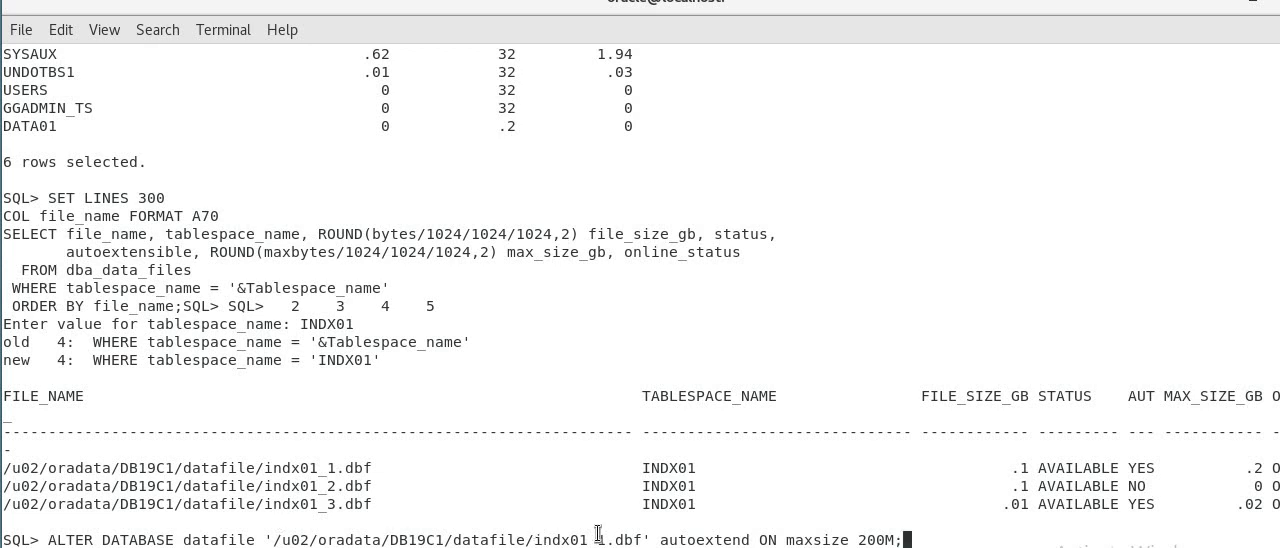
key("Return")
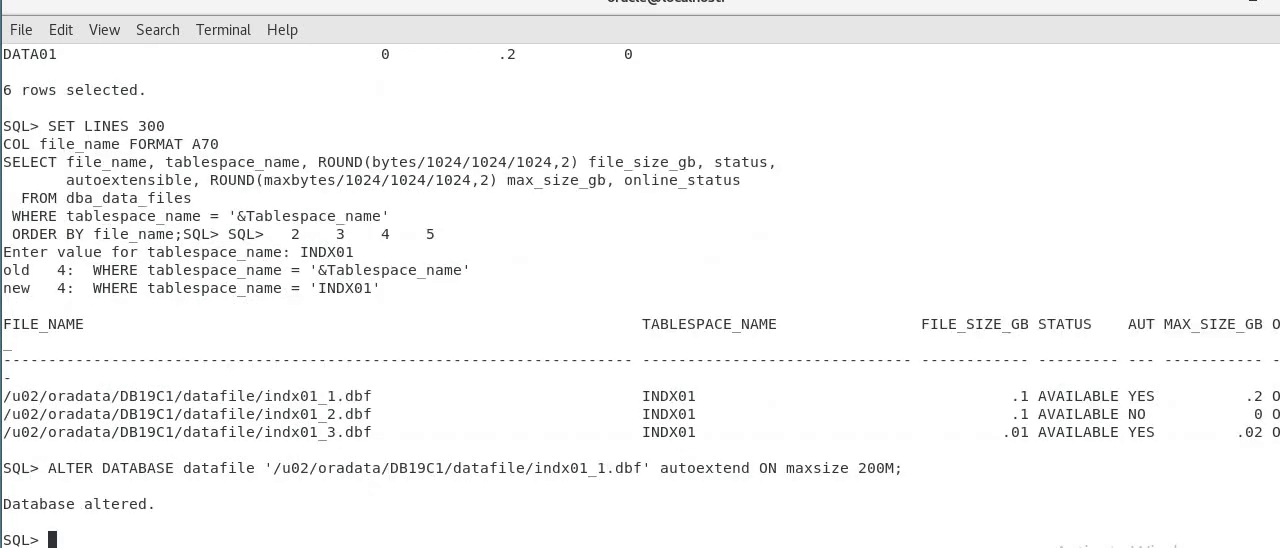
mouse_move(758, 488)
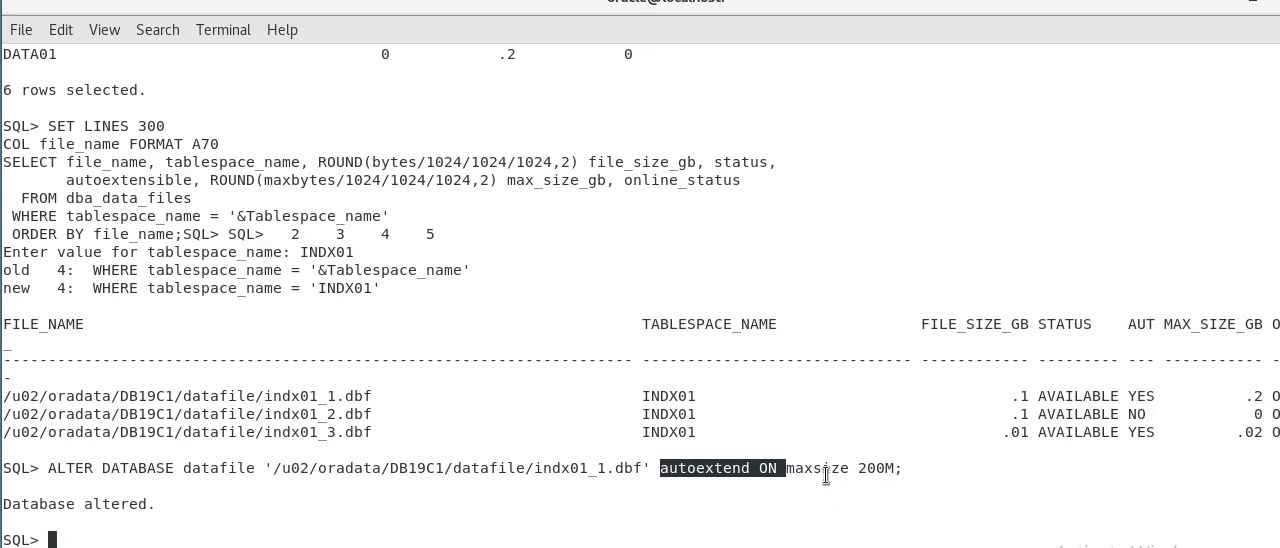
mouse_move(585, 505)
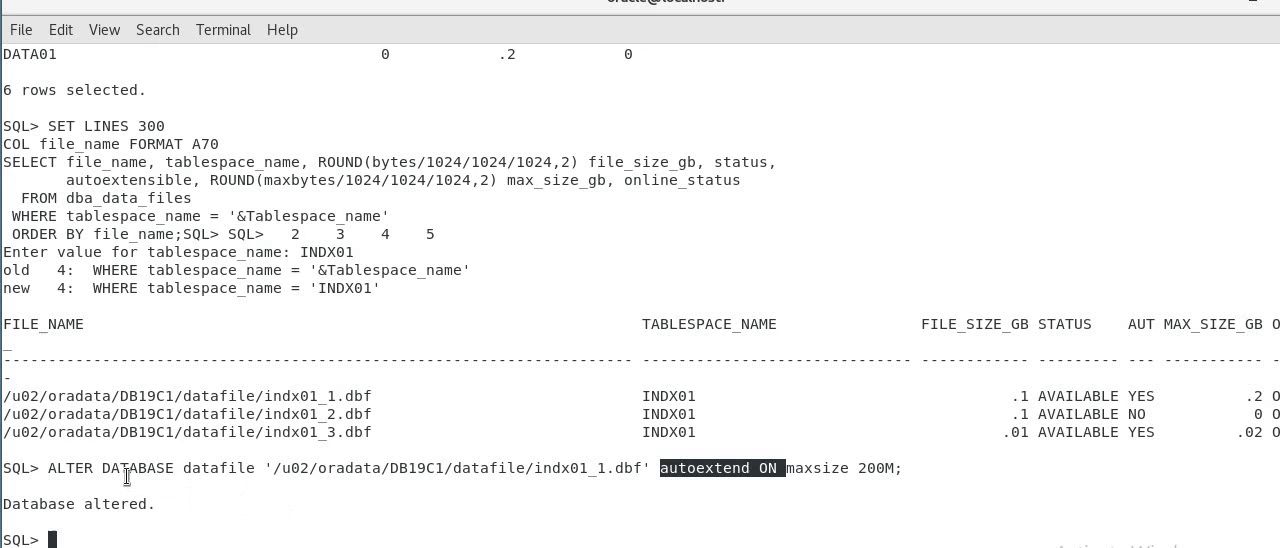
- Highlight part of the executed indx01_1.dbf autoextend statement
double_click(142, 468)
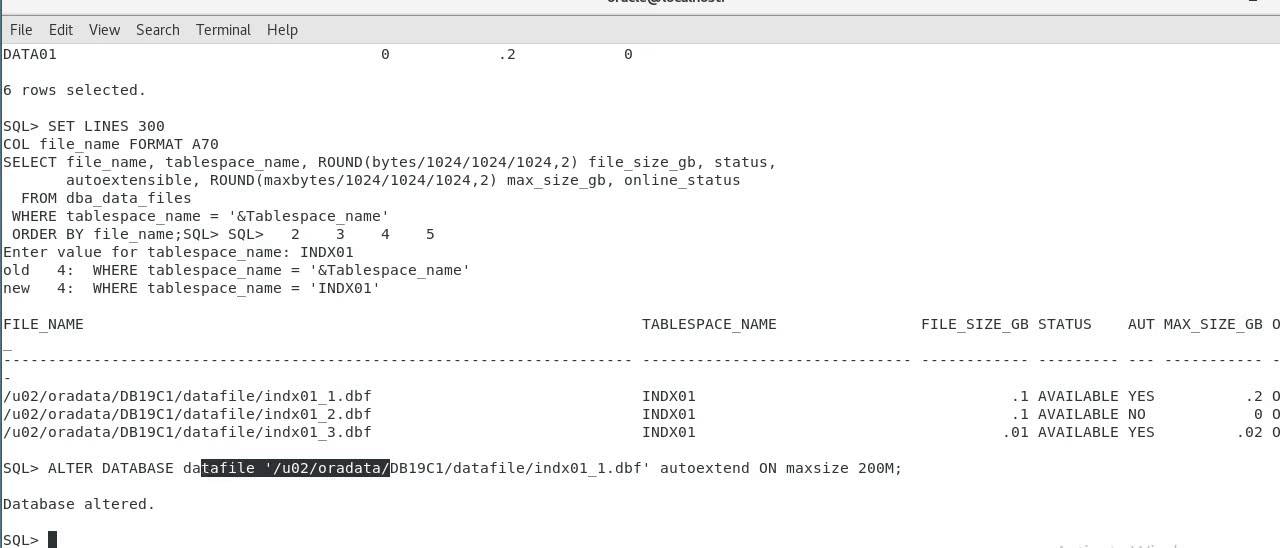
mouse_move(125, 475)
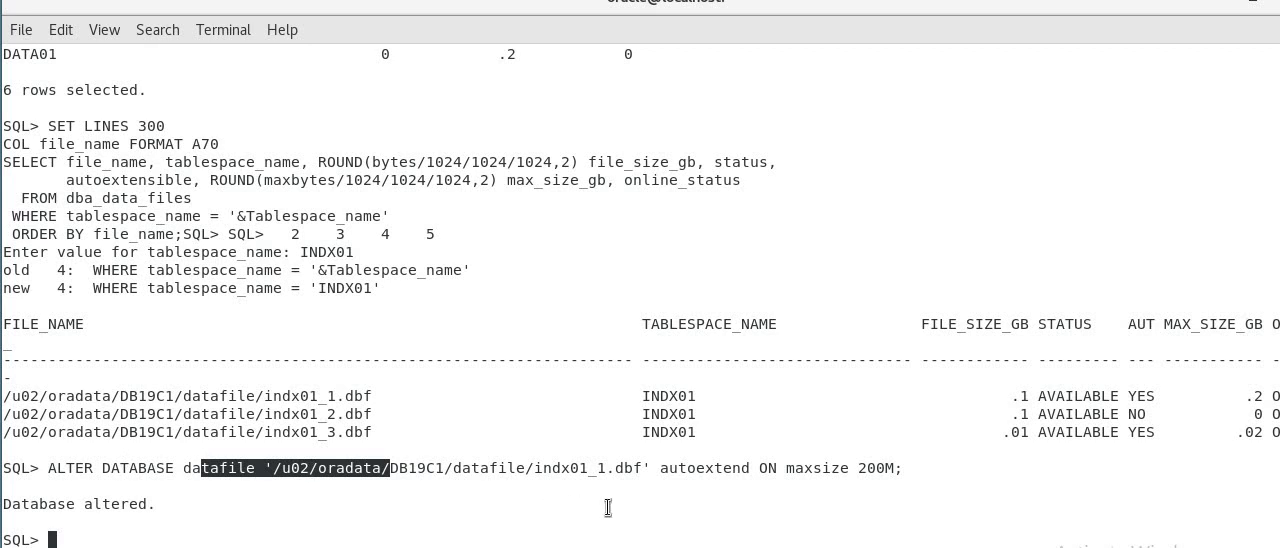
mouse_move(1018, 405)
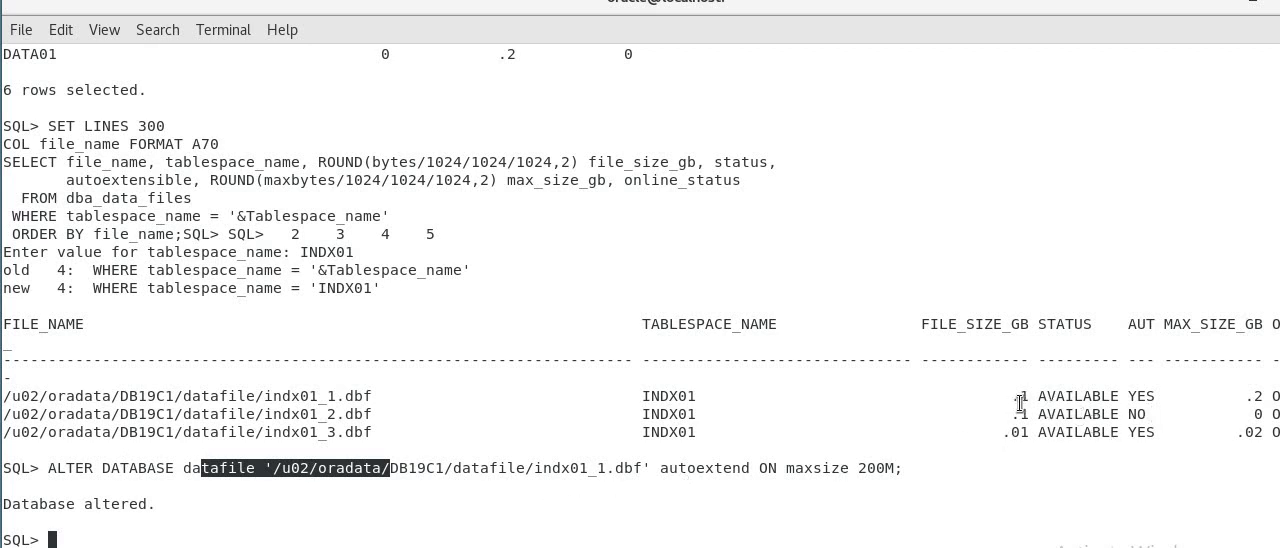
- Run ALTER DATABASE setting indx01_1.dbf maxsize 250M, which fails with ORA-01916
key("Return")
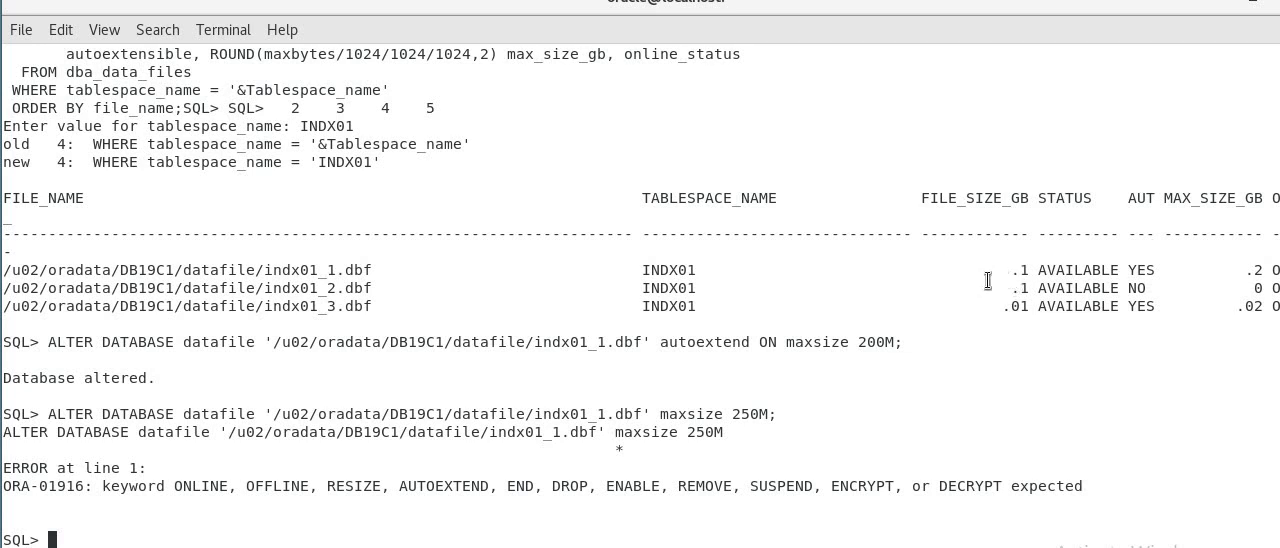
mouse_move(1270, 287)
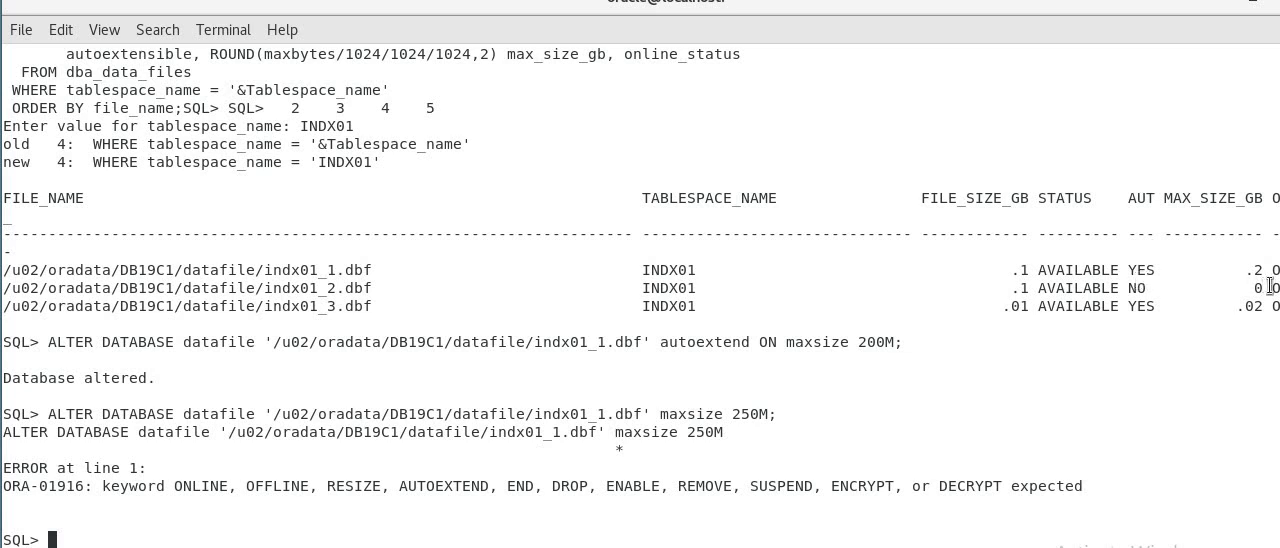
mouse_move(818, 449)
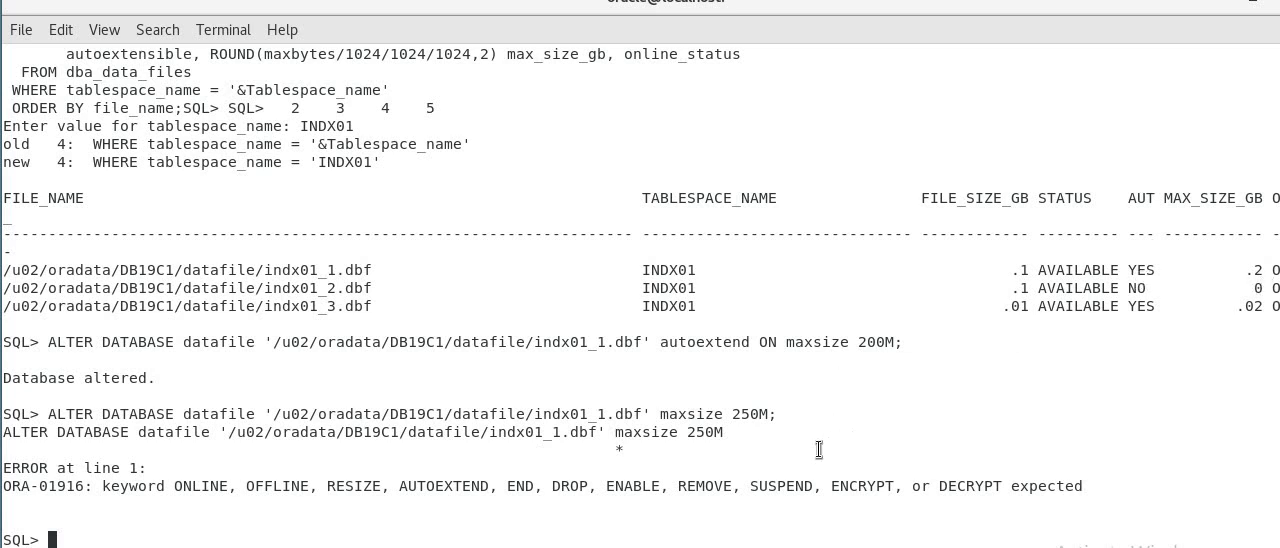
mouse_move(357, 394)
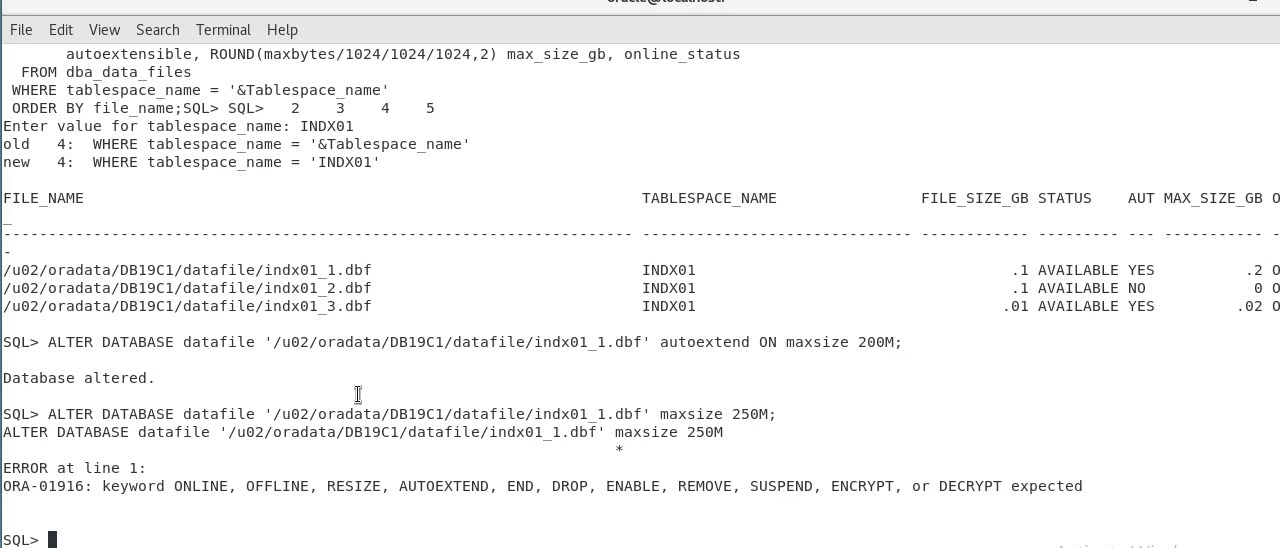
mouse_move(357, 394)
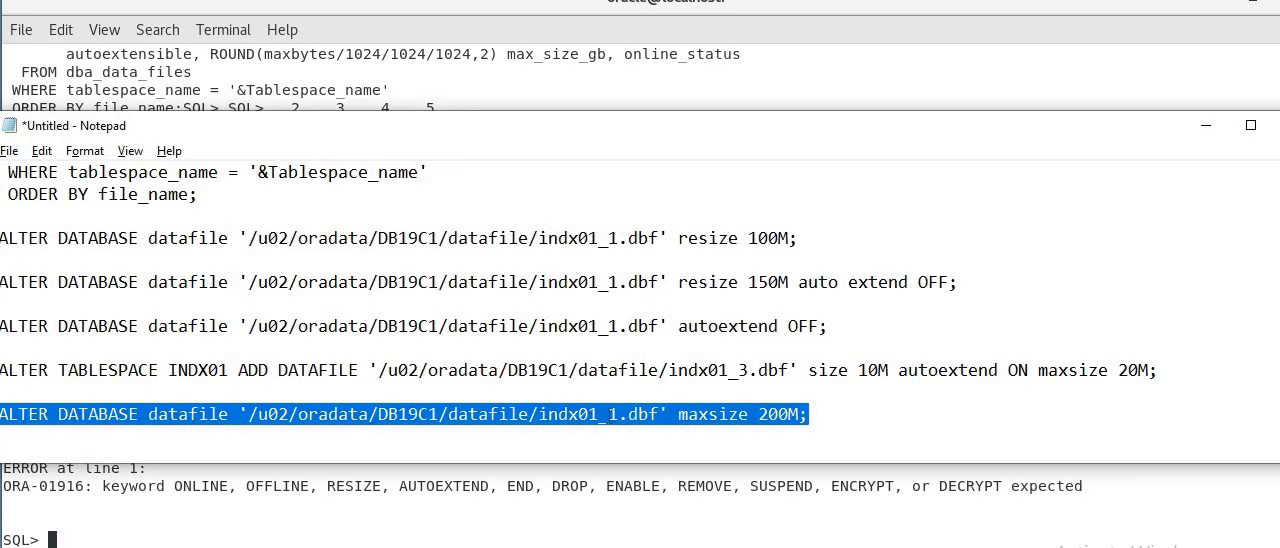
- Edit the last Notepad statement to target indx01_2 and add 'autoextend ON' before maxsize 200M
left_click(670, 414)
type("2")
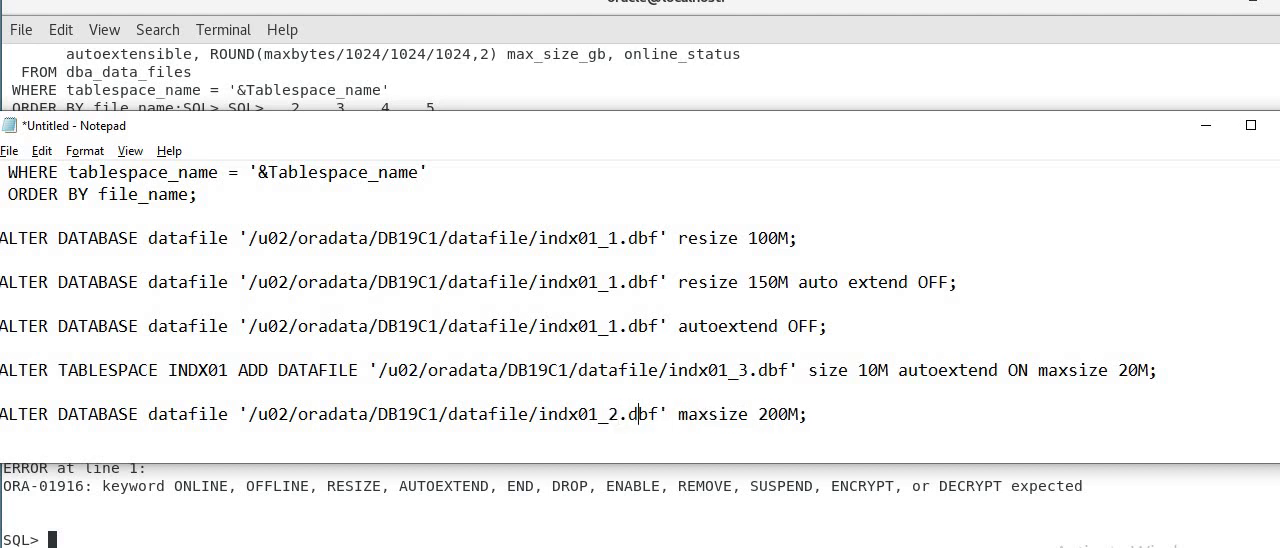
type("autoextend ON maxsize 200M;")
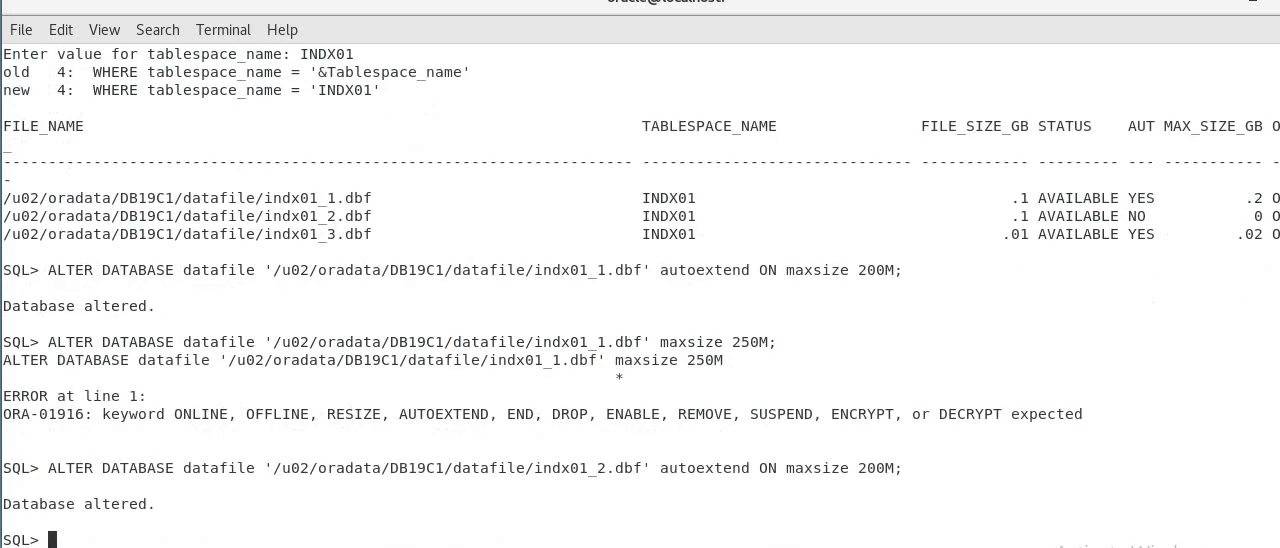
mouse_move(485, 387)
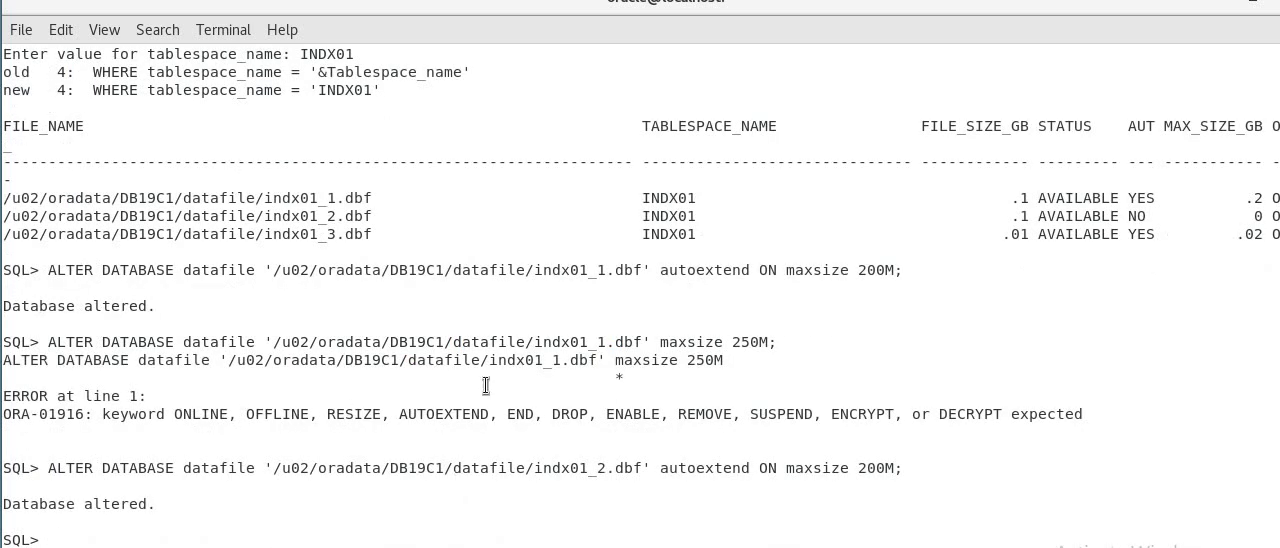
mouse_move(997, 152)
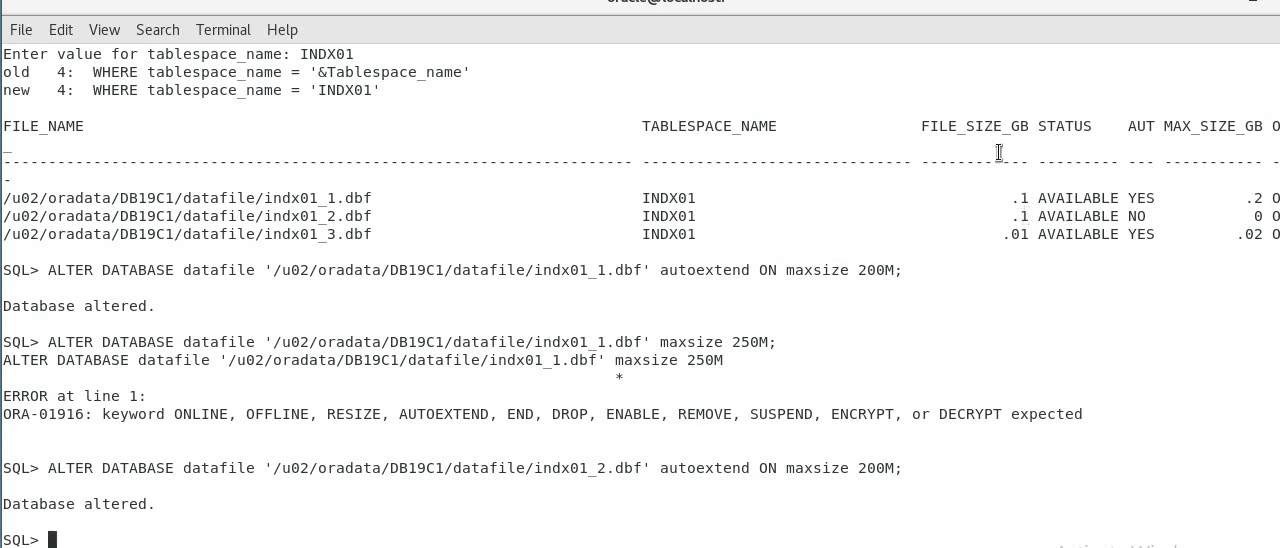
mouse_move(338, 216)
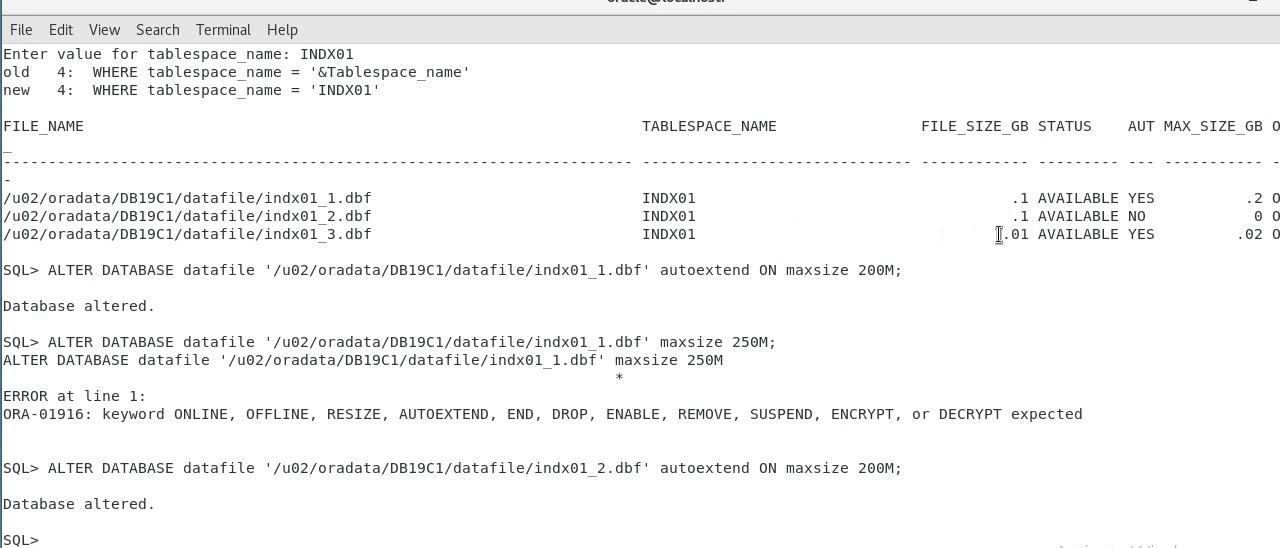
mouse_move(1200, 234)
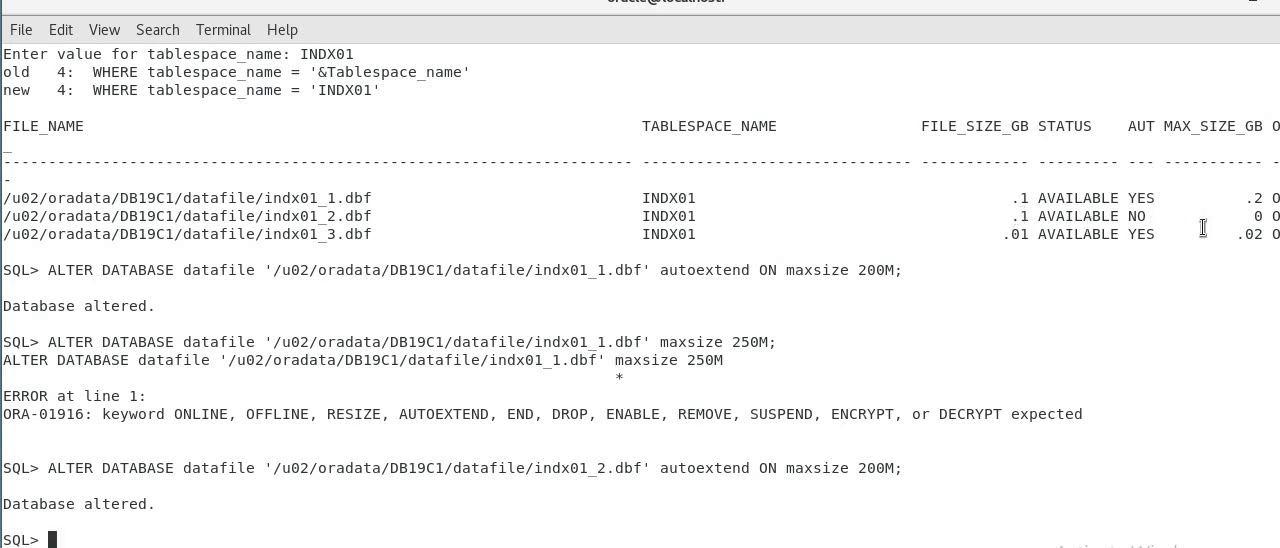
mouse_move(590, 526)
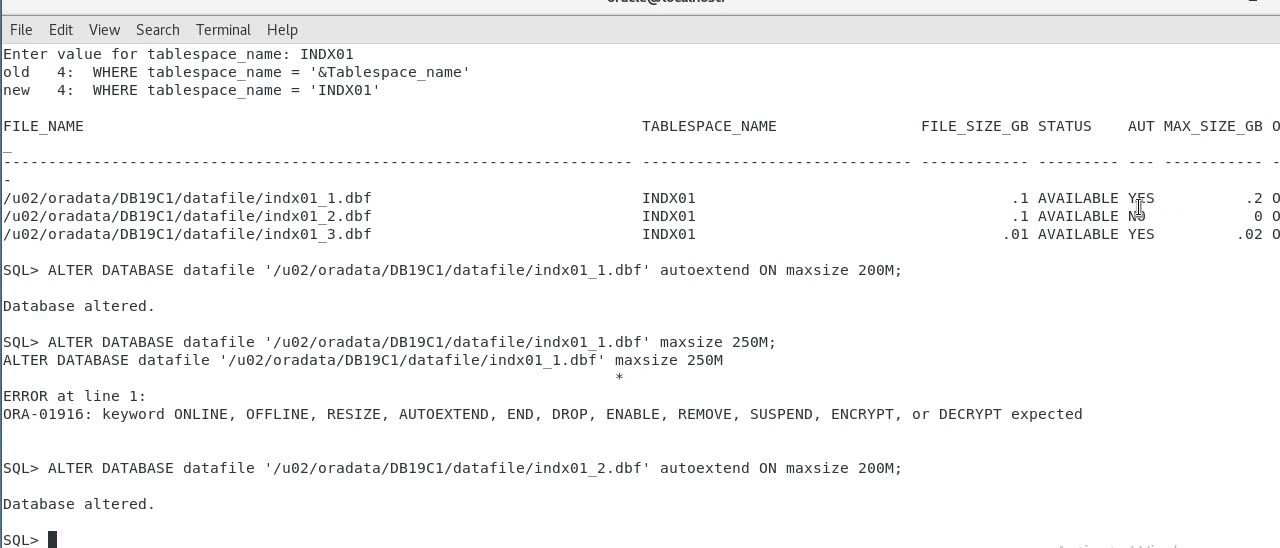
mouse_move(1248, 208)
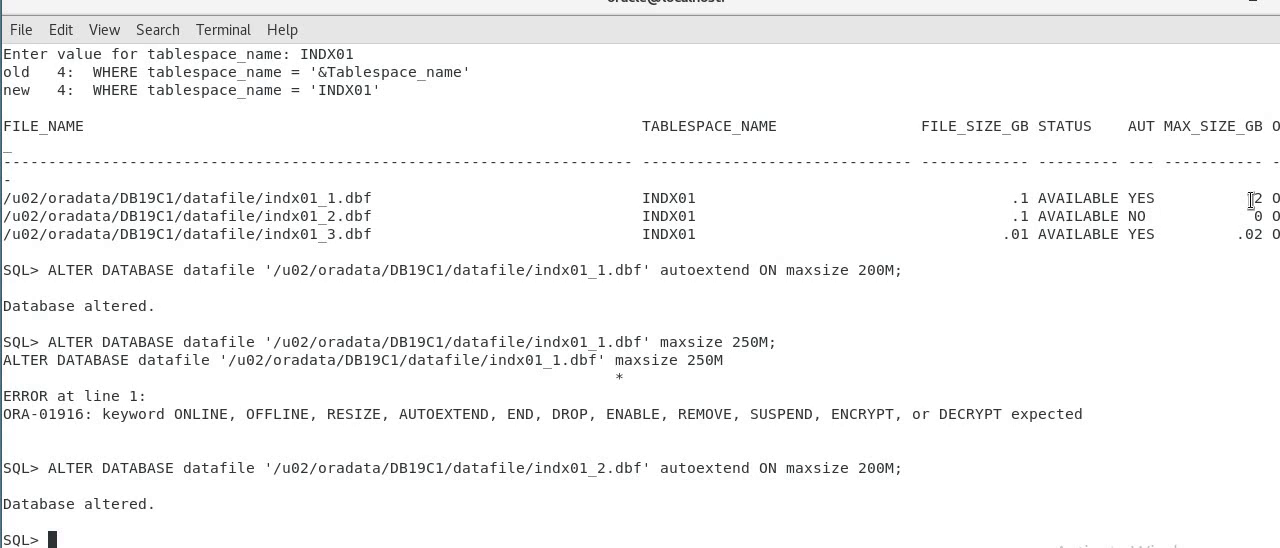
mouse_move(1178, 207)
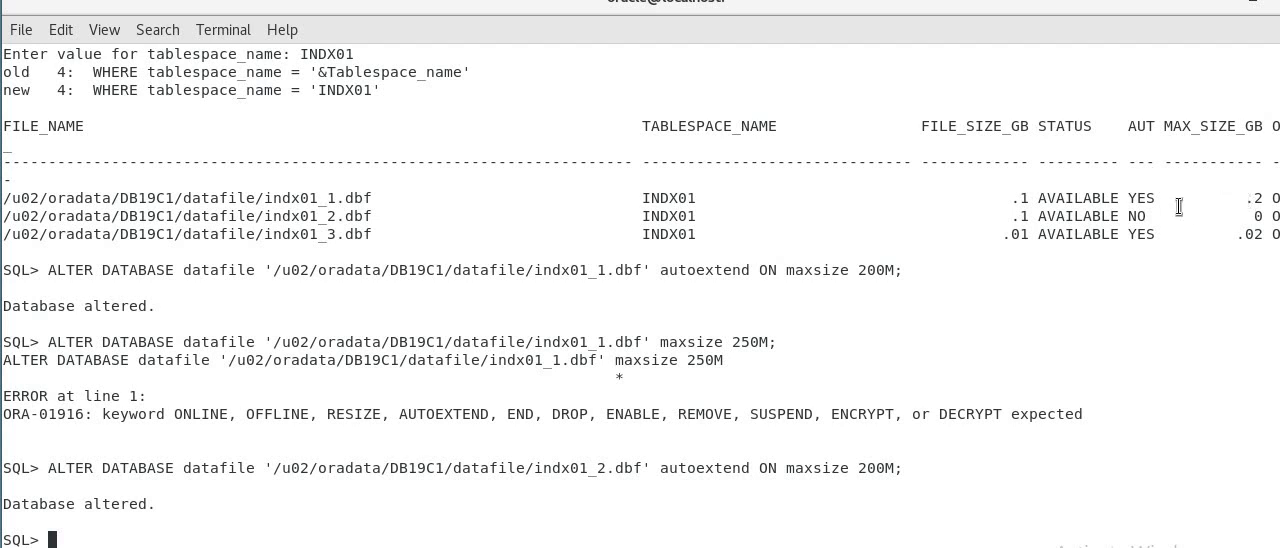
mouse_move(1143, 210)
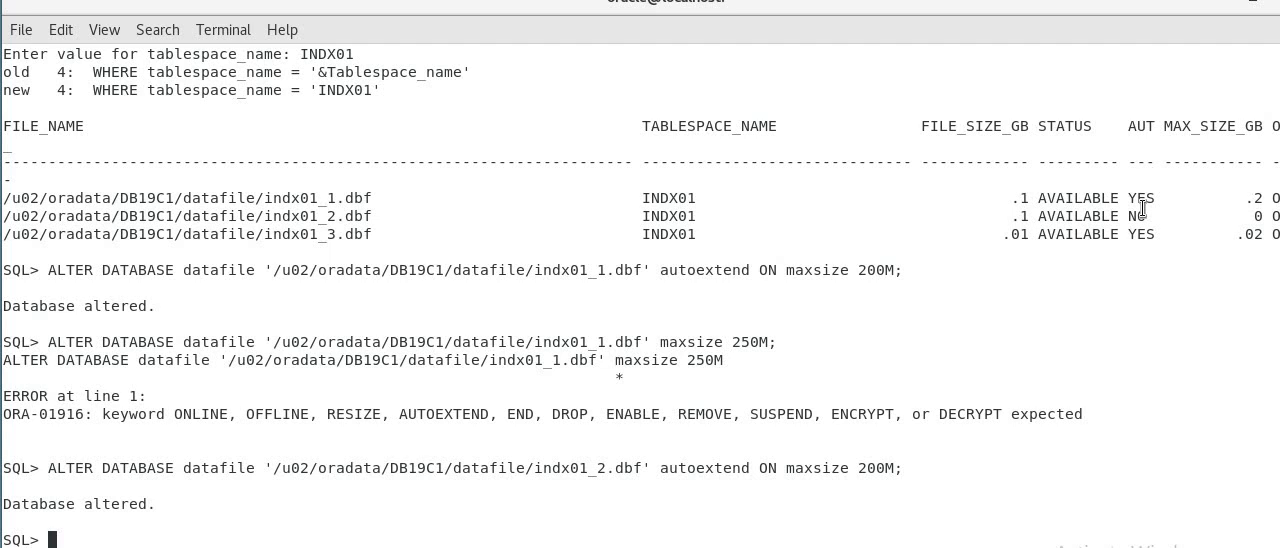
mouse_move(1055, 234)
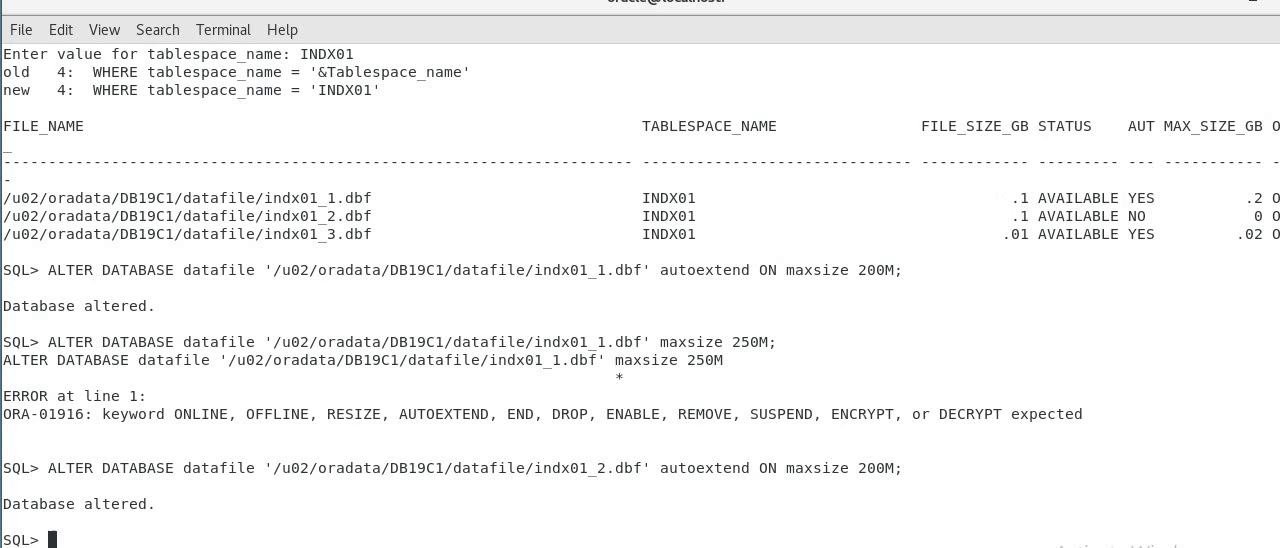
mouse_move(1267, 197)
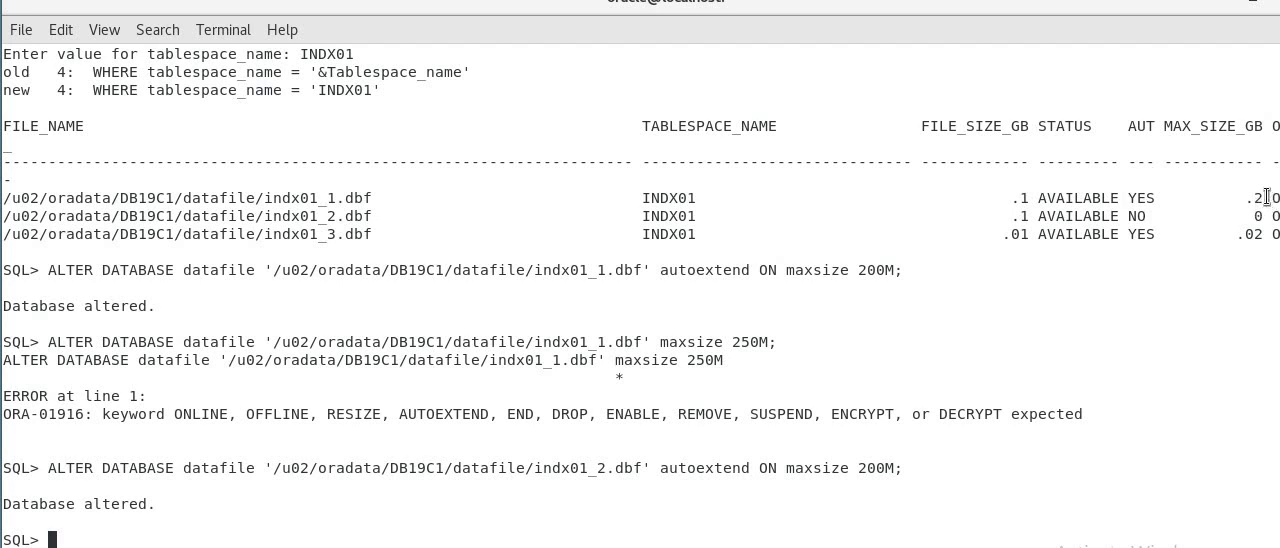
mouse_move(1167, 281)
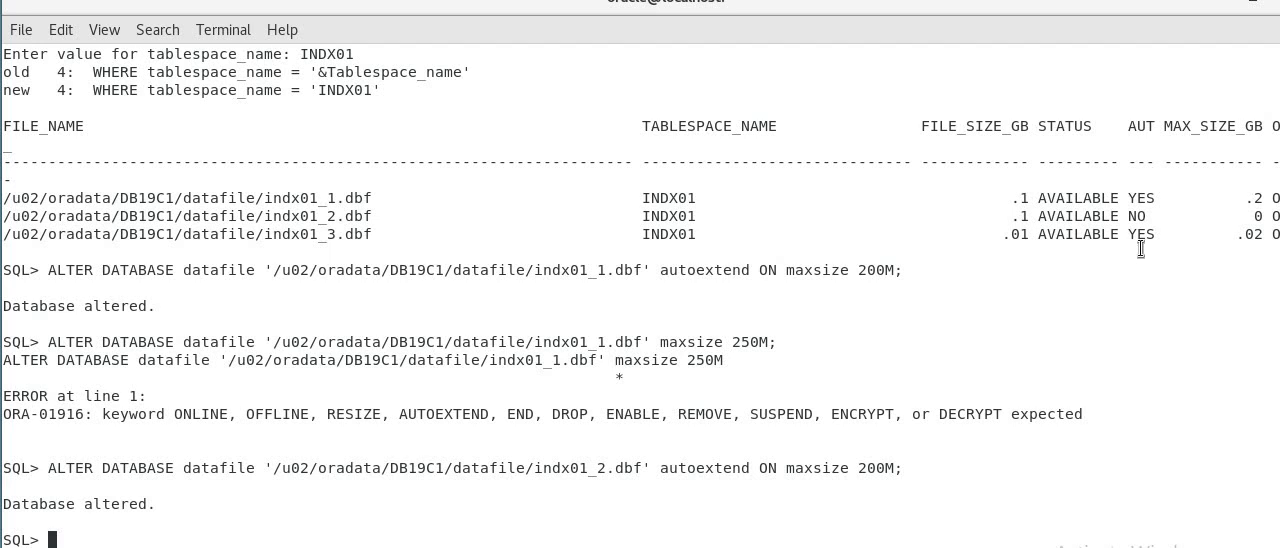
mouse_move(968, 205)
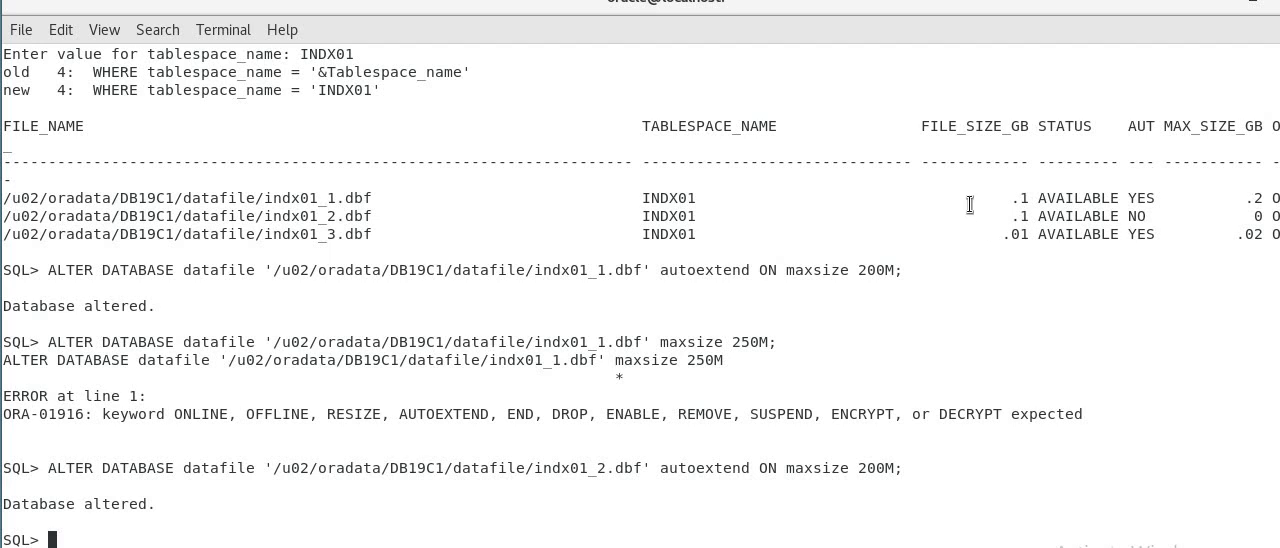
mouse_move(1065, 212)
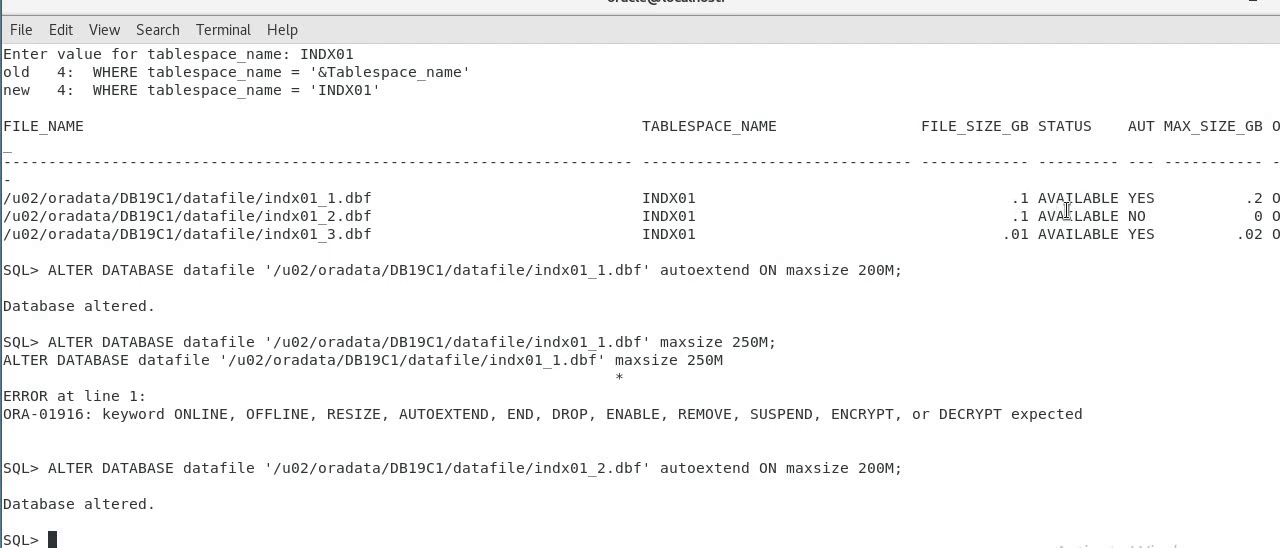
mouse_move(996, 305)
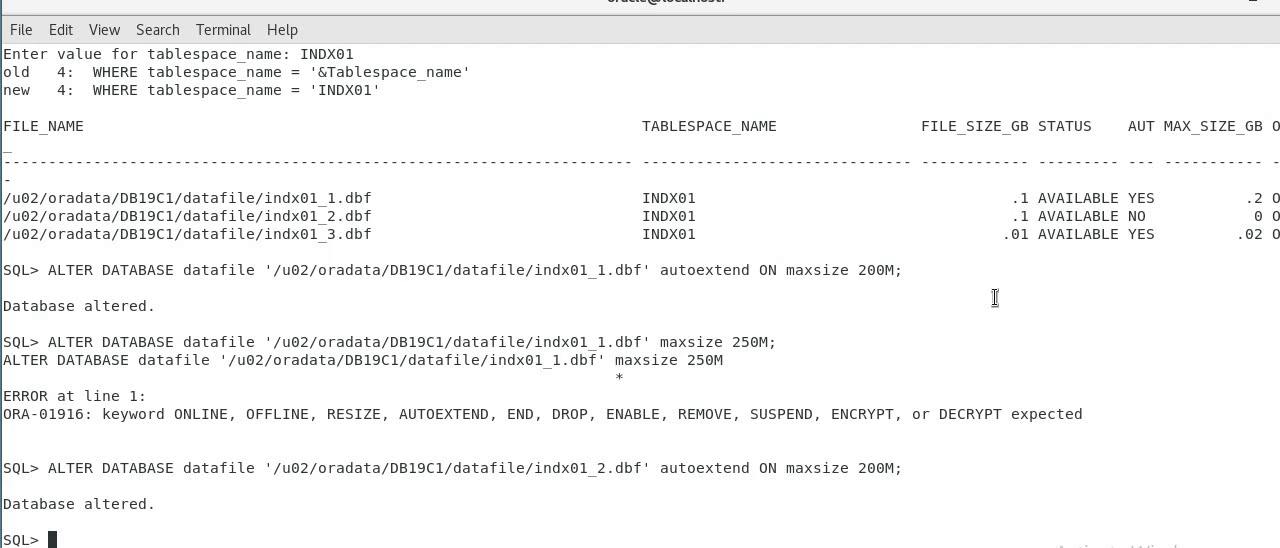
mouse_move(1237, 234)
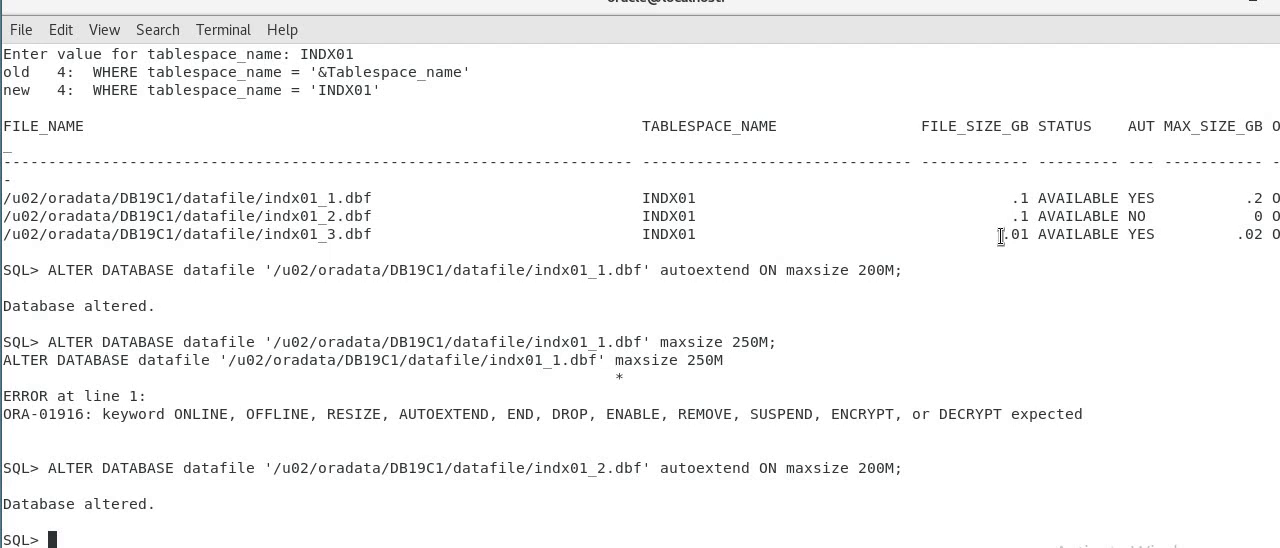
mouse_move(1143, 184)
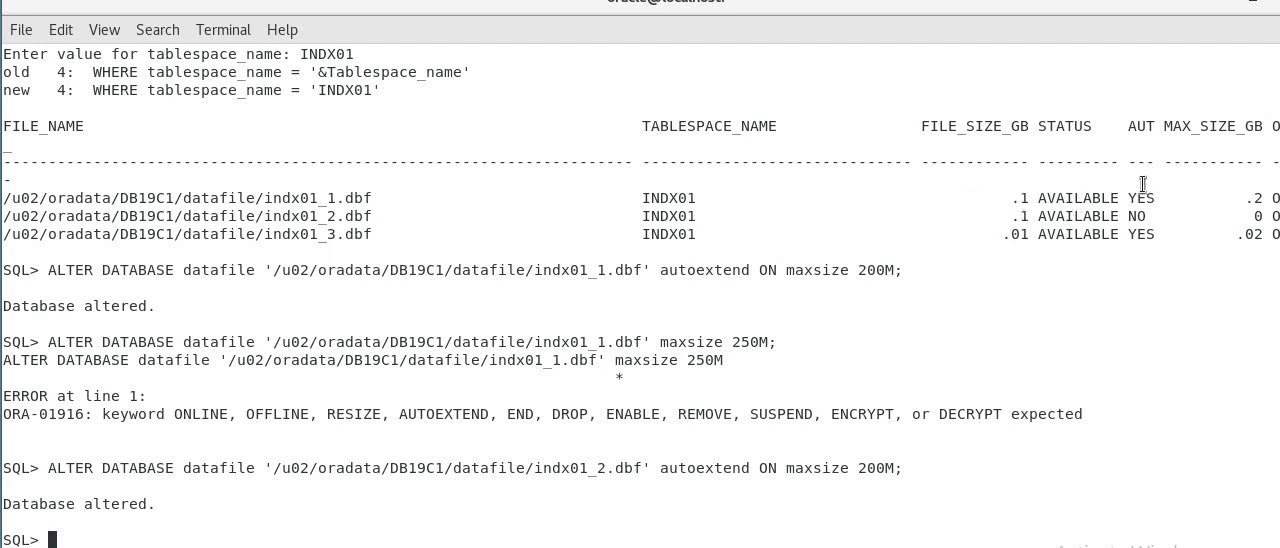
mouse_move(950, 191)
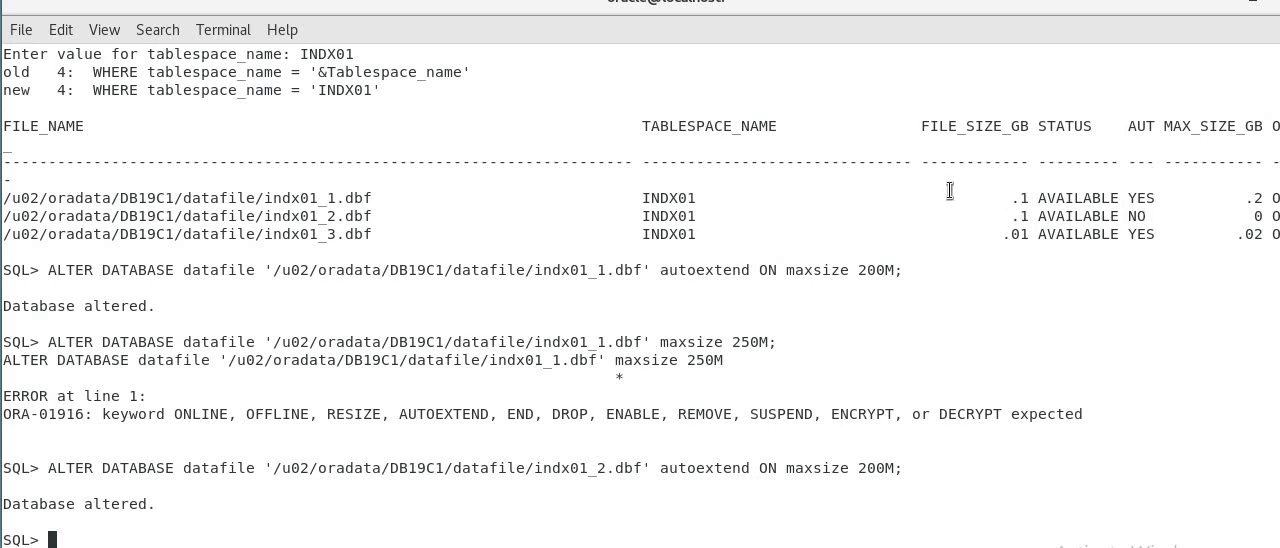
mouse_move(979, 198)
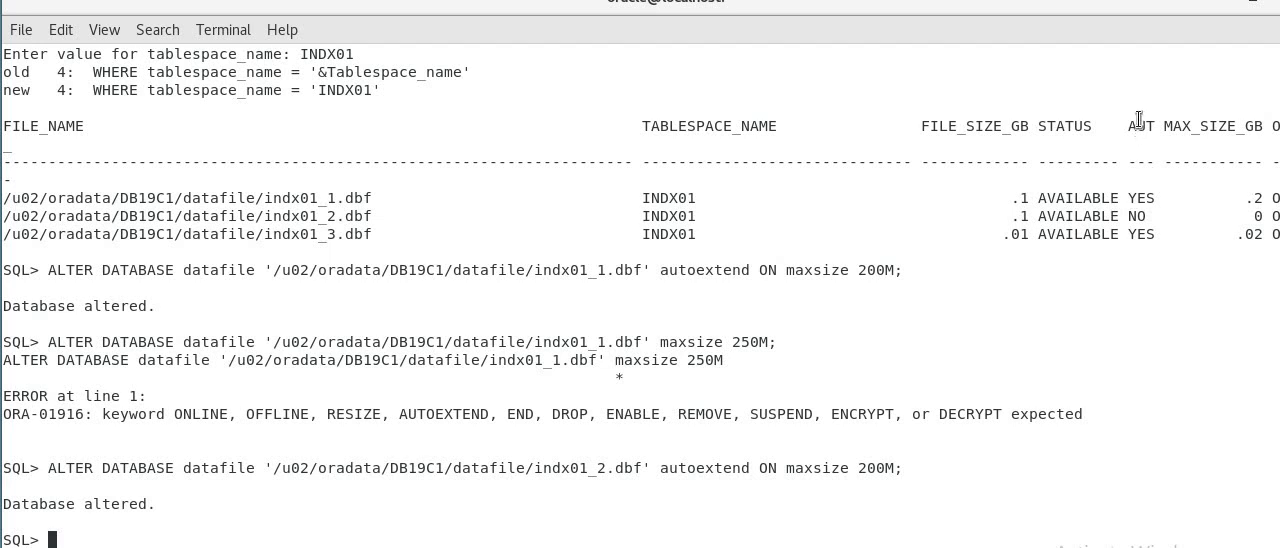
mouse_move(1130, 202)
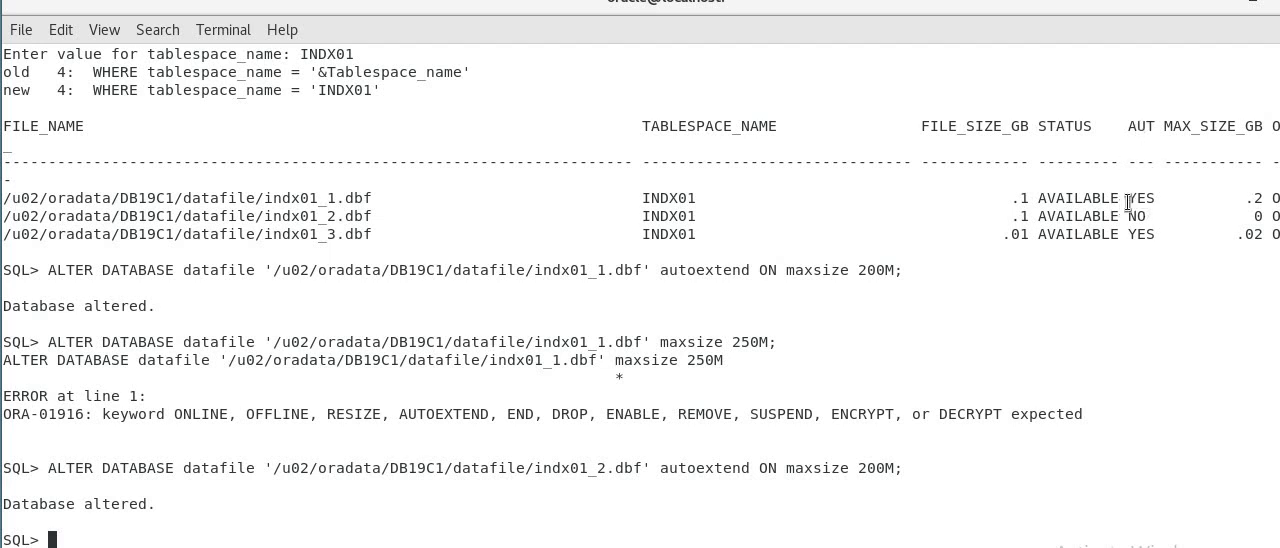
mouse_move(1254, 193)
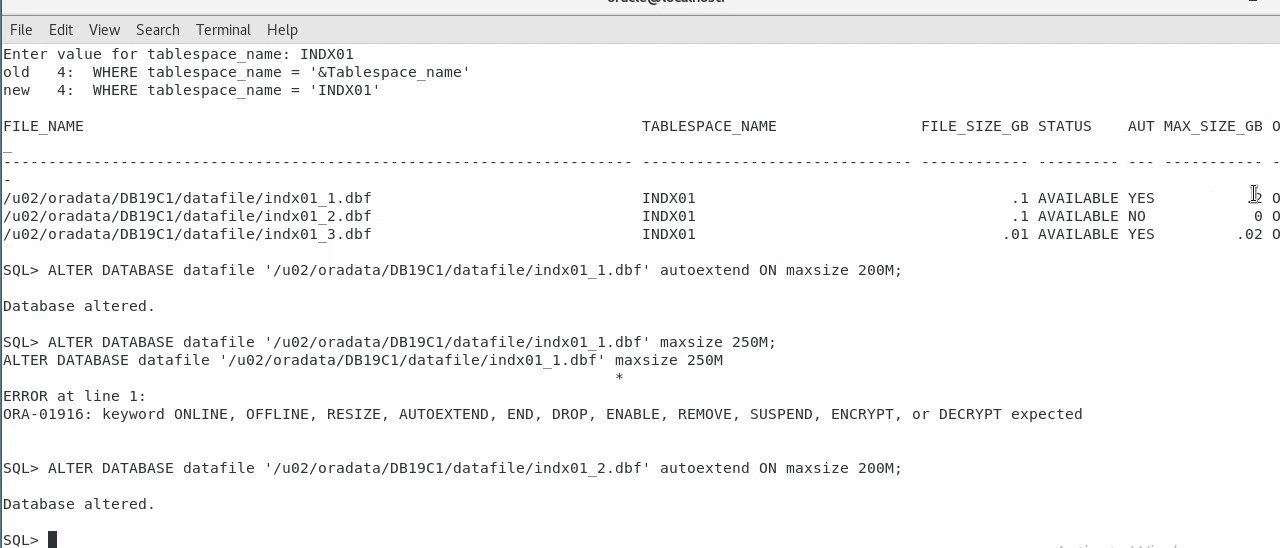
mouse_move(1227, 205)
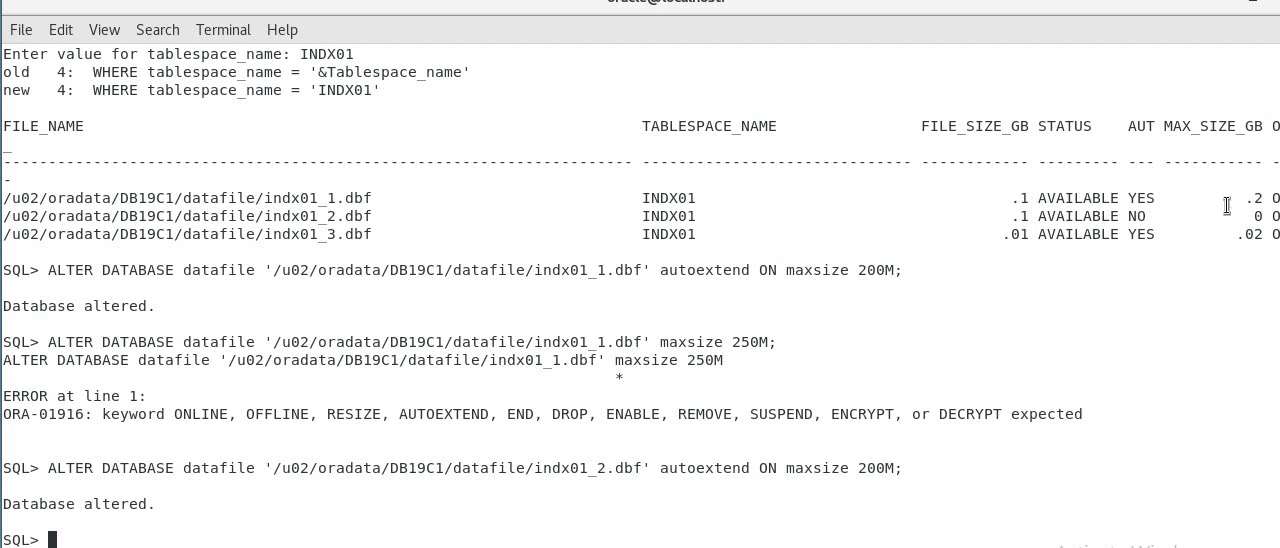
mouse_move(466, 333)
type("ALTER DATABASE datafile '/u02/oradata/DB19C1/datafile/indx01_1.dbf' resize 15")
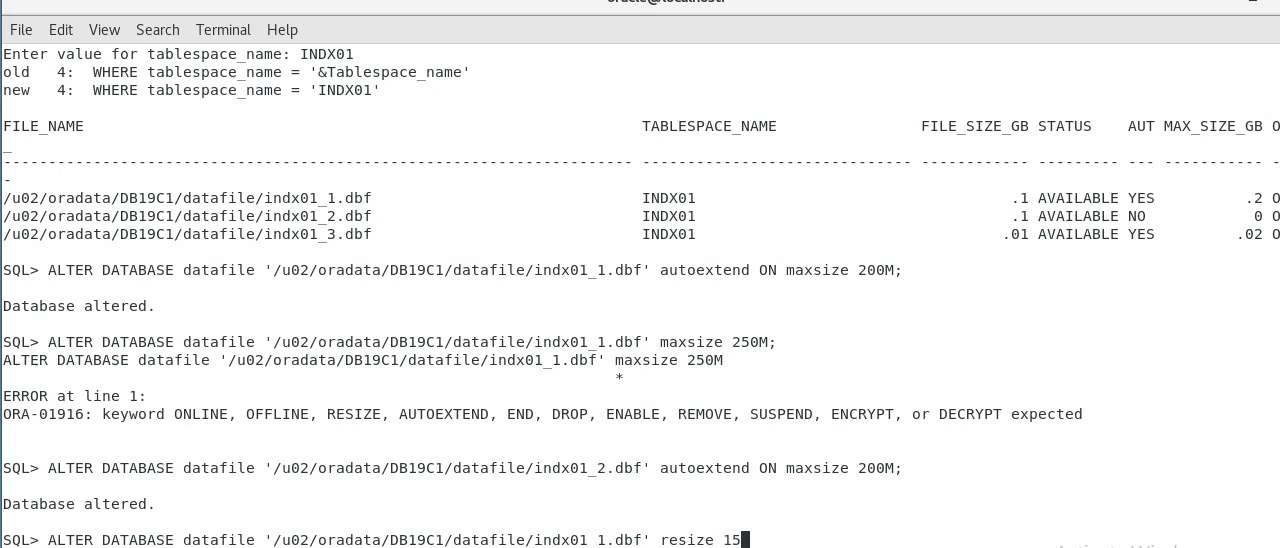
- Run ALTER DATABASE DATAFILE '.../indx01_1.dbf' RESIZE 150M
type("0M;")
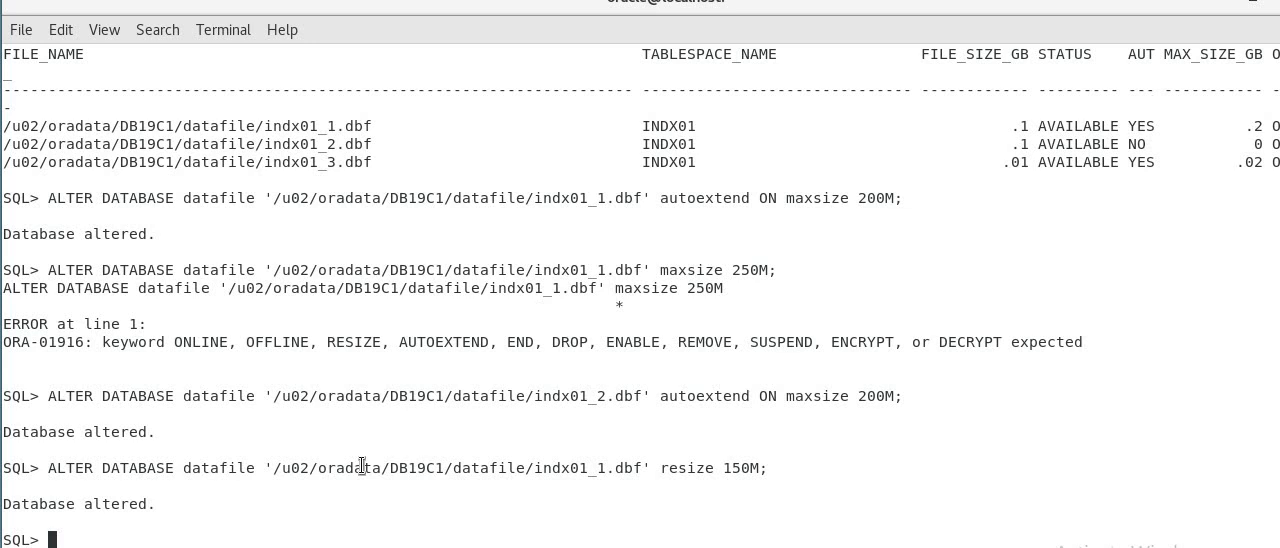
mouse_move(748, 421)
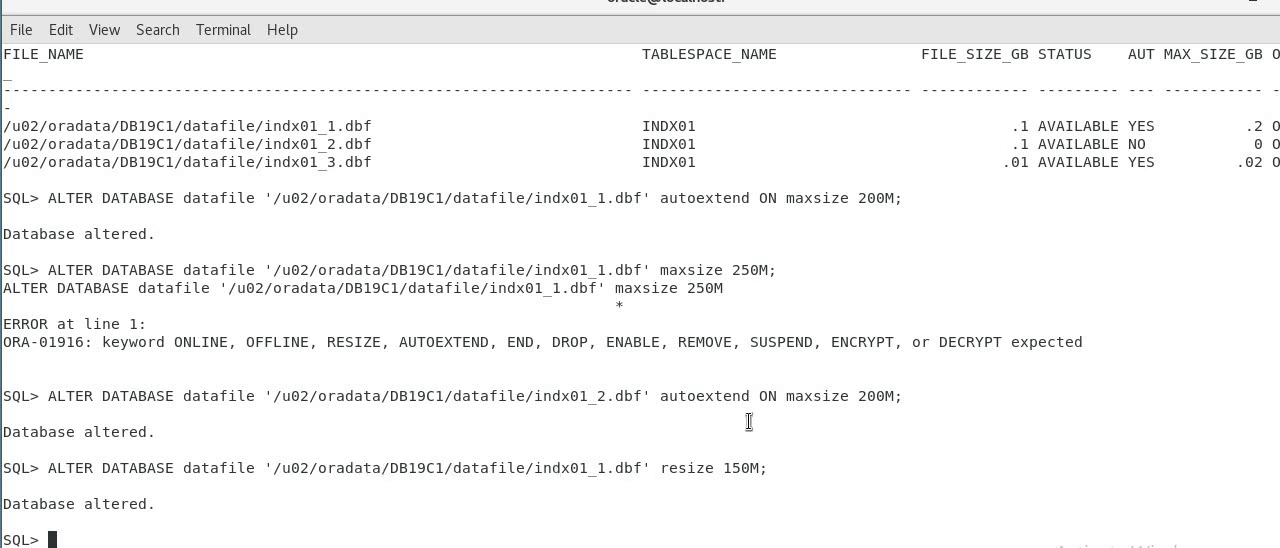
mouse_move(748, 421)
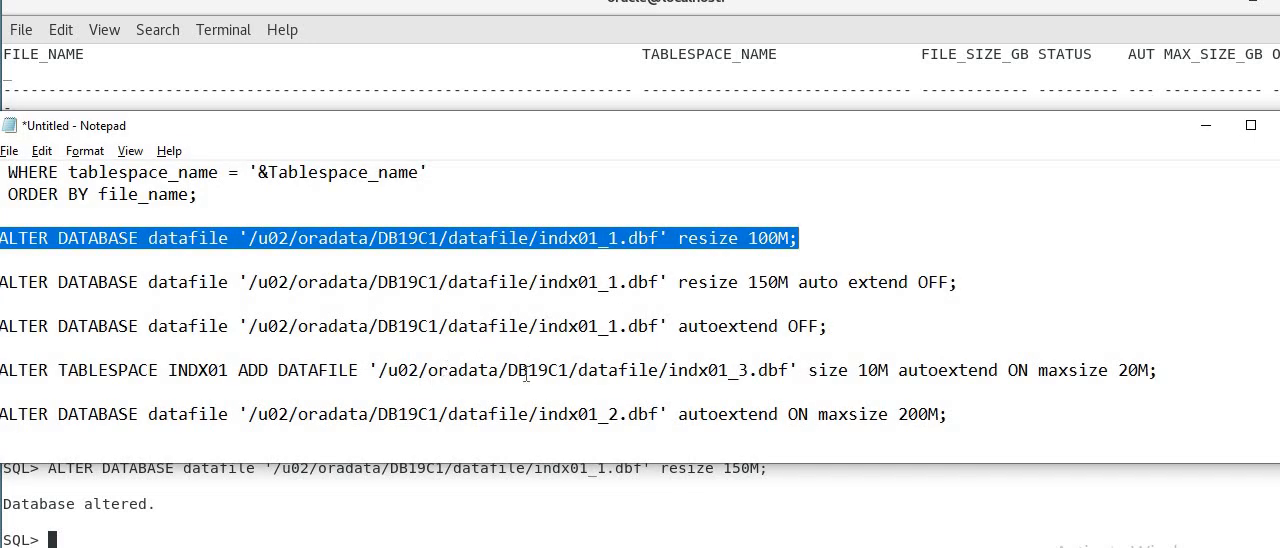
mouse_move(705, 326)
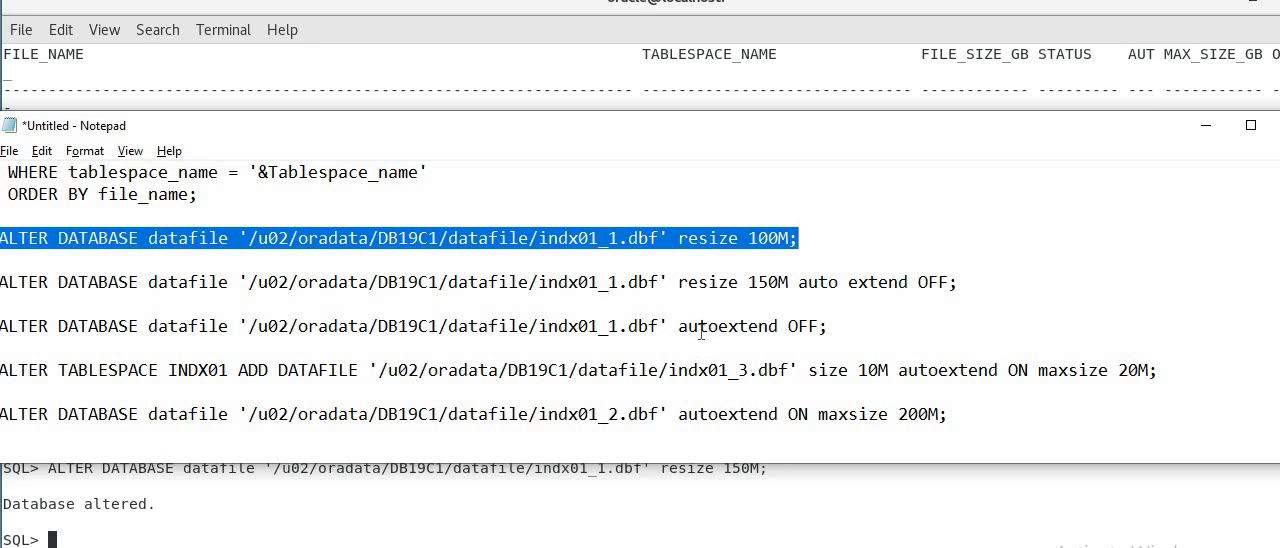
mouse_move(715, 302)
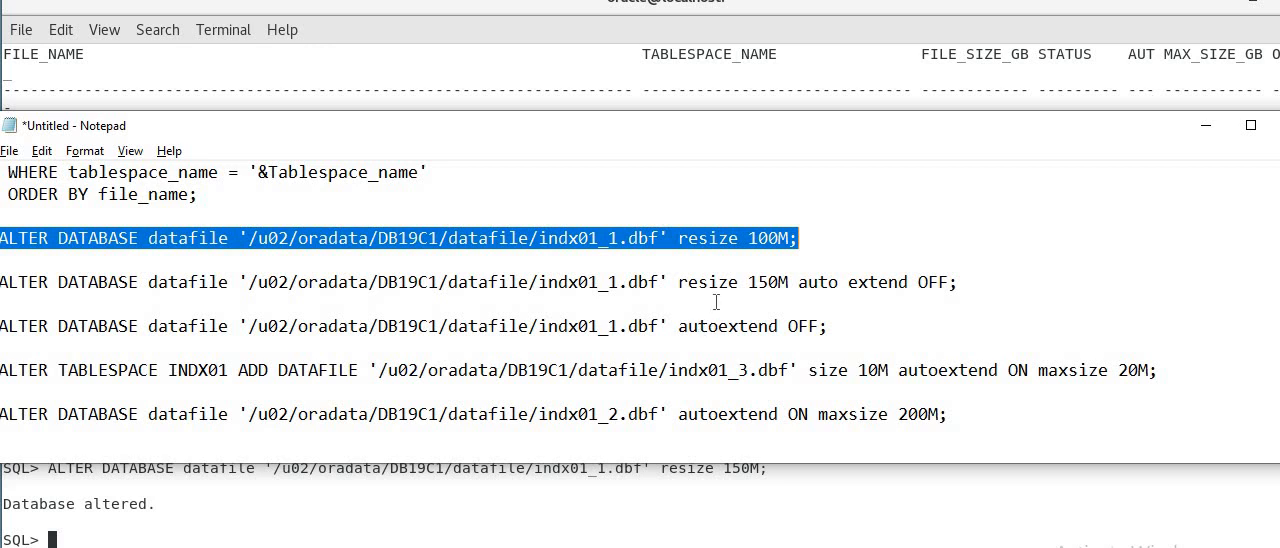
mouse_move(25, 290)
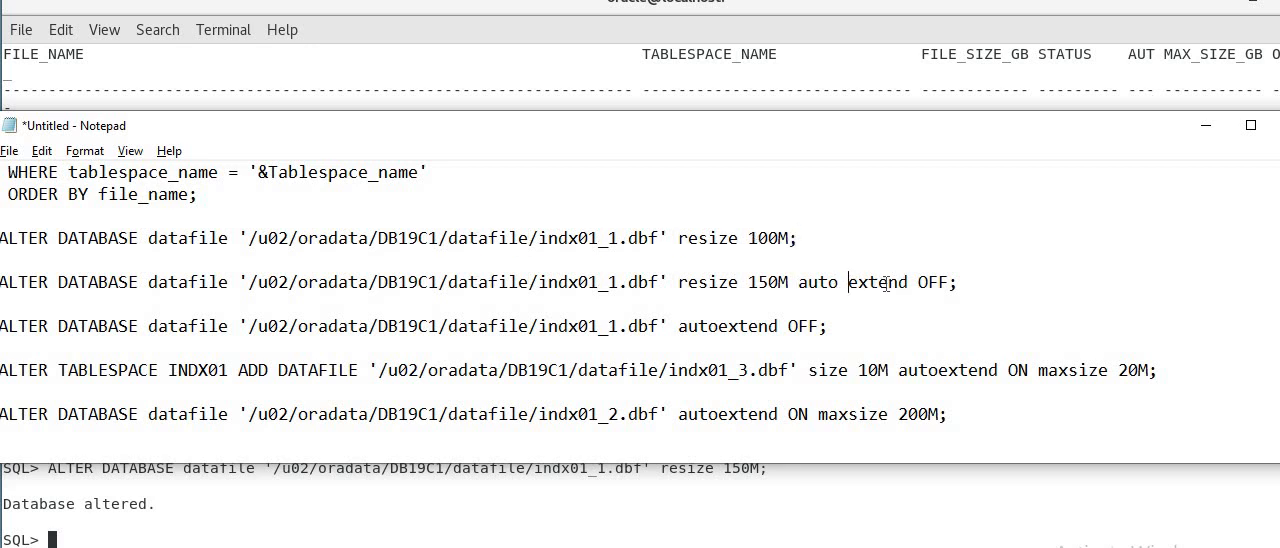
mouse_move(888, 265)
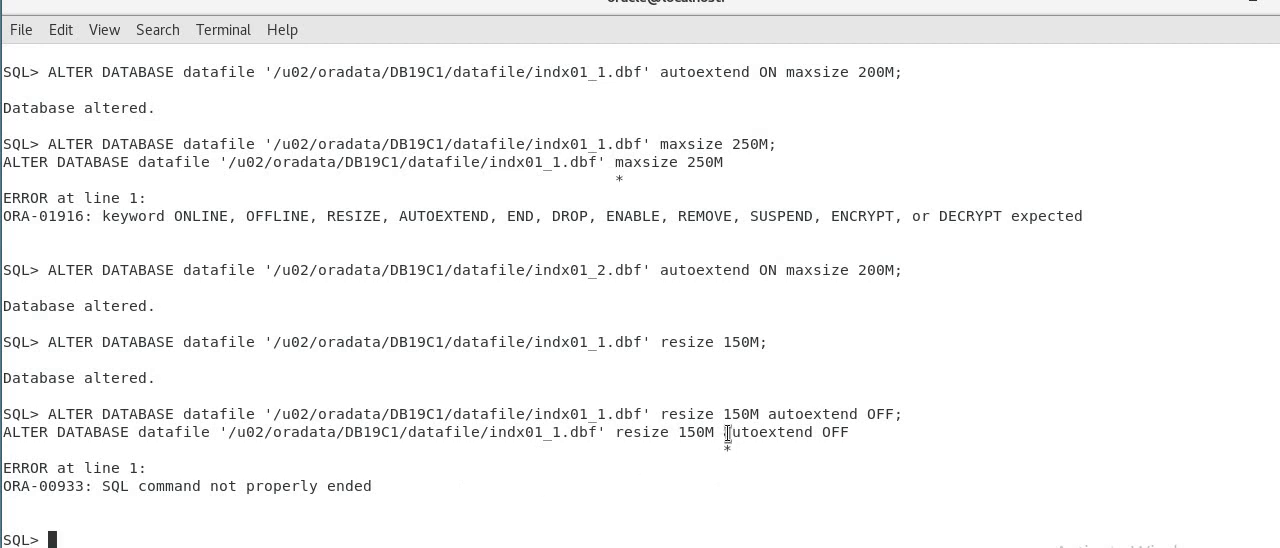
mouse_move(583, 527)
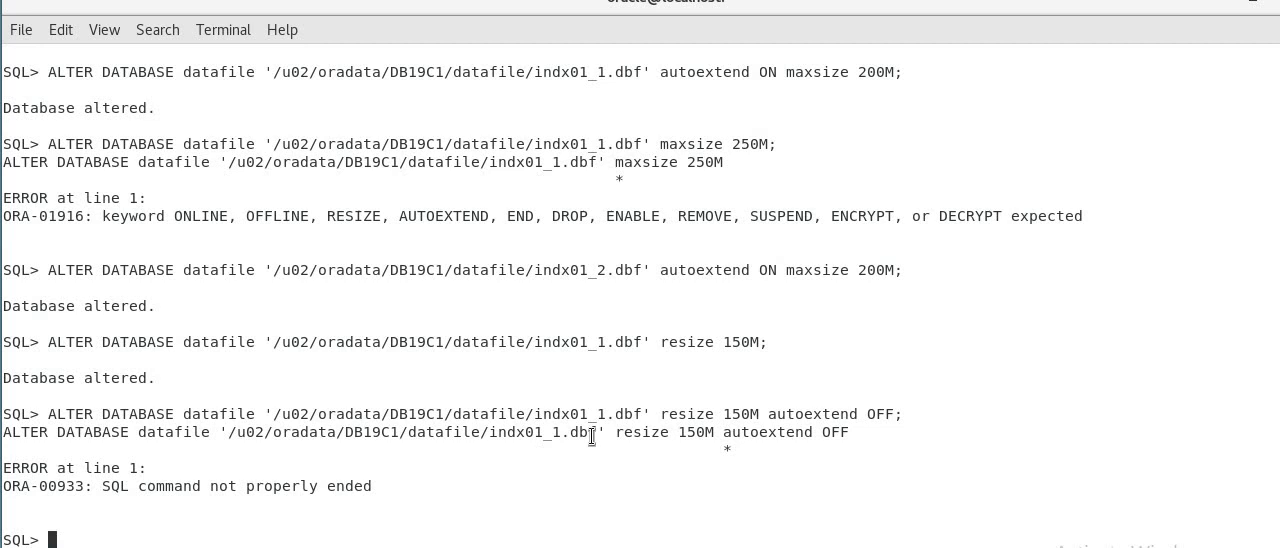
mouse_move(596, 443)
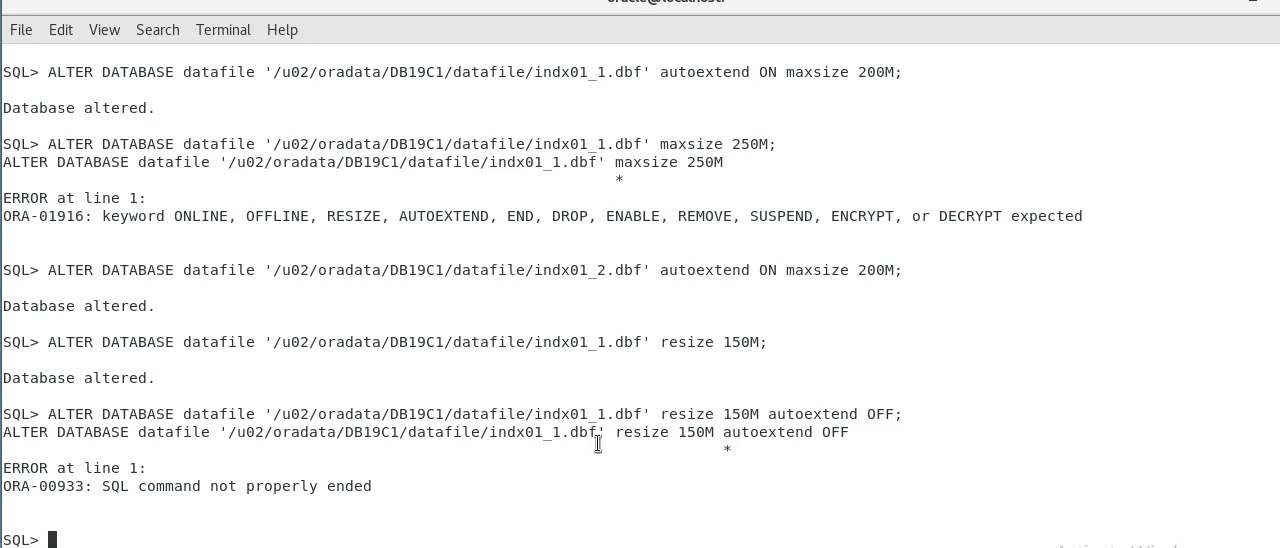
mouse_move(448, 447)
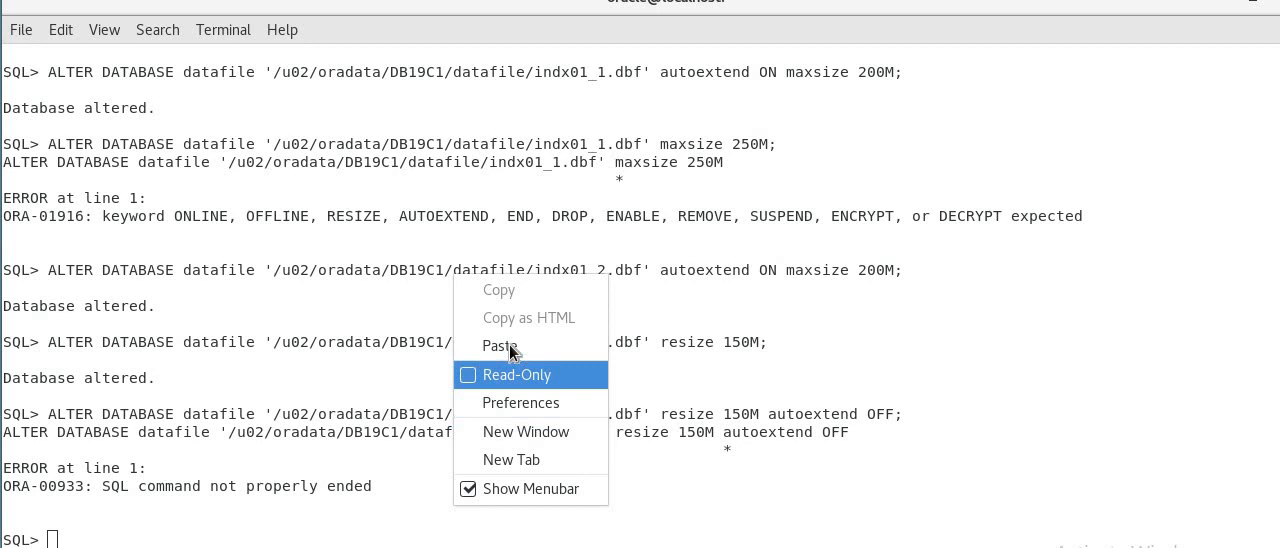
- Paste the dba_data_files listing query and highlight output showing indx01_1.dbf at 0.15 GB
left_click(500, 345)
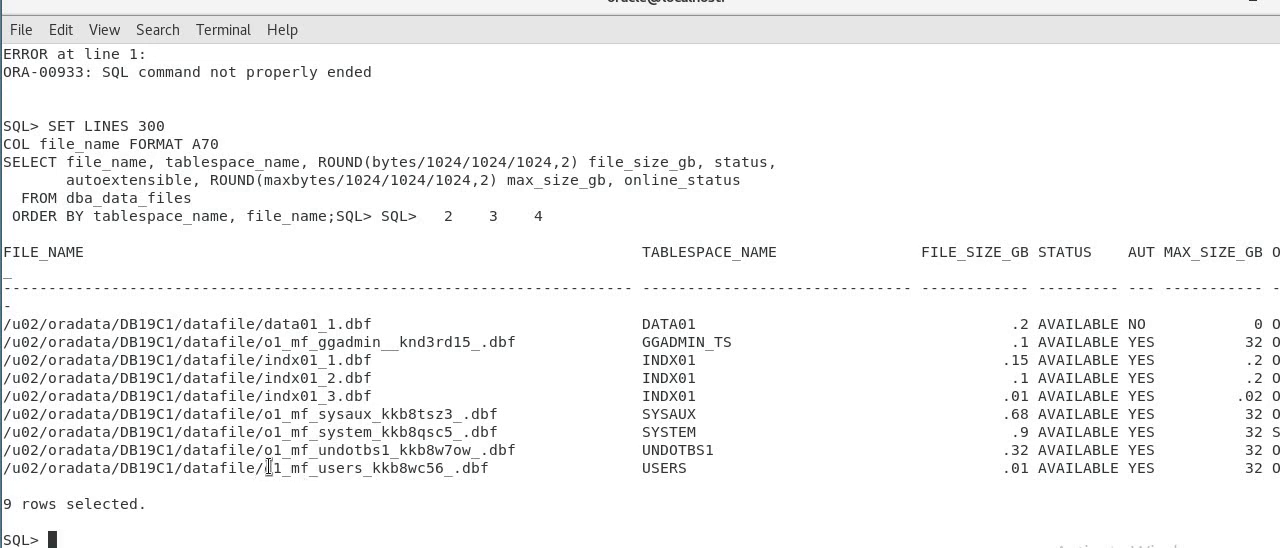
double_click(285, 468)
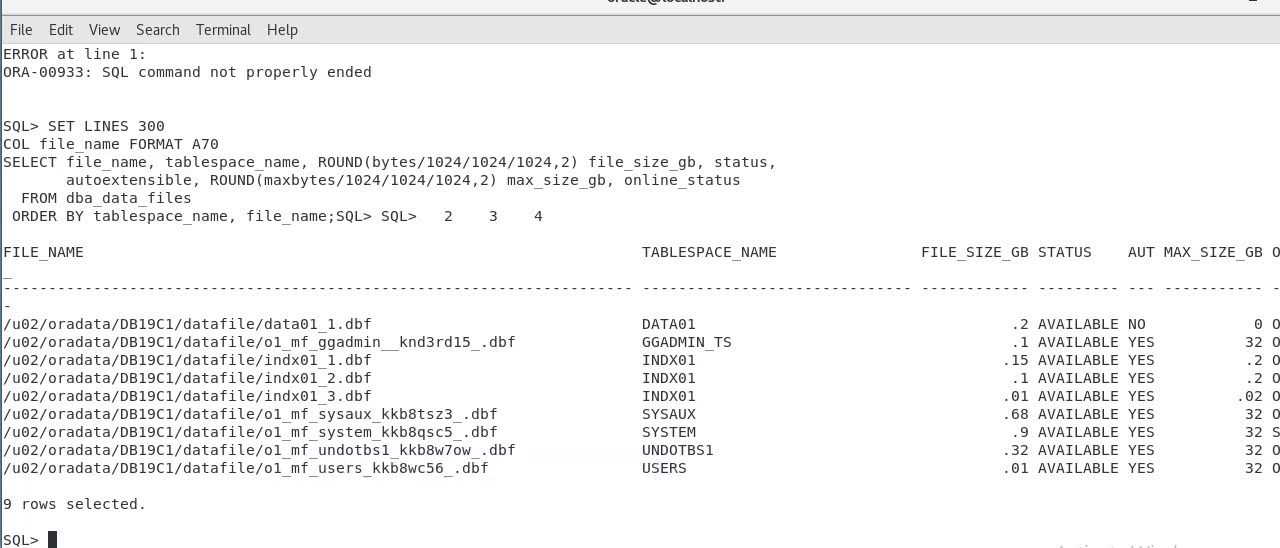
mouse_move(364, 518)
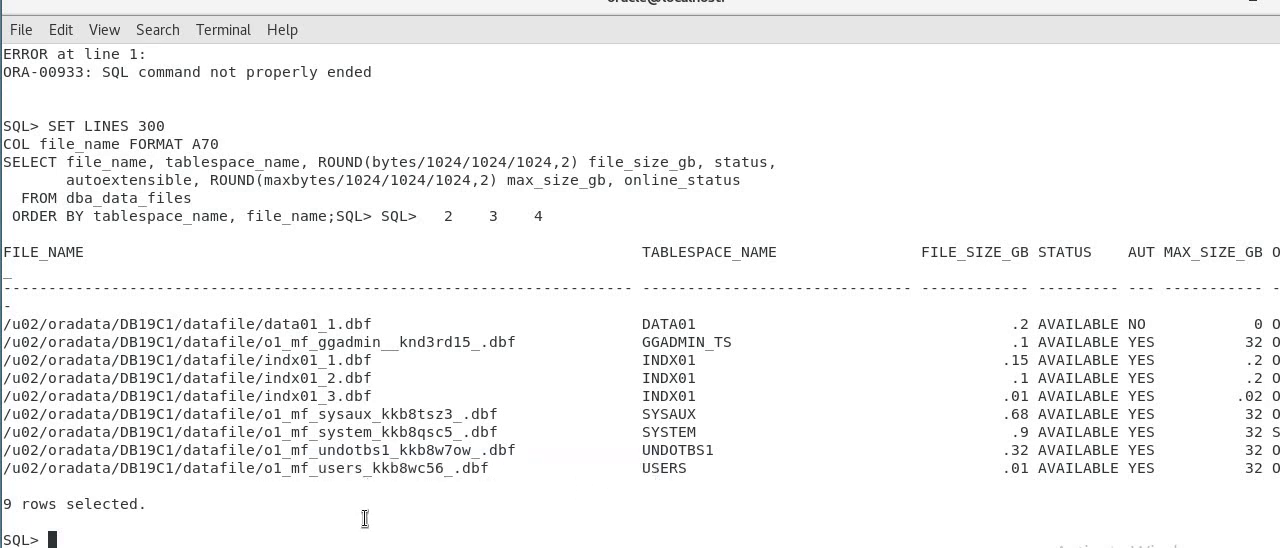
- Type ALTER TABLESPACE INDX01 ADD DATAFILE indx01_4.dbf SIZE 10M AUTOEXTEND ON MAXSIZE 20M
type("alter ta")
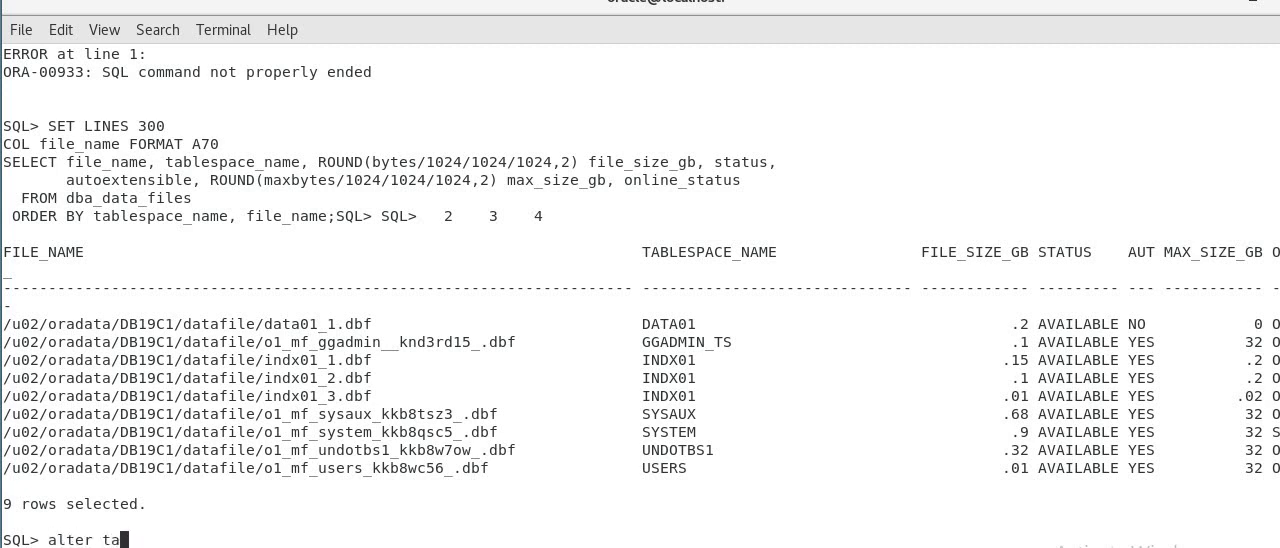
type("ble")
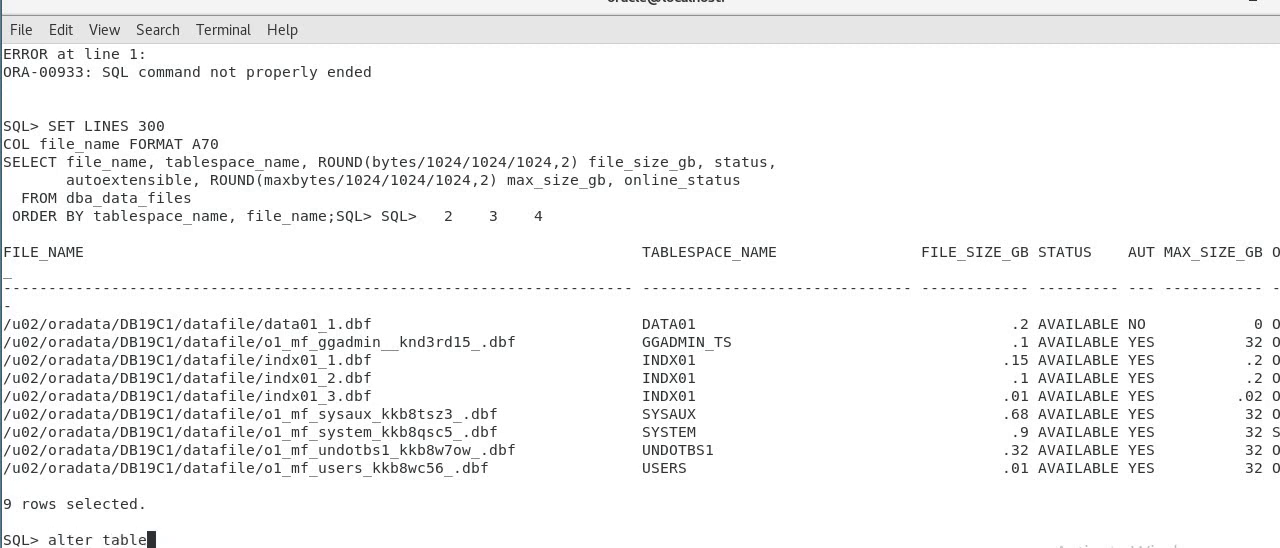
type("space add")
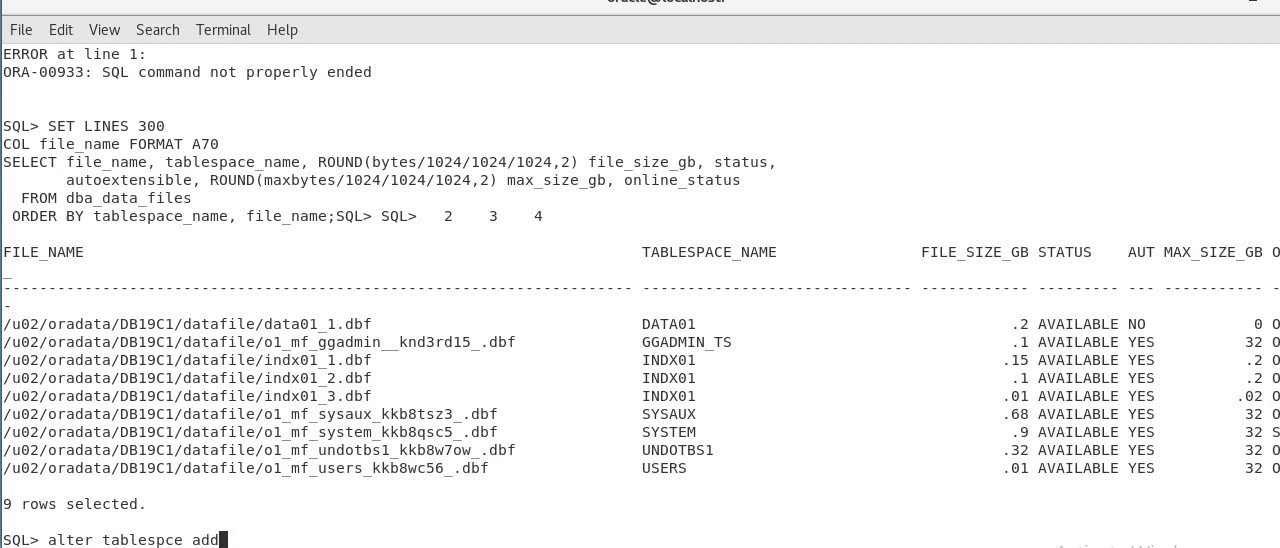
type("datafile '/u02/oradata/DB19C1/datafile/indx01_4.dbf size 10M autoextend ON maxsize 20M;")
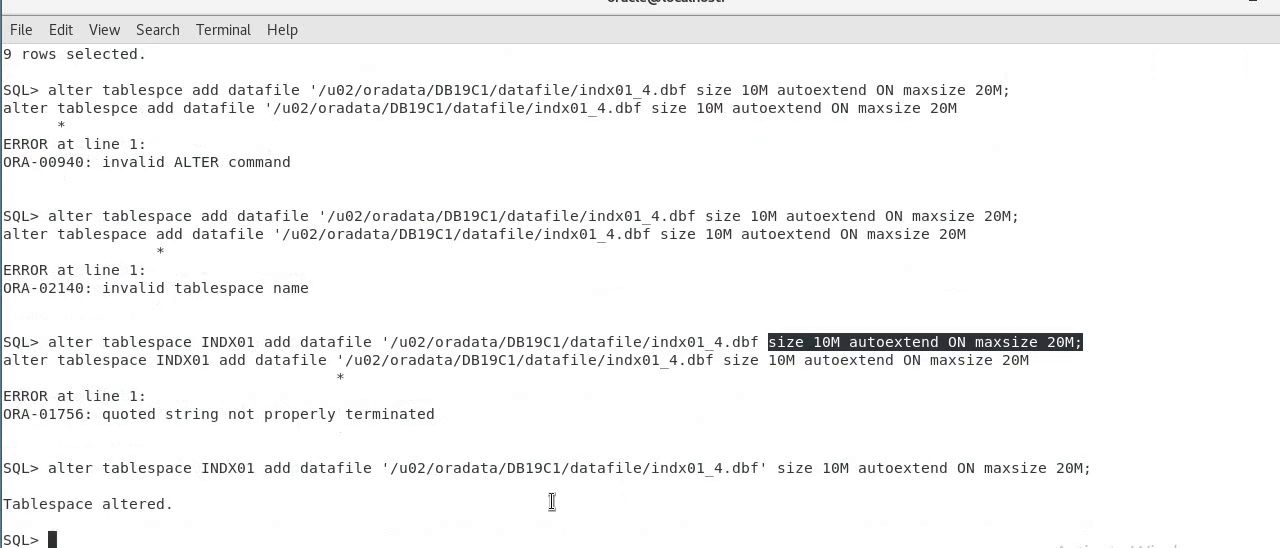
mouse_move(398, 471)
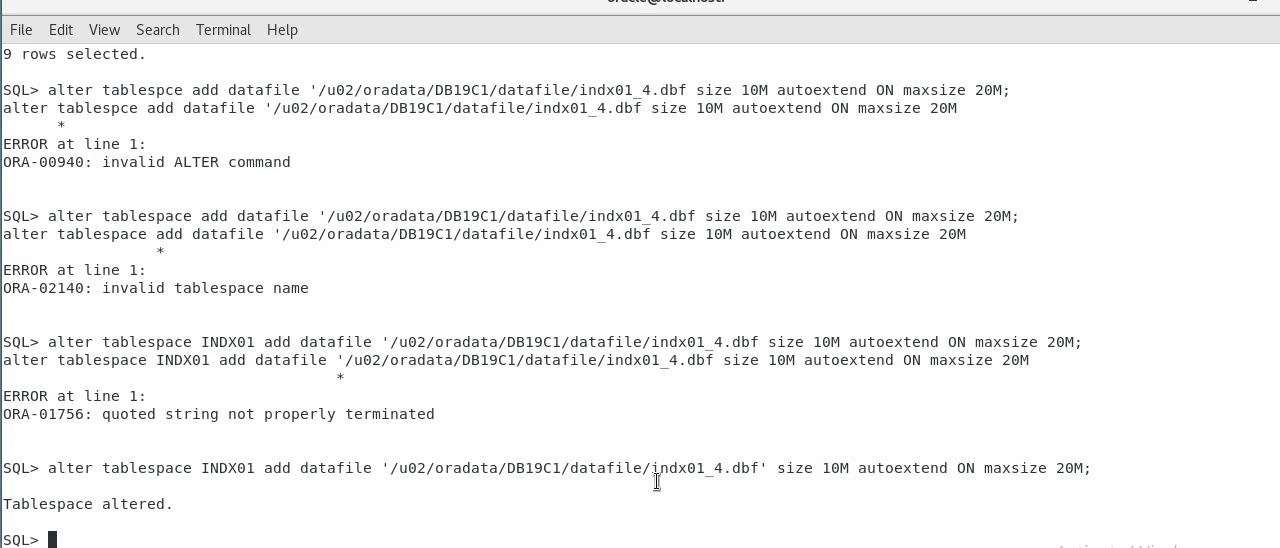
type("alter tab")
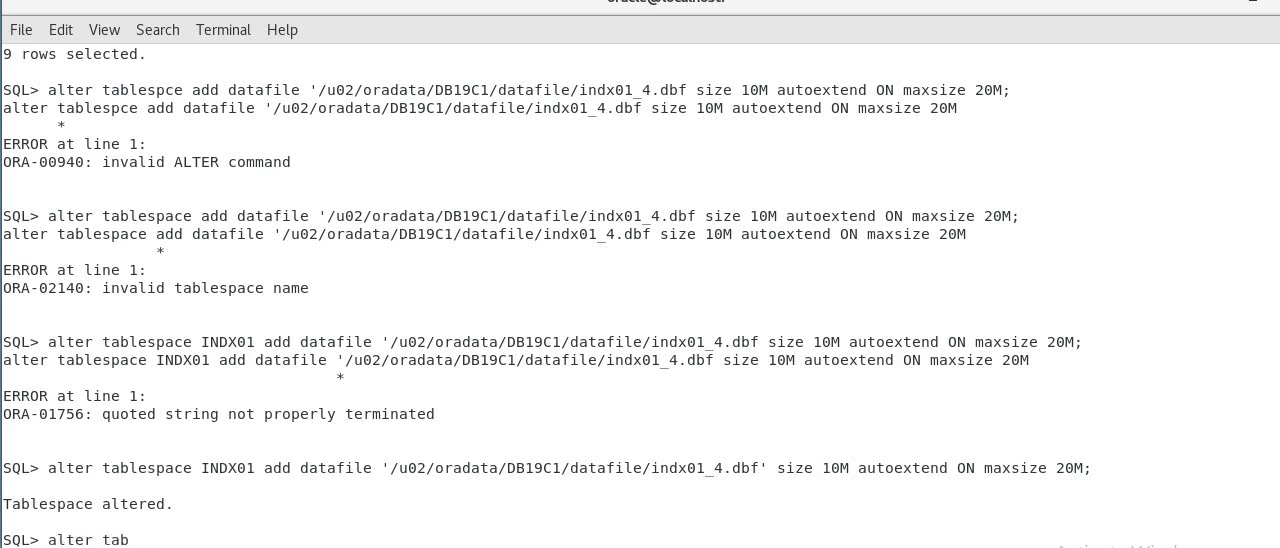
type("lespace I")
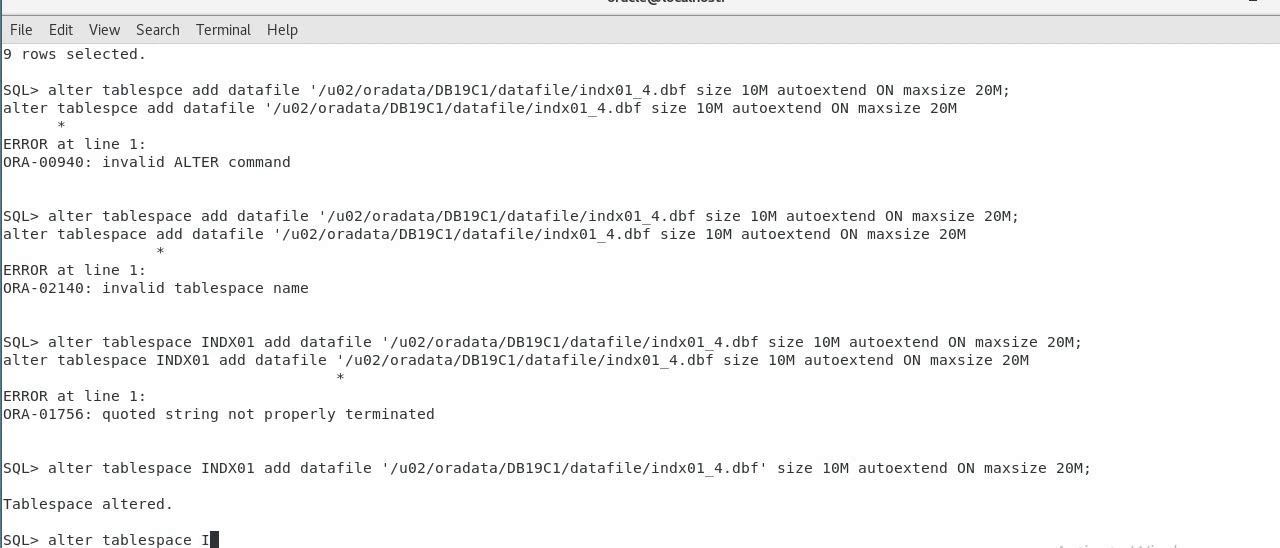
type("NDX01 add d")
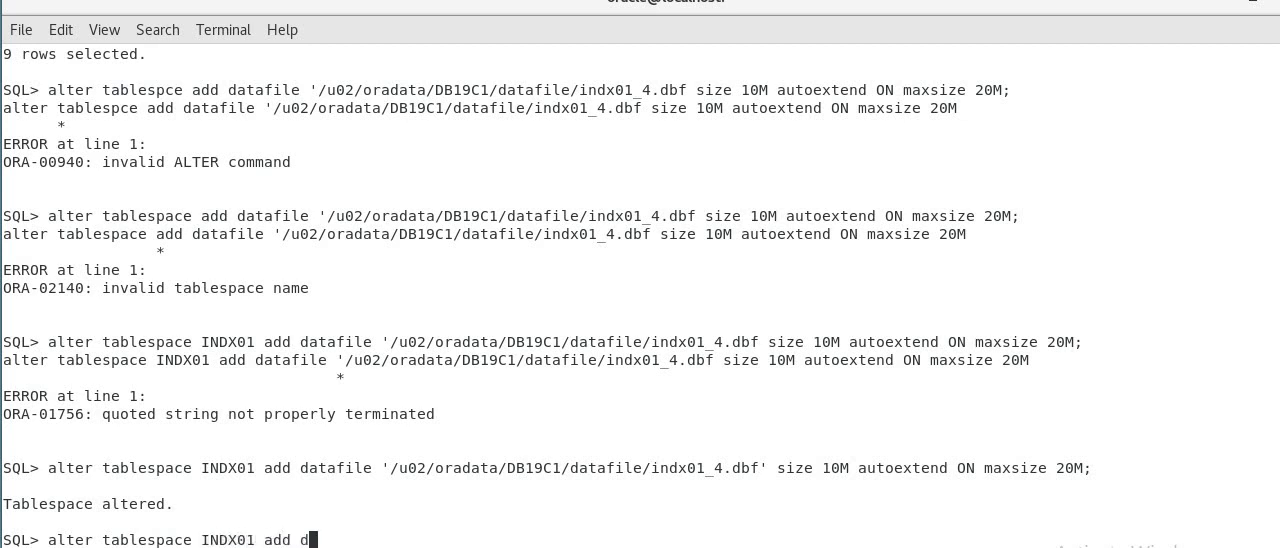
type("atafile;")
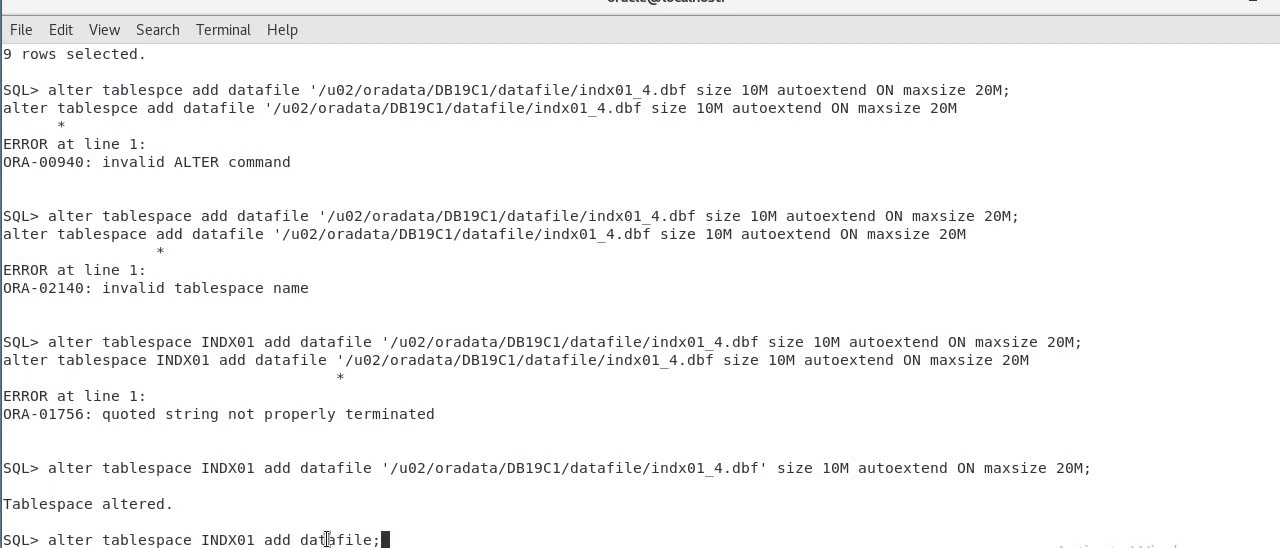
mouse_move(855, 501)
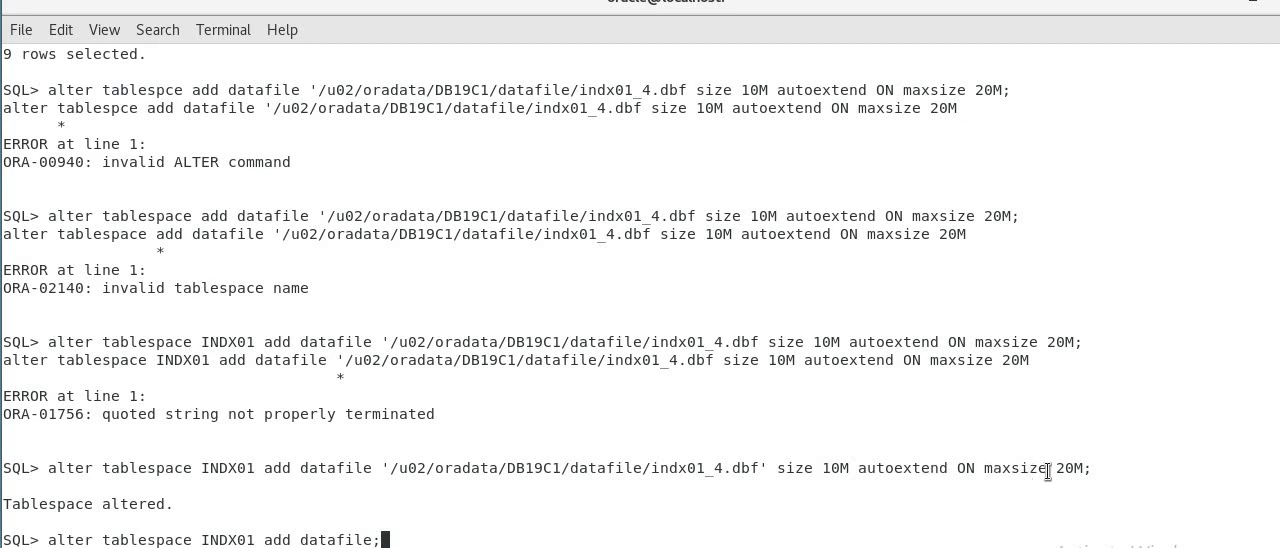
mouse_move(683, 463)
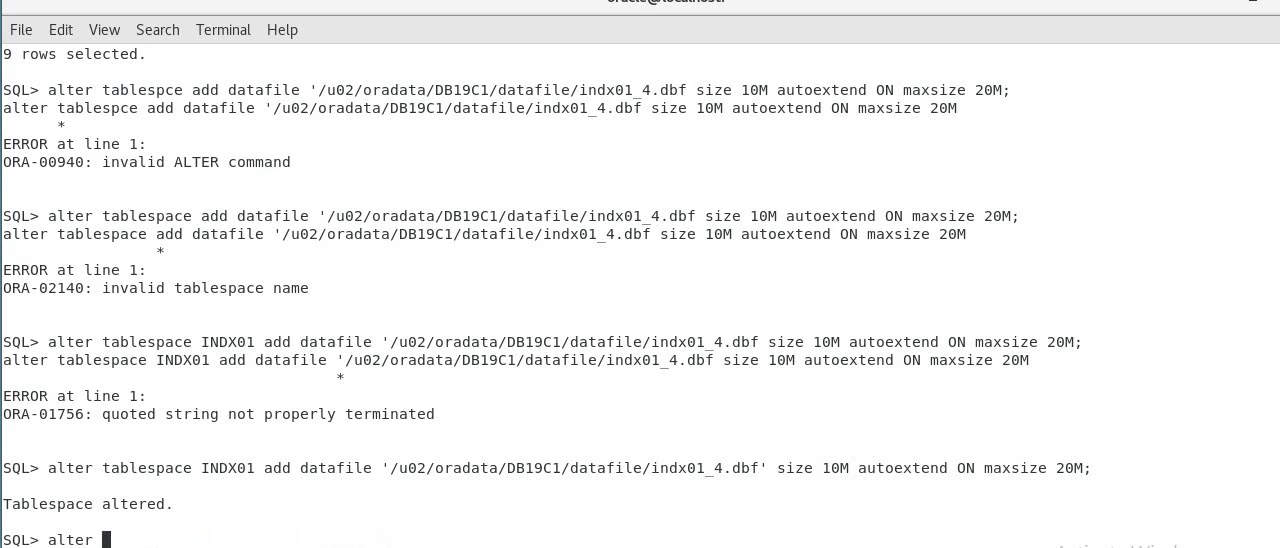
- Query db_create_file_dest, then highlight its /u02/oradata value and the indx01_4.dbf file name
type("show pa")
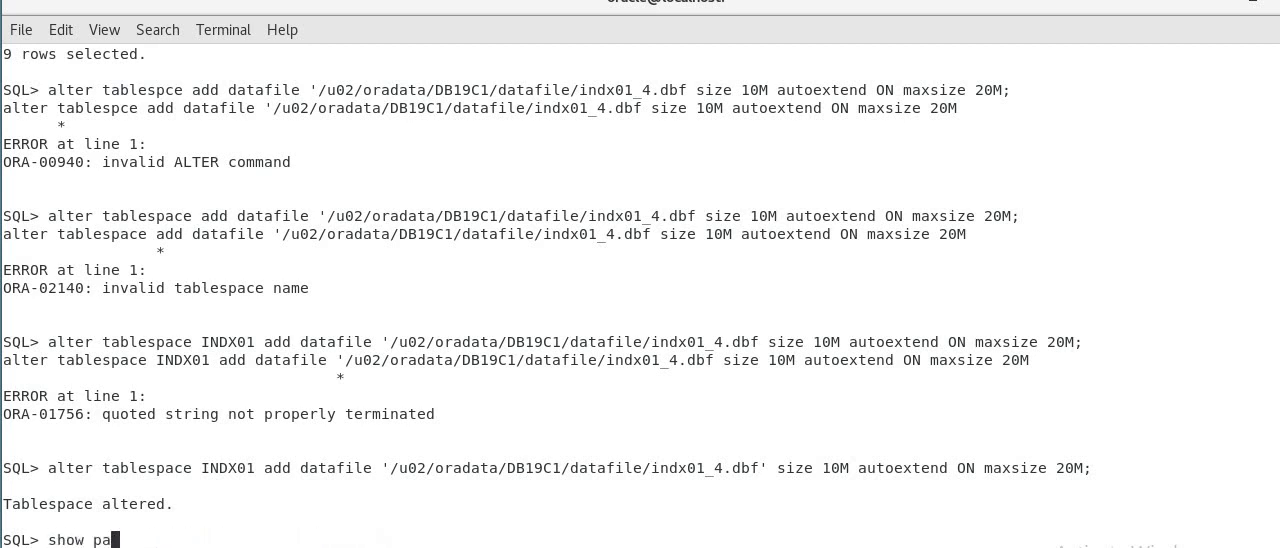
type("rameter db create")
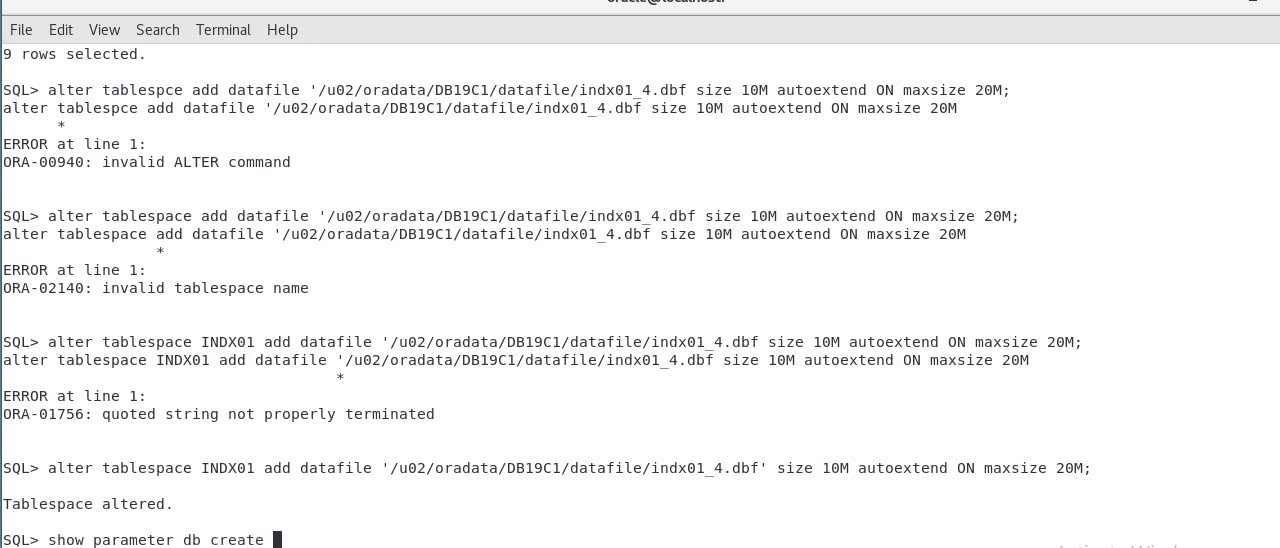
key("Return")
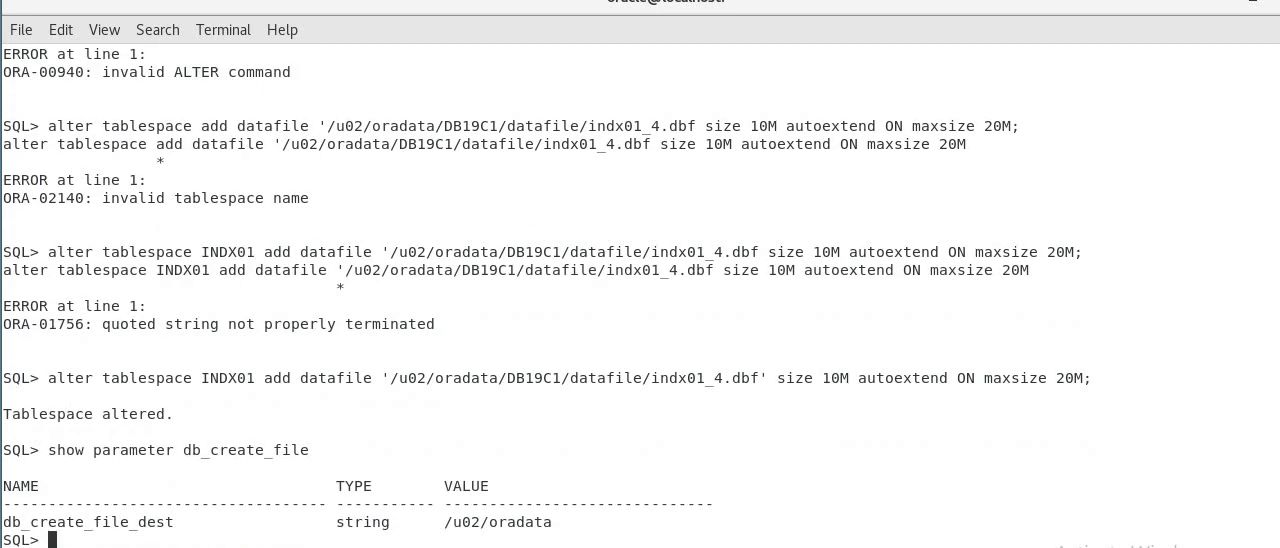
mouse_move(83, 539)
type("show parameter create_file")
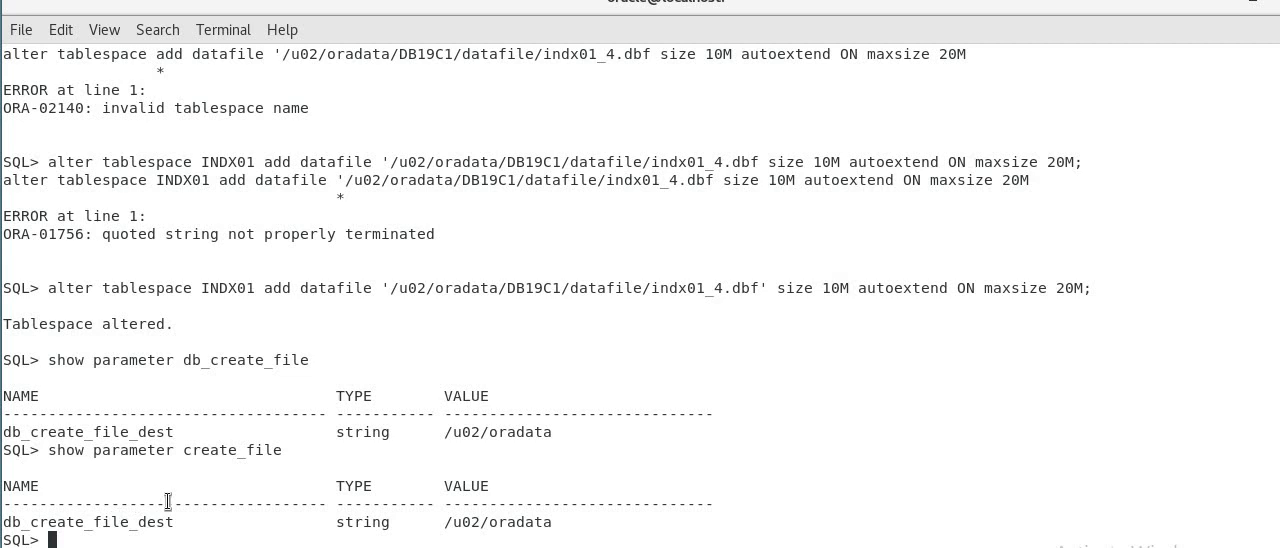
mouse_move(490, 426)
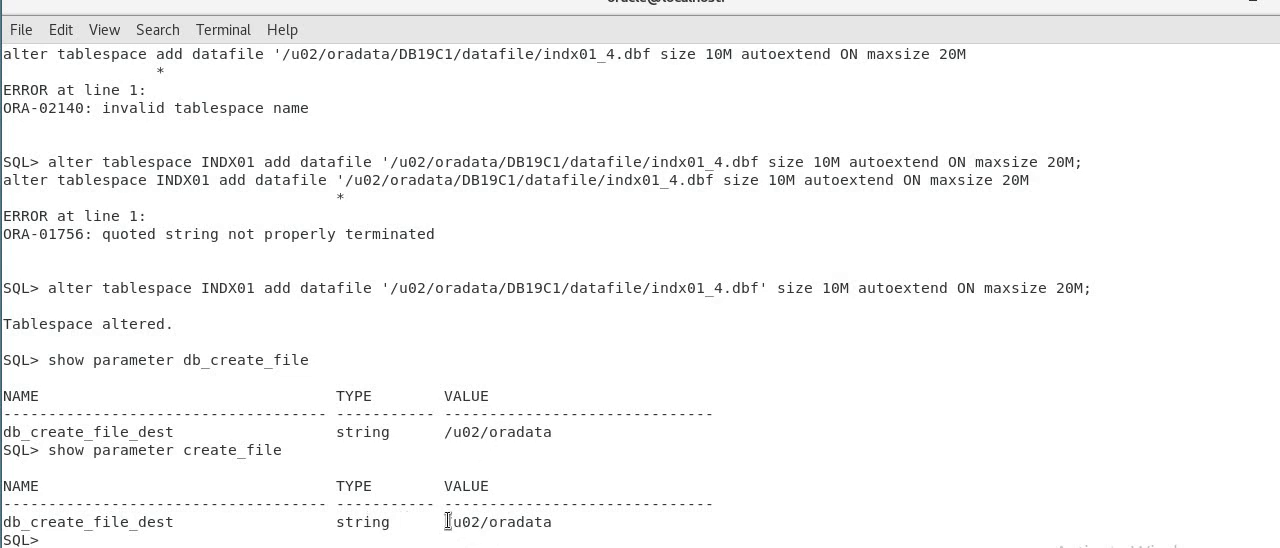
double_click(497, 521)
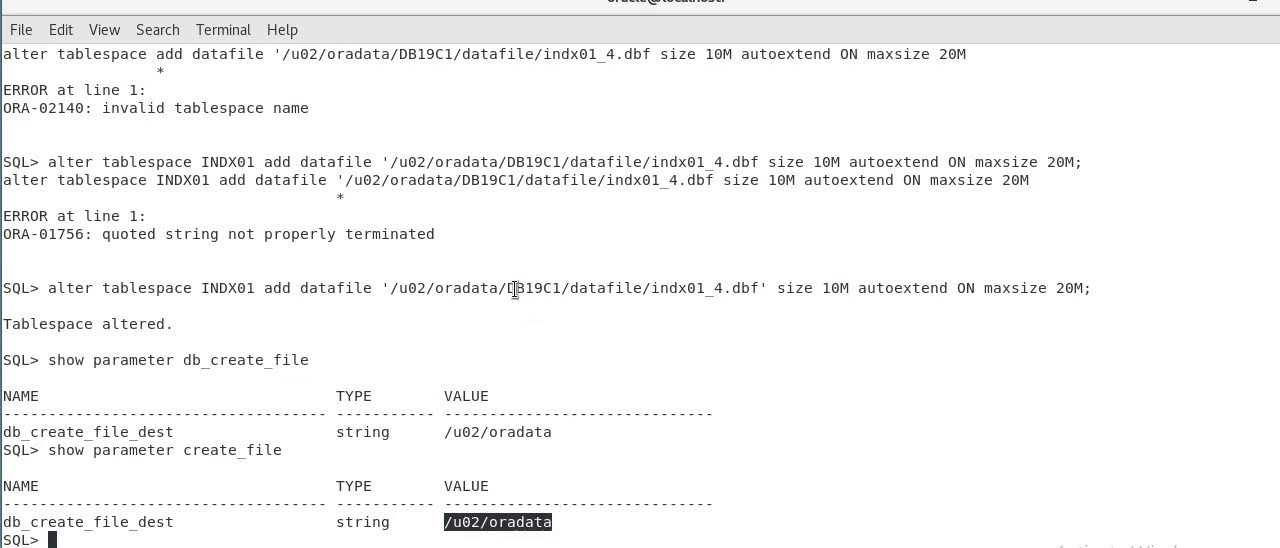
double_click(538, 288)
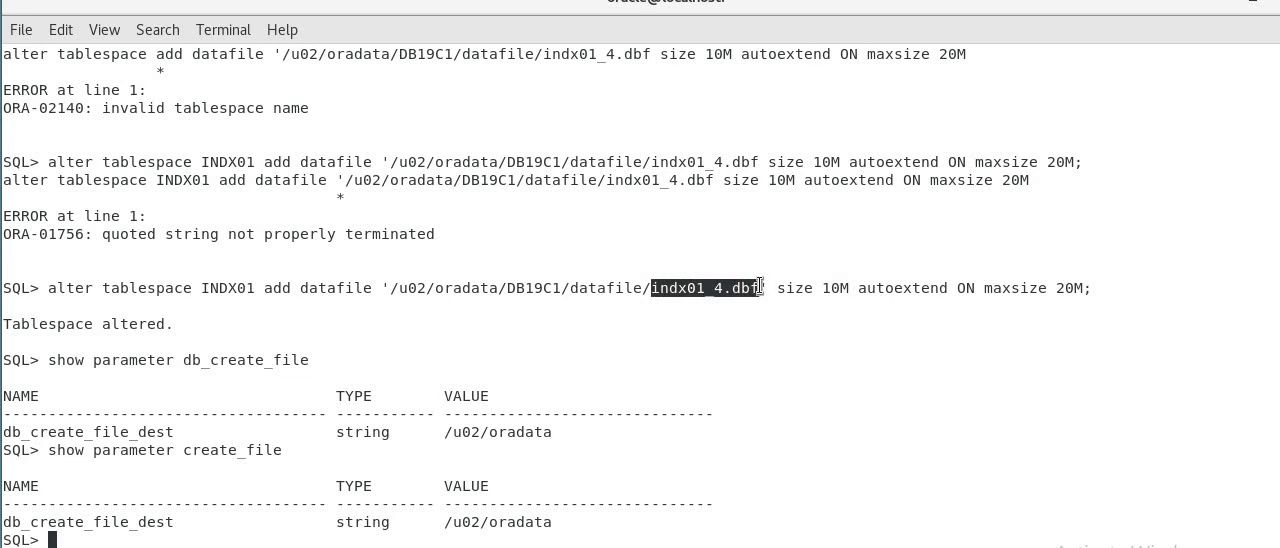
mouse_move(732, 369)
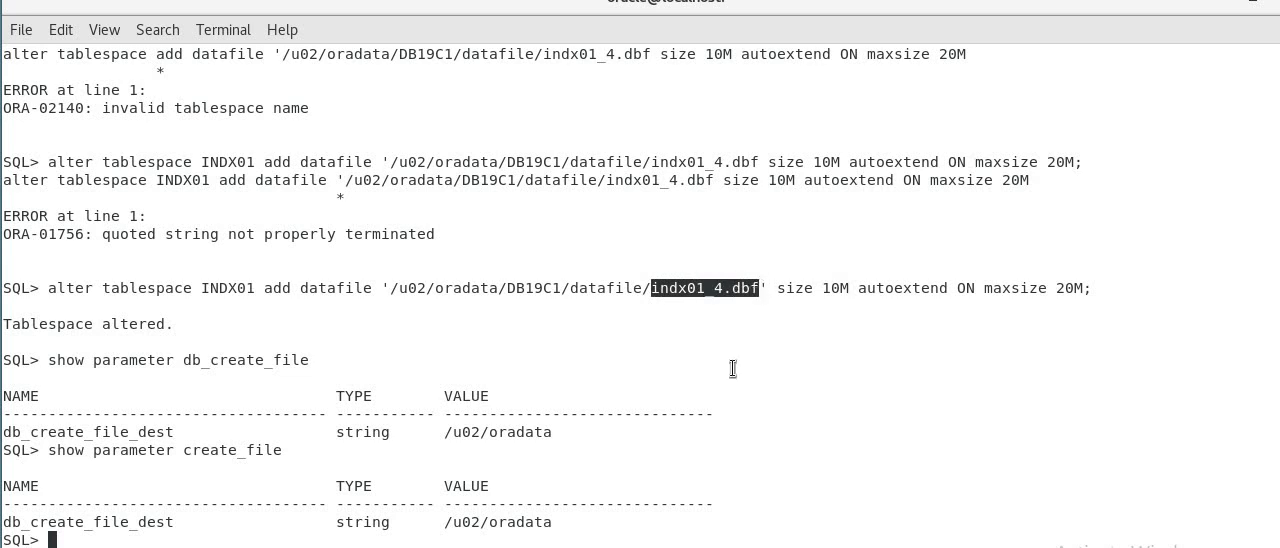
- Run ALTER TABLESPACE INDX01 ADD DATAFILE with no file name so Oracle names it
type("alter")
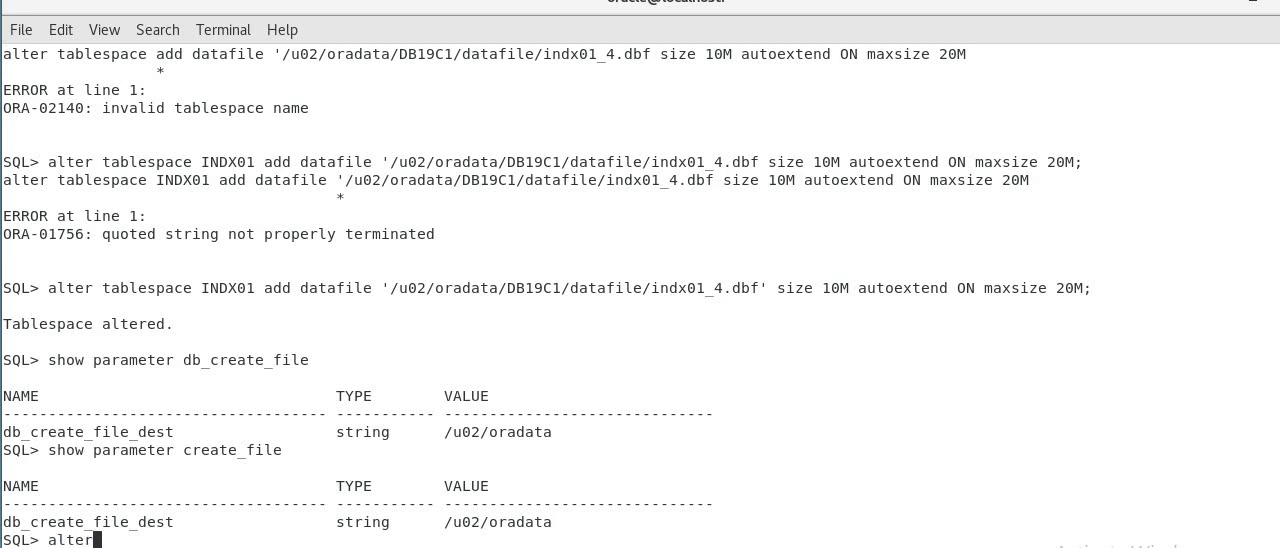
type("tablespace")
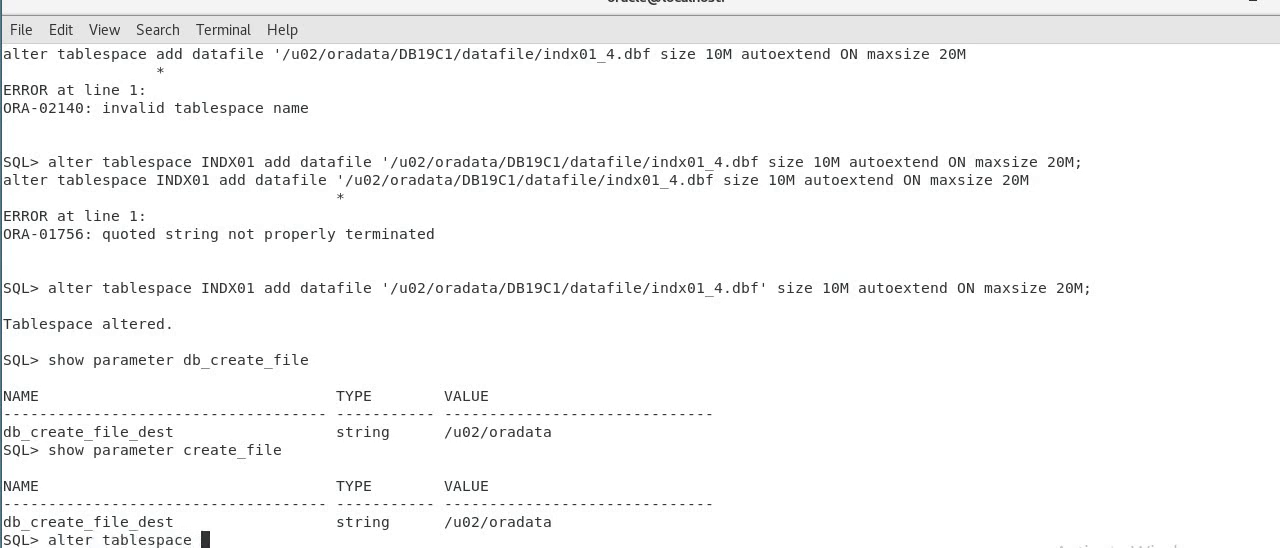
type("INDX01 add")
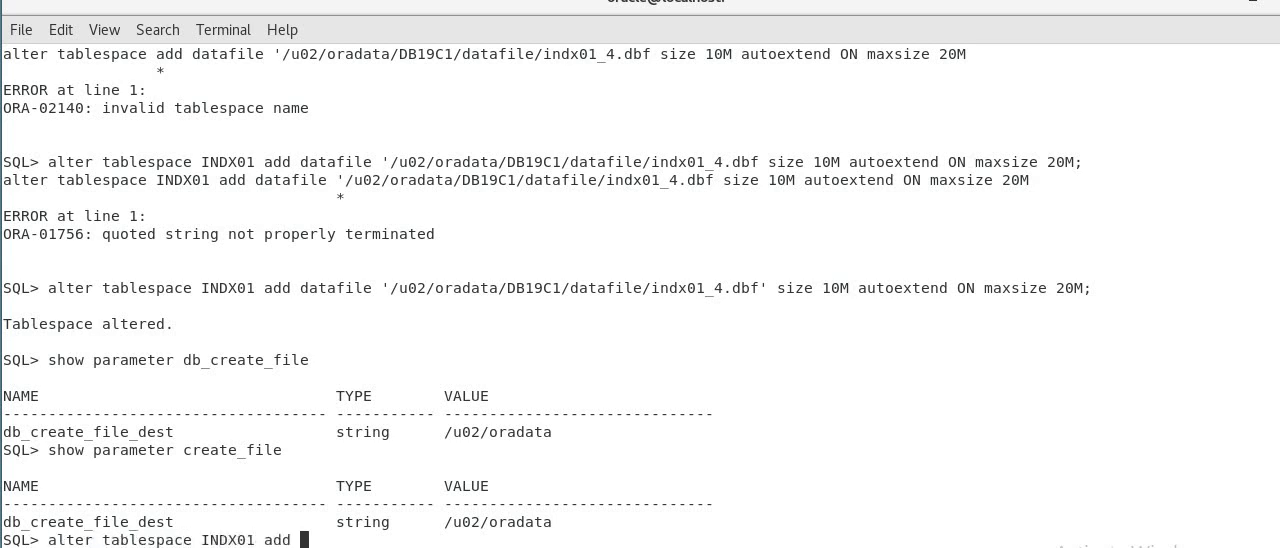
type("datafile;")
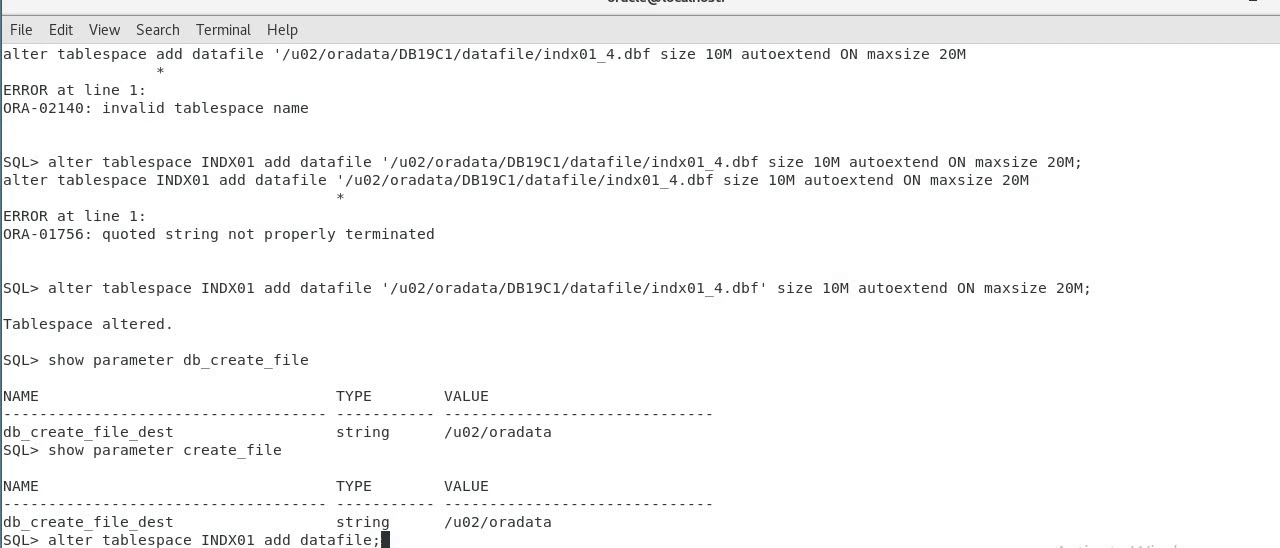
scroll("down", 3)
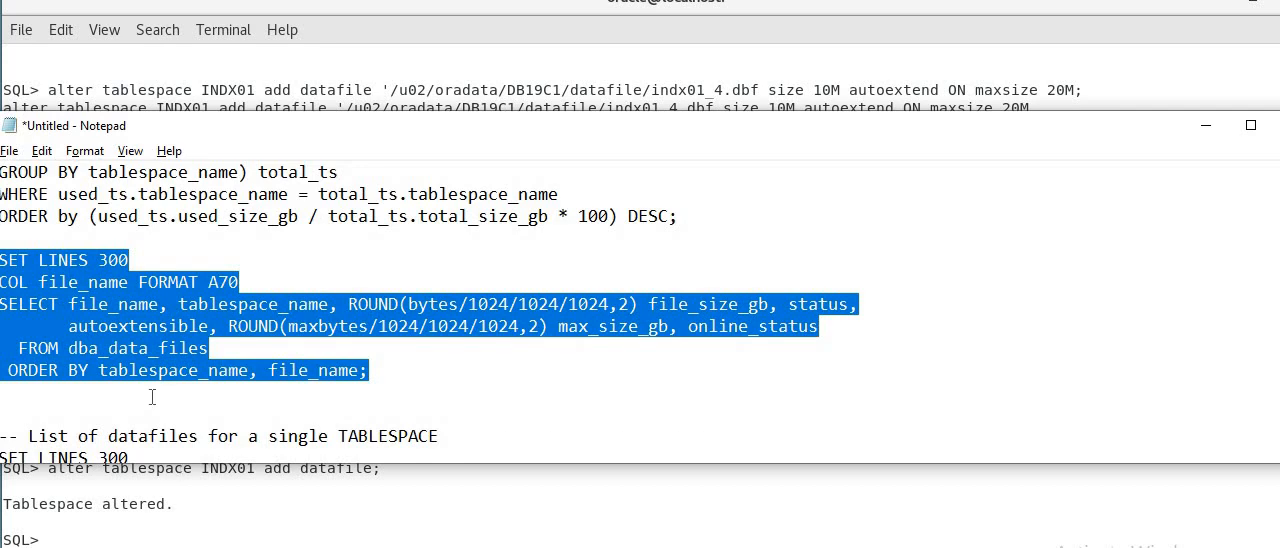
- Scroll down to view the INDX01 datafile listing with the auto-named o1_mf_indx01 file
scroll("down", 3)
type("INDX01")
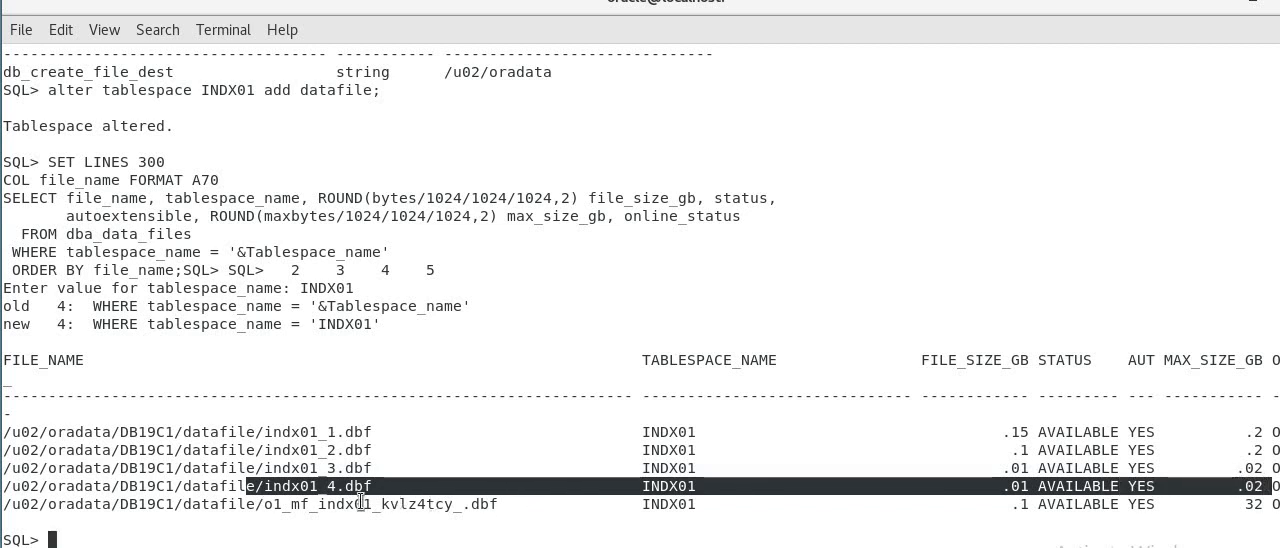
mouse_move(118, 515)
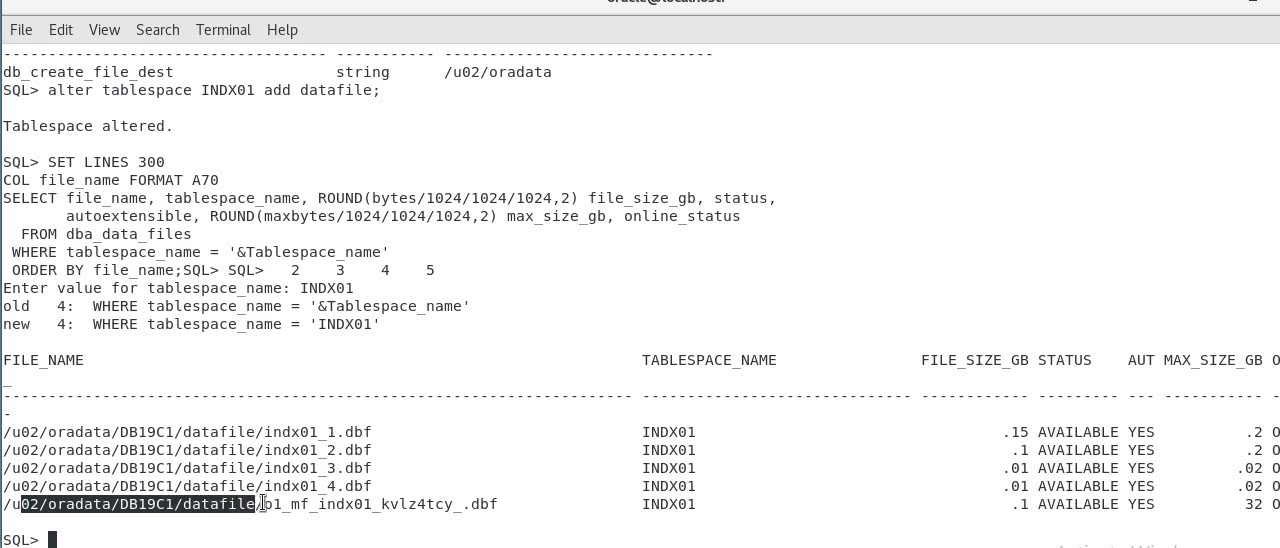
double_click(360, 504)
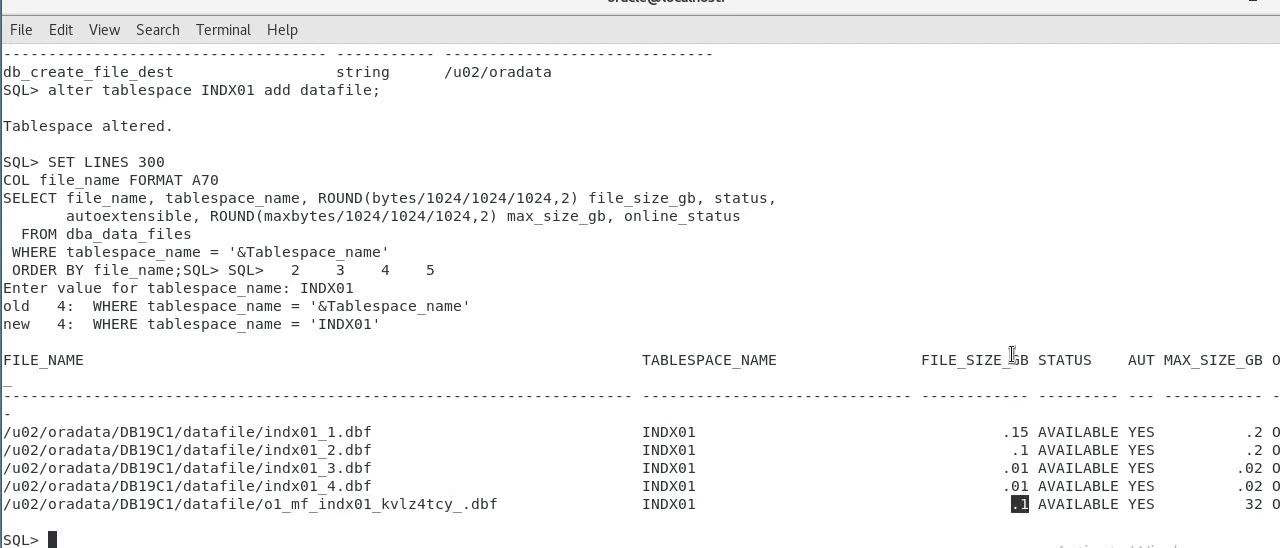
mouse_move(1130, 504)
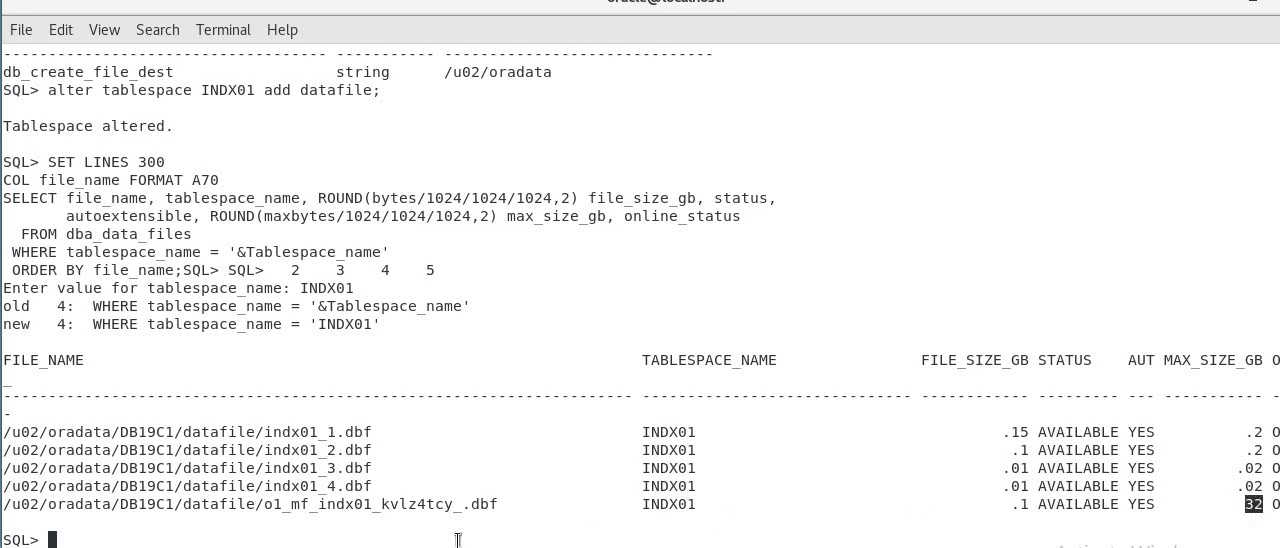
mouse_move(220, 100)
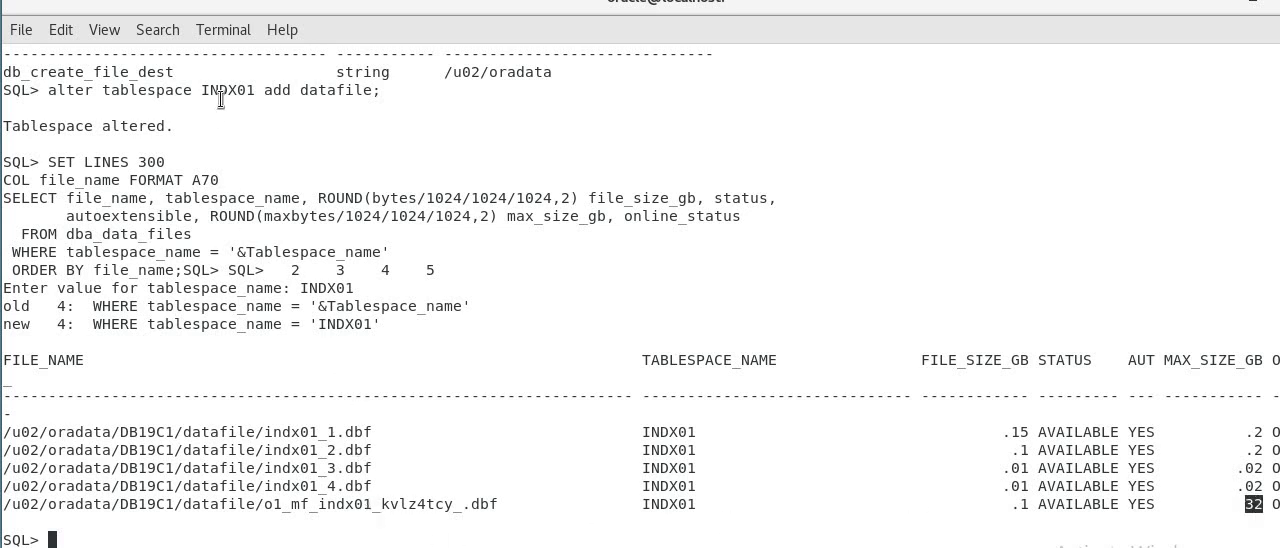
mouse_move(260, 525)
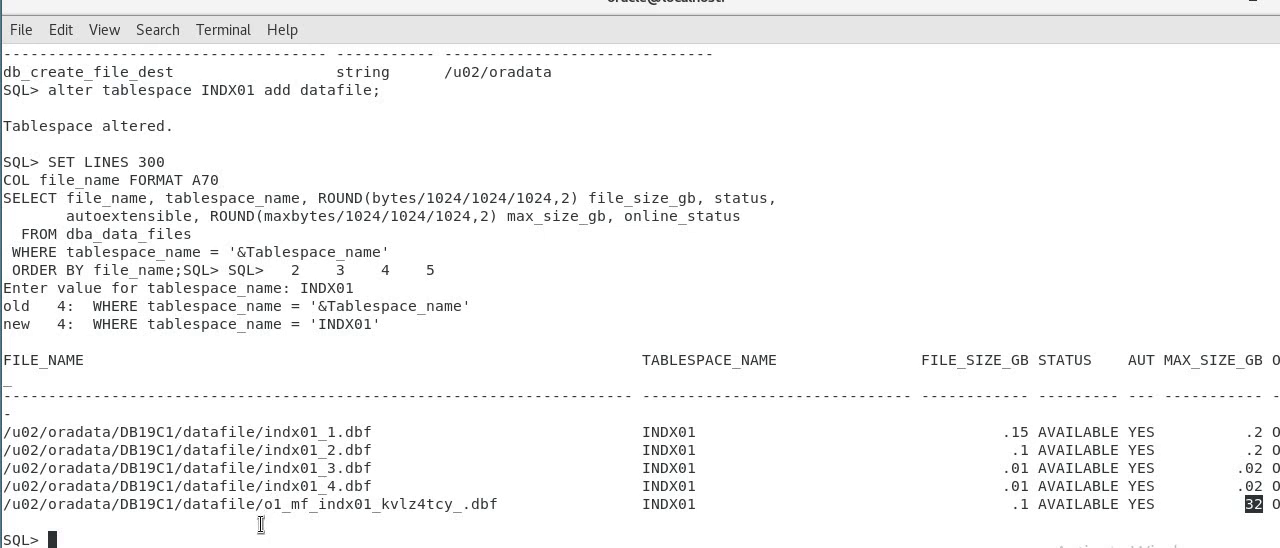
mouse_move(256, 515)
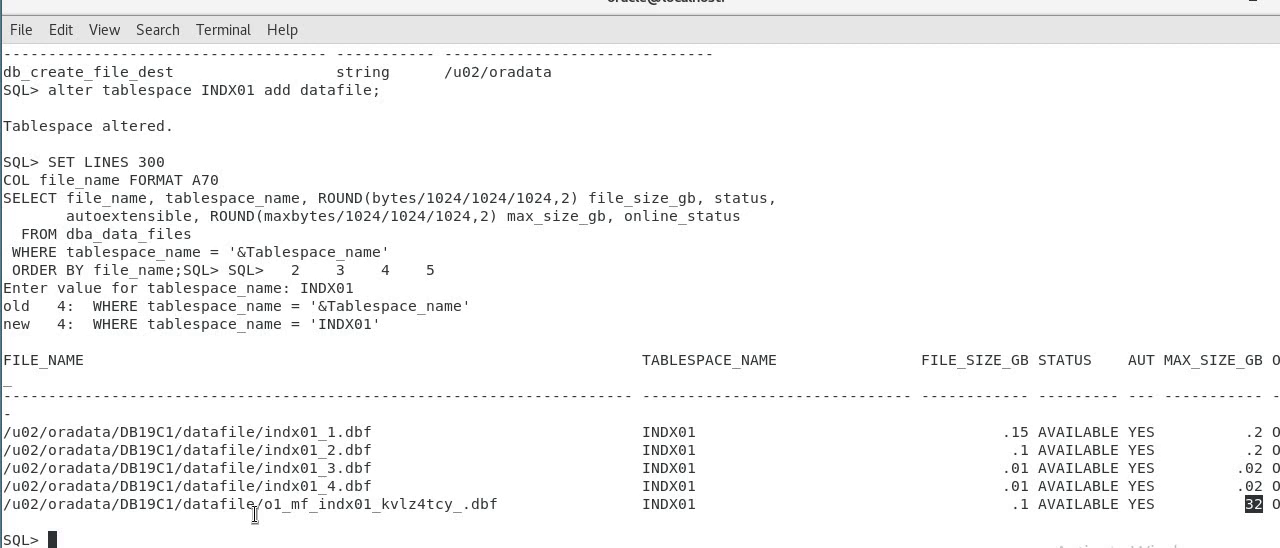
mouse_move(289, 495)
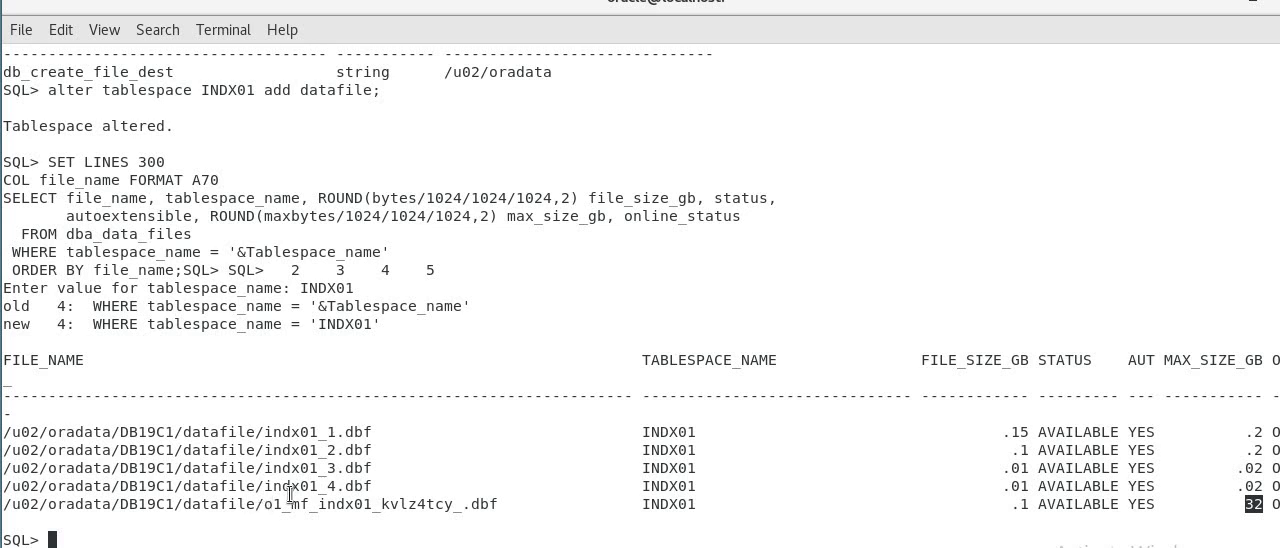